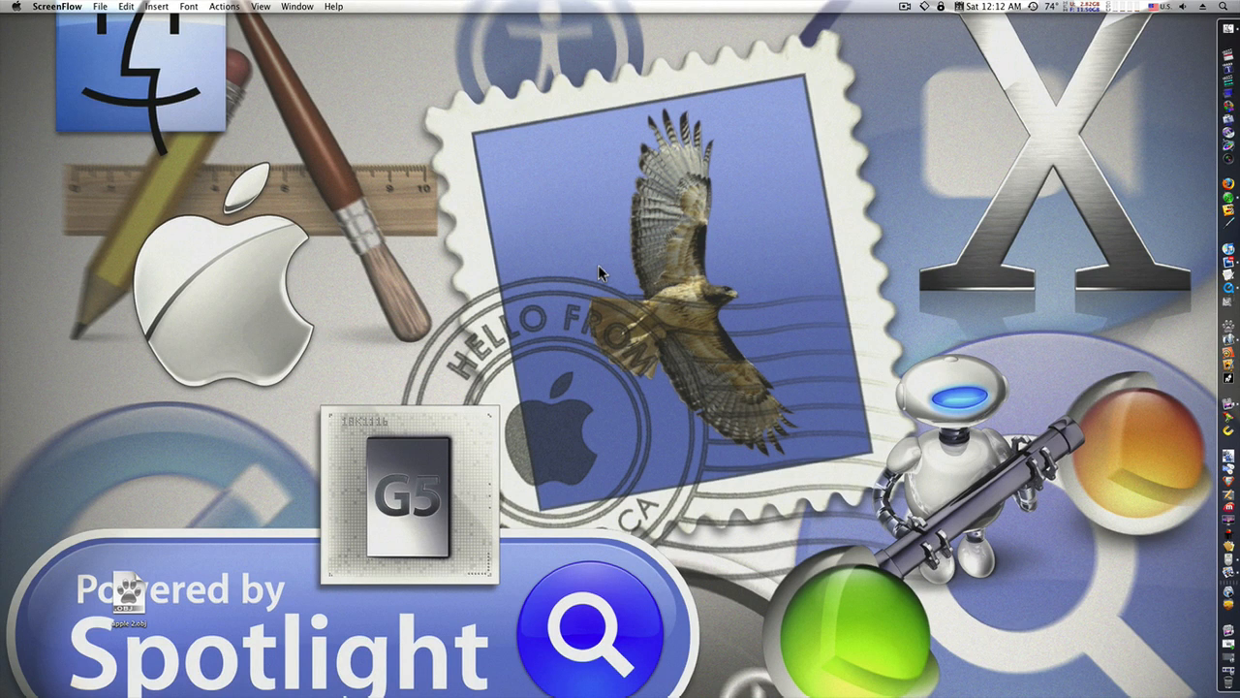
{"action": "mouse_move", "coordinate": [1194, 600]}
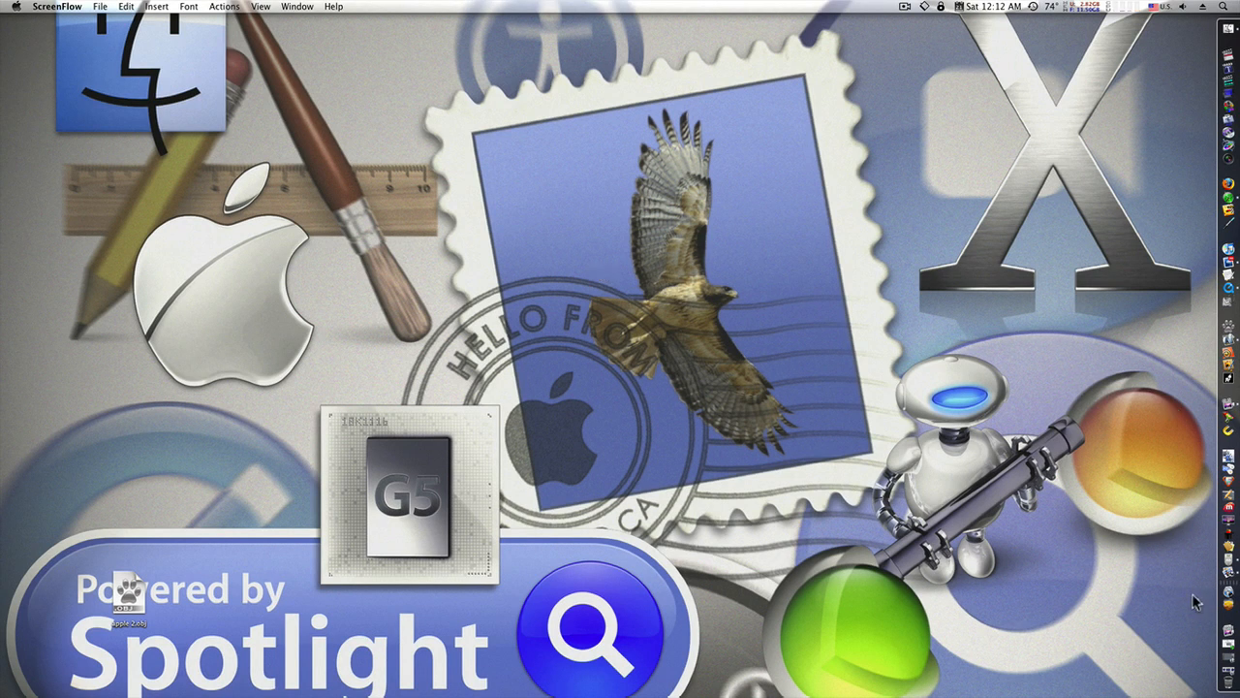
{"action": "mouse_move", "coordinate": [1186, 601]}
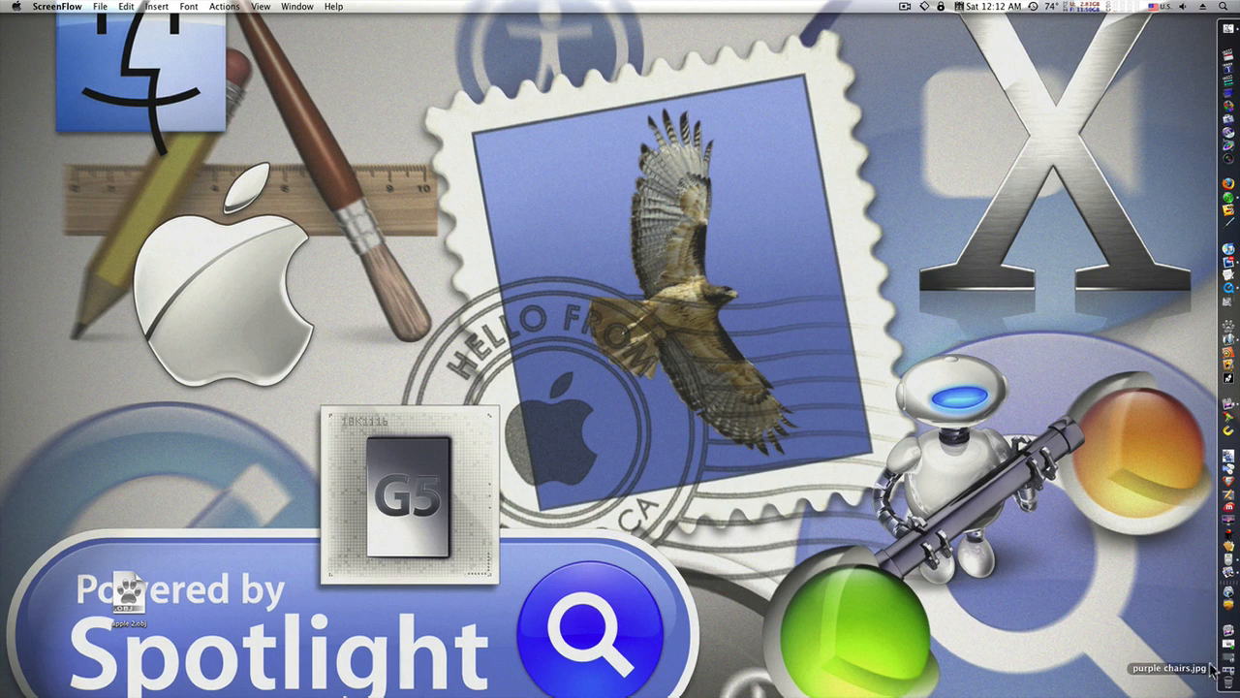
- Open the purple chairs.jpg reference photo of rounded pedestal chairs in Preview
{"action": "double_click", "coordinate": [1167, 663]}
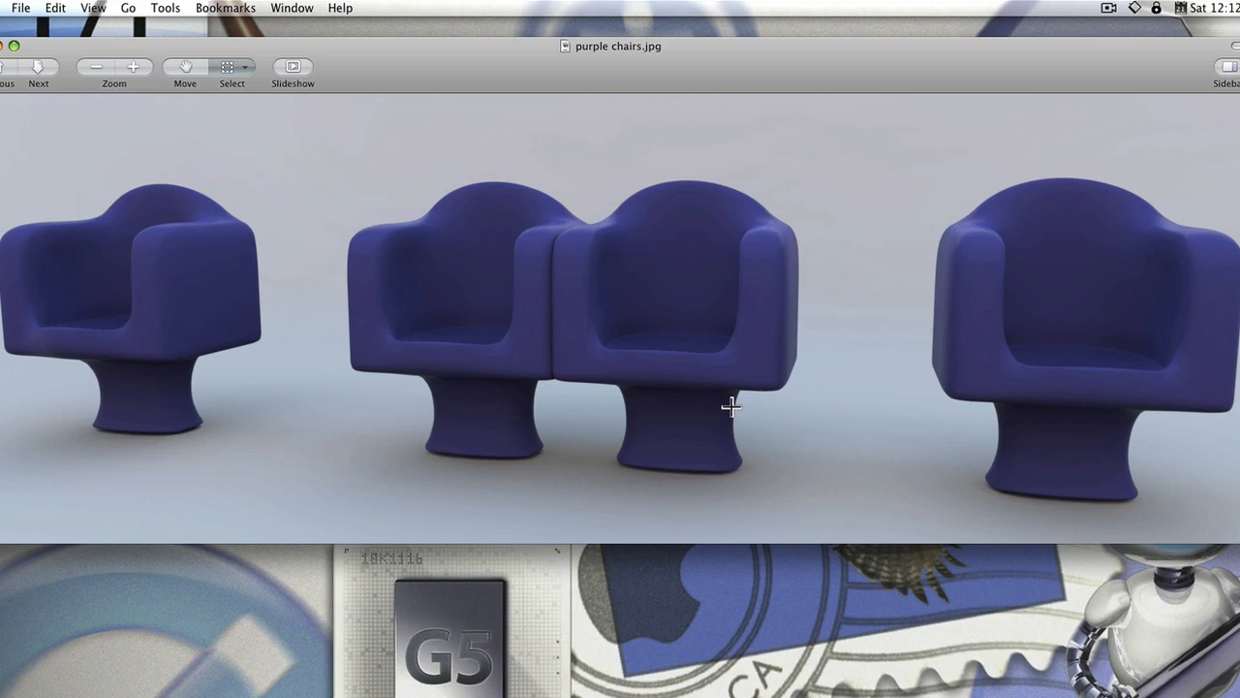
{"action": "mouse_move", "coordinate": [807, 326]}
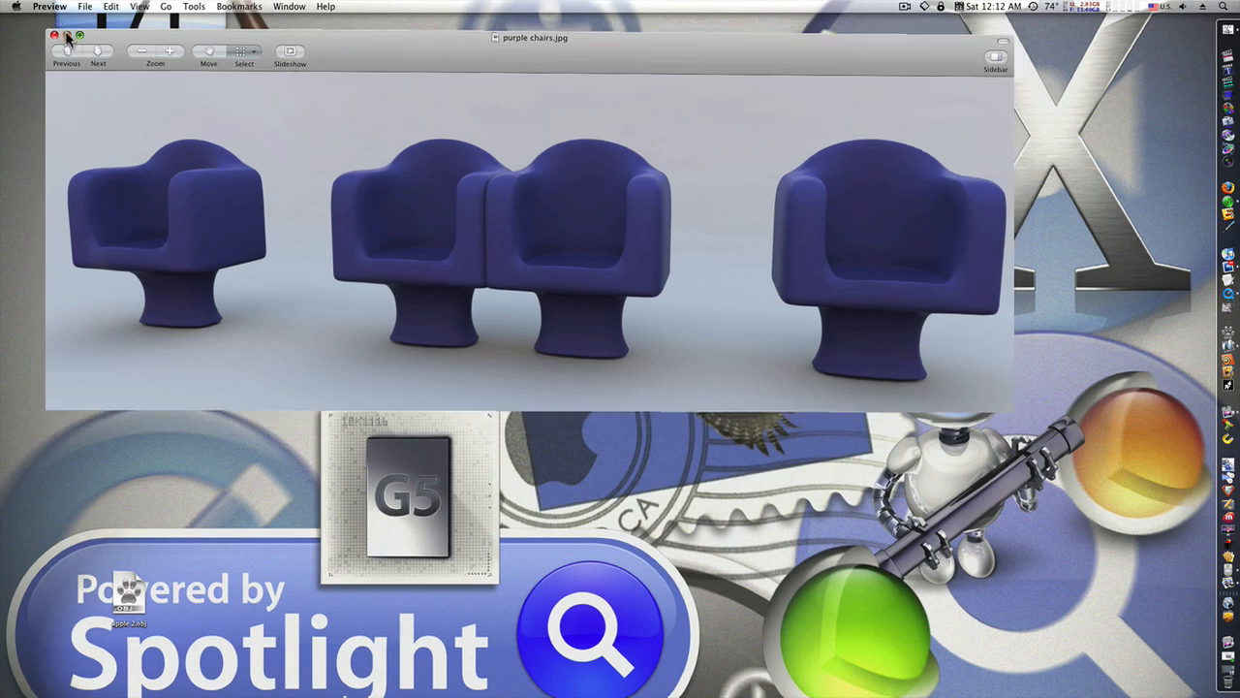
- Close the reference image and add a default cube primitive to the empty modo scene
{"action": "left_click", "coordinate": [82, 37]}
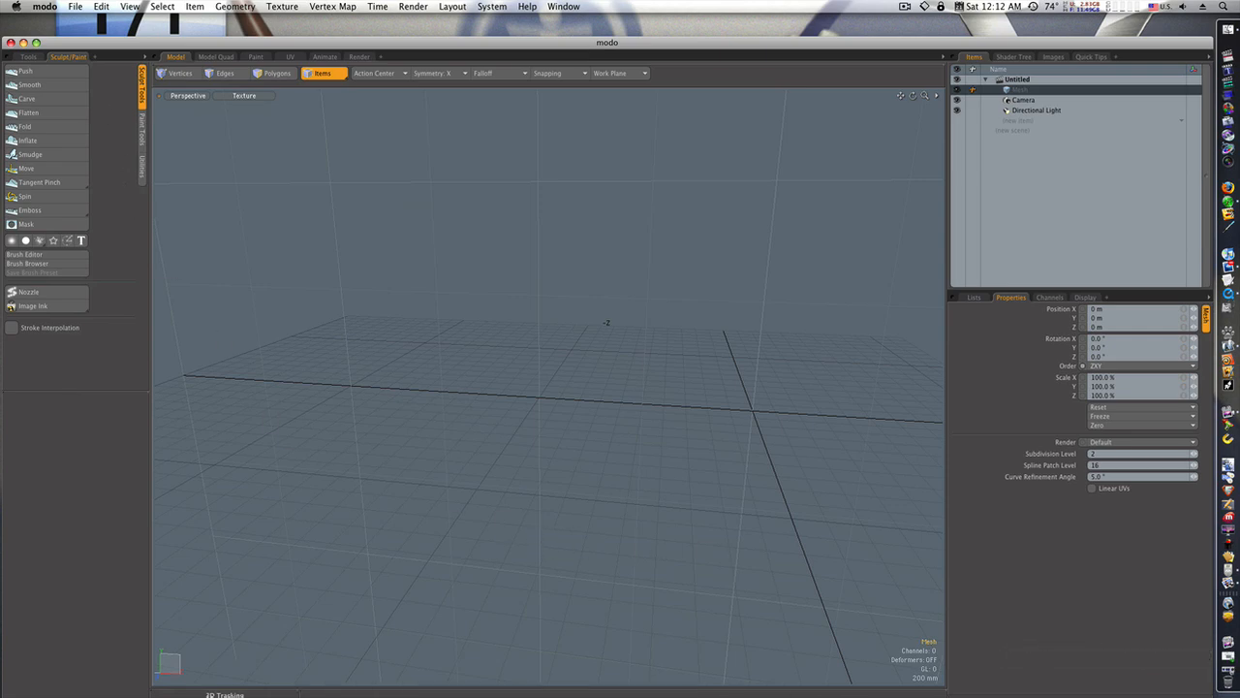
{"action": "left_click", "coordinate": [27, 54]}
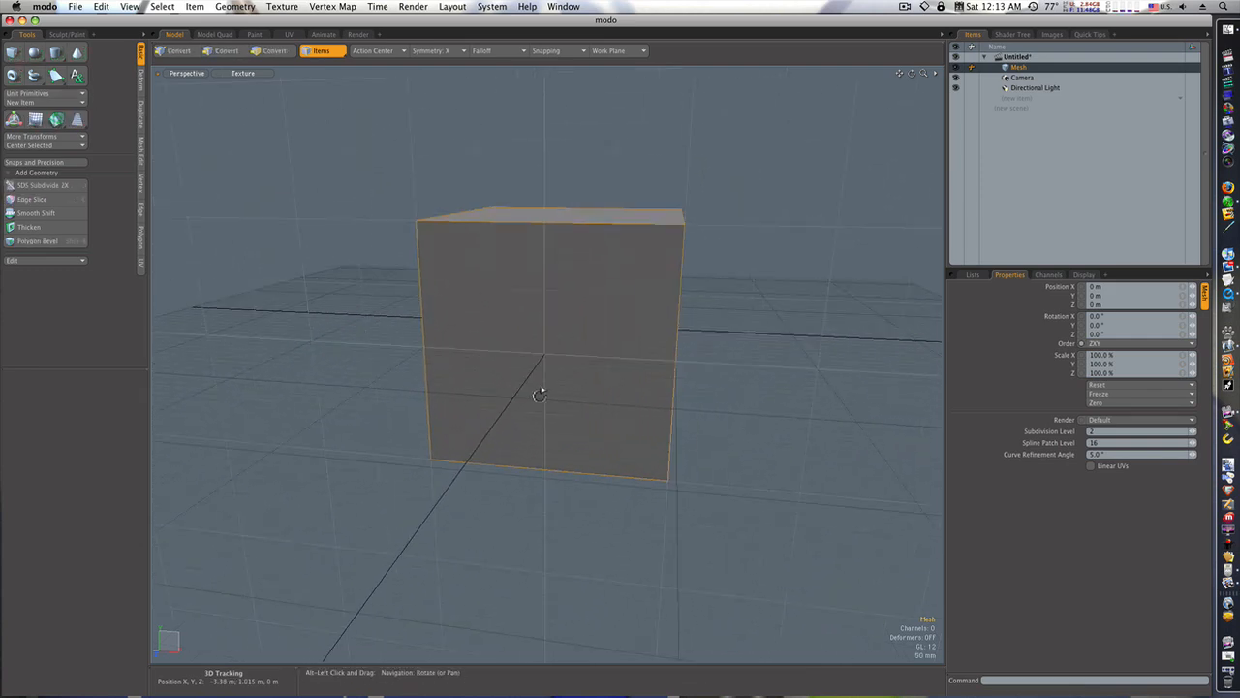
{"action": "left_click_drag", "start_coordinate": [538, 392], "coordinate": [500, 397]}
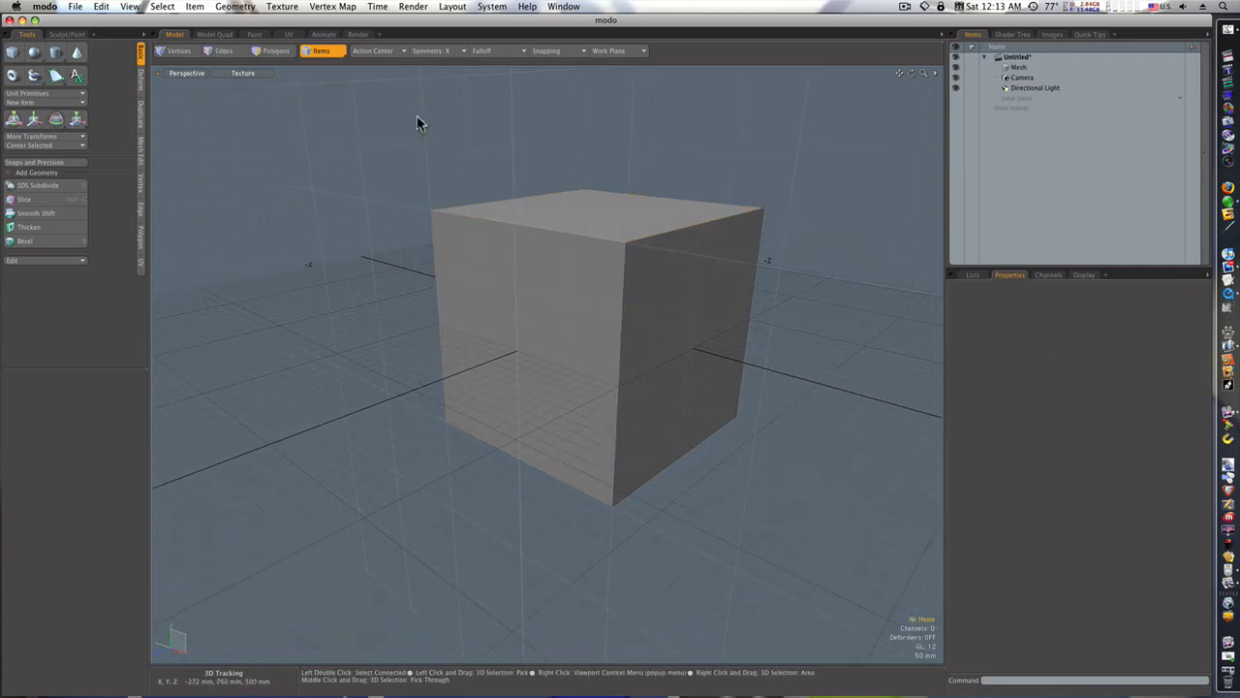
- Loop Slice extra edge loops around the cube's faces, setting the slice count and placement mode
{"action": "left_click", "coordinate": [281, 51]}
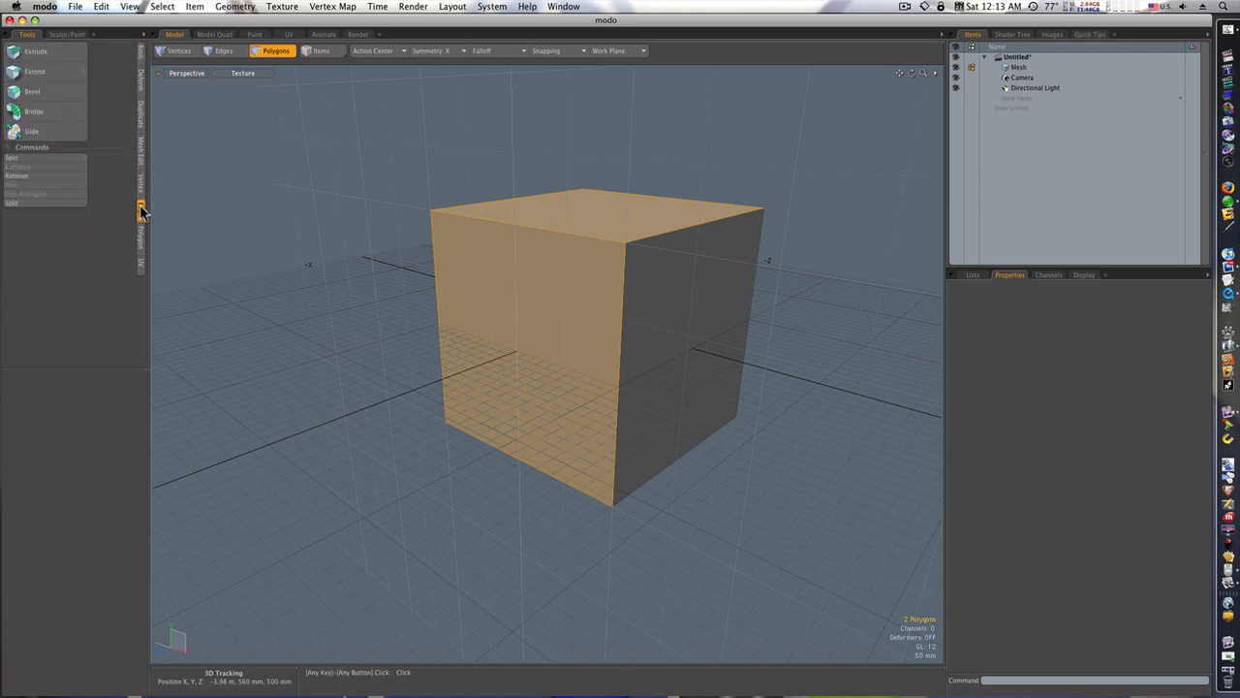
{"action": "left_click", "coordinate": [136, 155]}
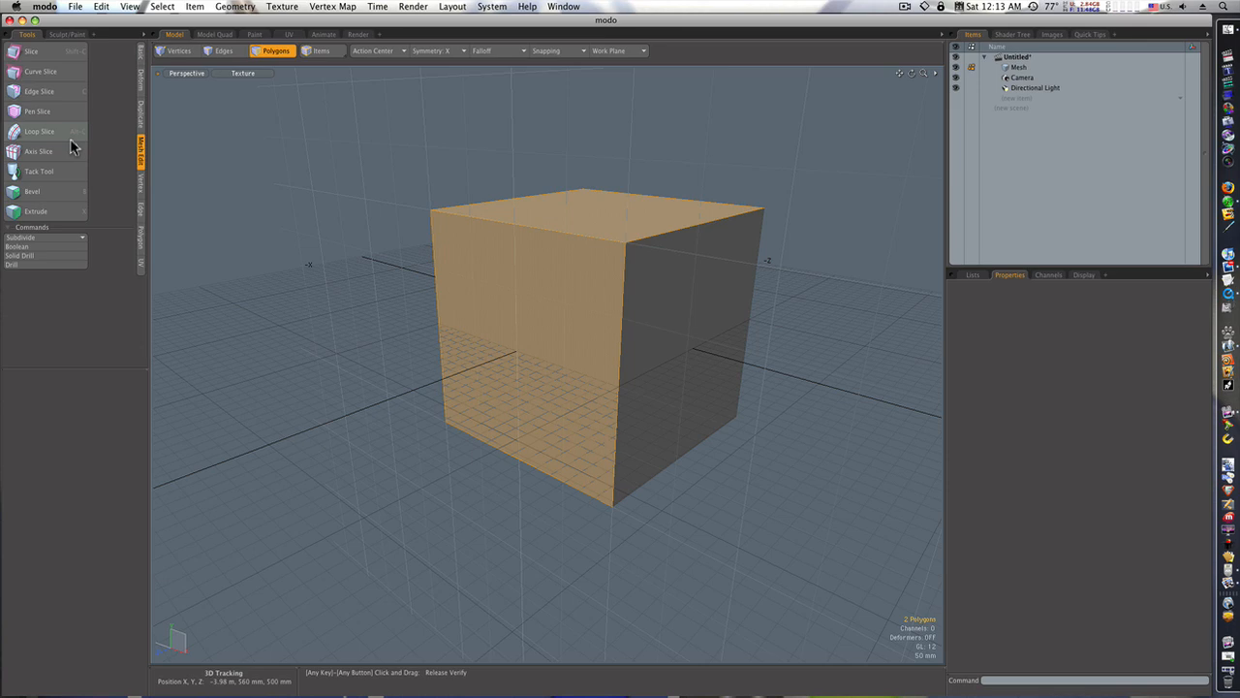
{"action": "left_click", "coordinate": [47, 132]}
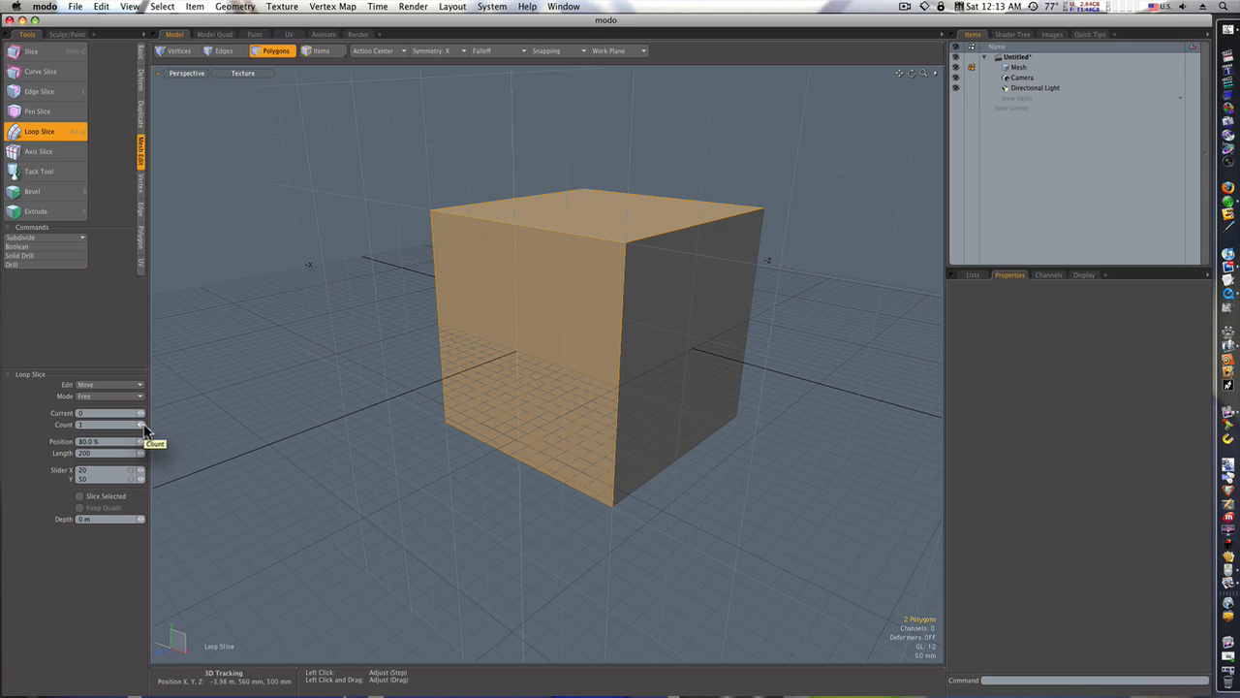
{"action": "left_click", "coordinate": [109, 396]}
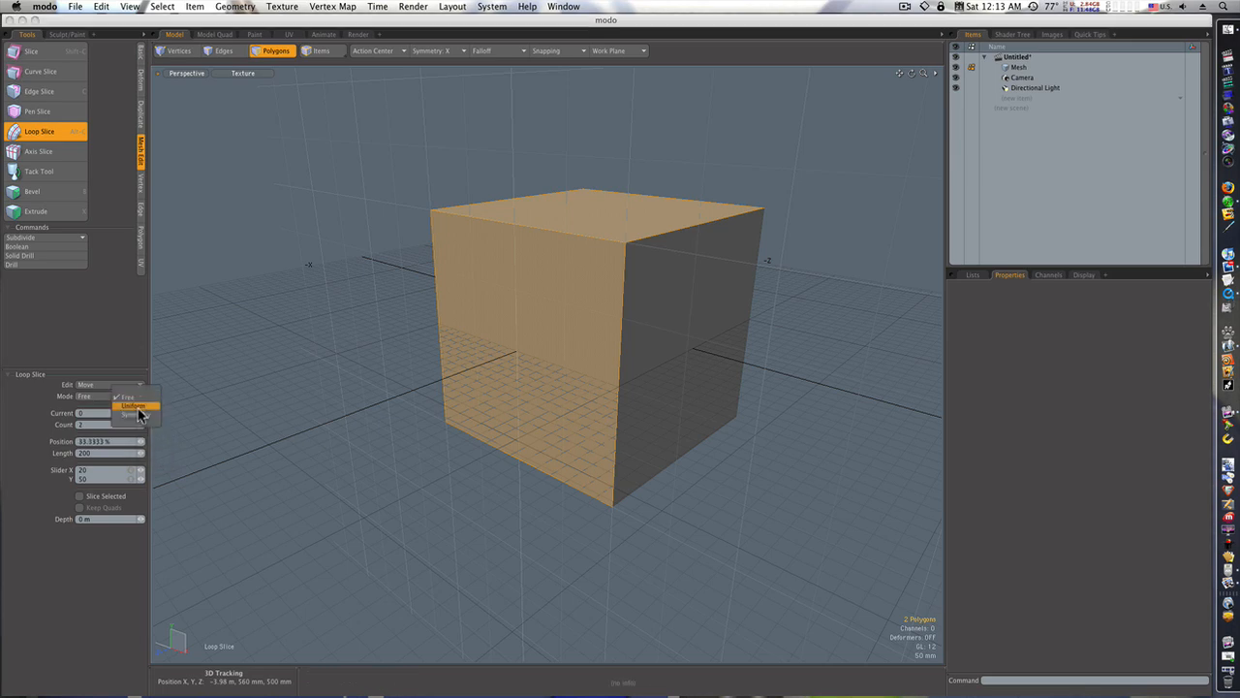
{"action": "left_click", "coordinate": [131, 415]}
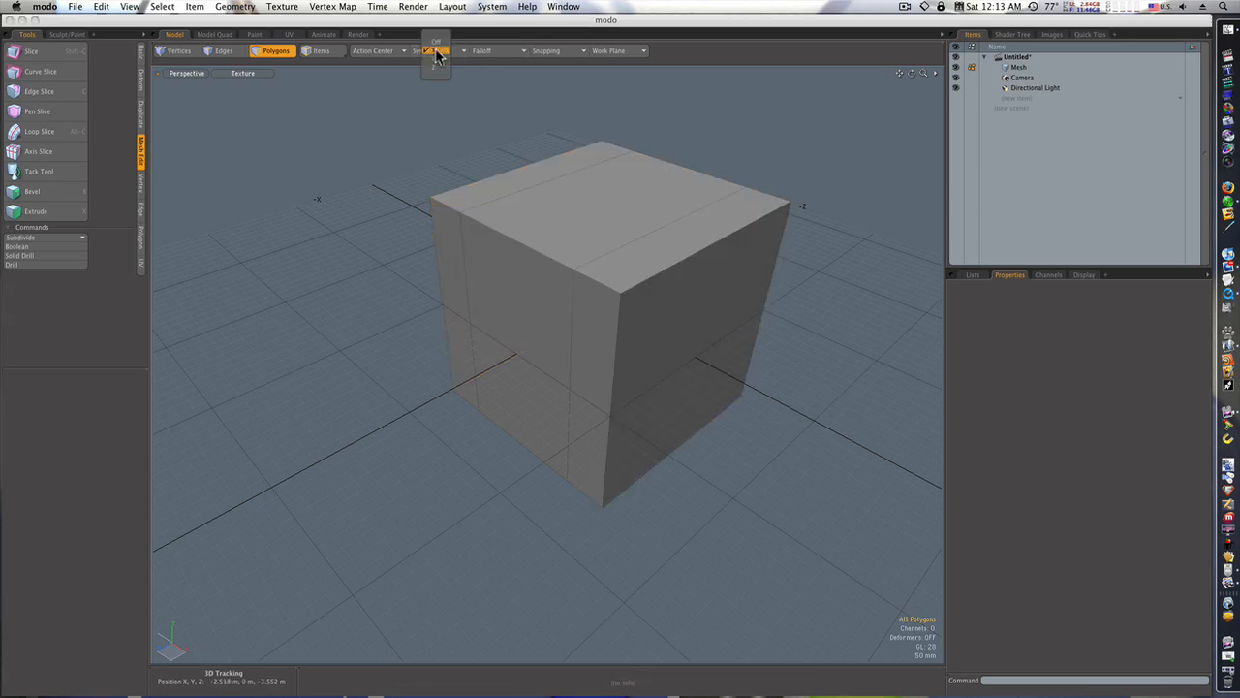
- With symmetry off, loop-slice further edge loops across the top and side faces in a second direction
{"action": "left_click", "coordinate": [666, 267]}
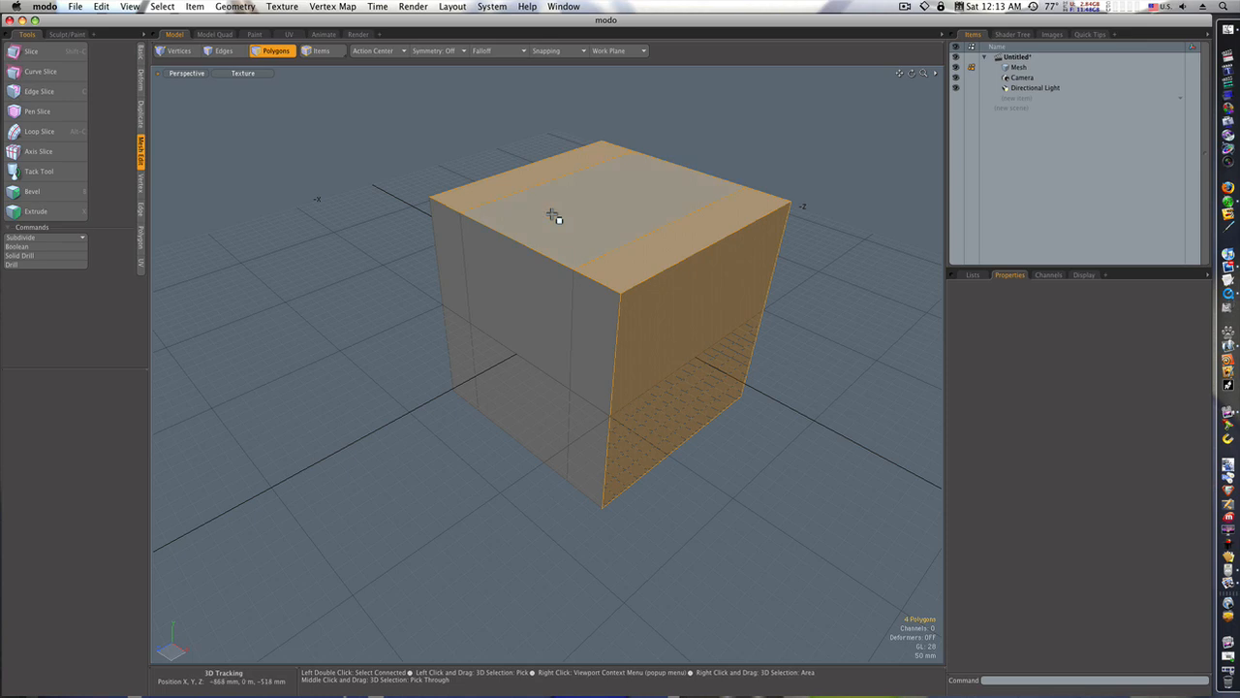
{"action": "left_click", "coordinate": [50, 132]}
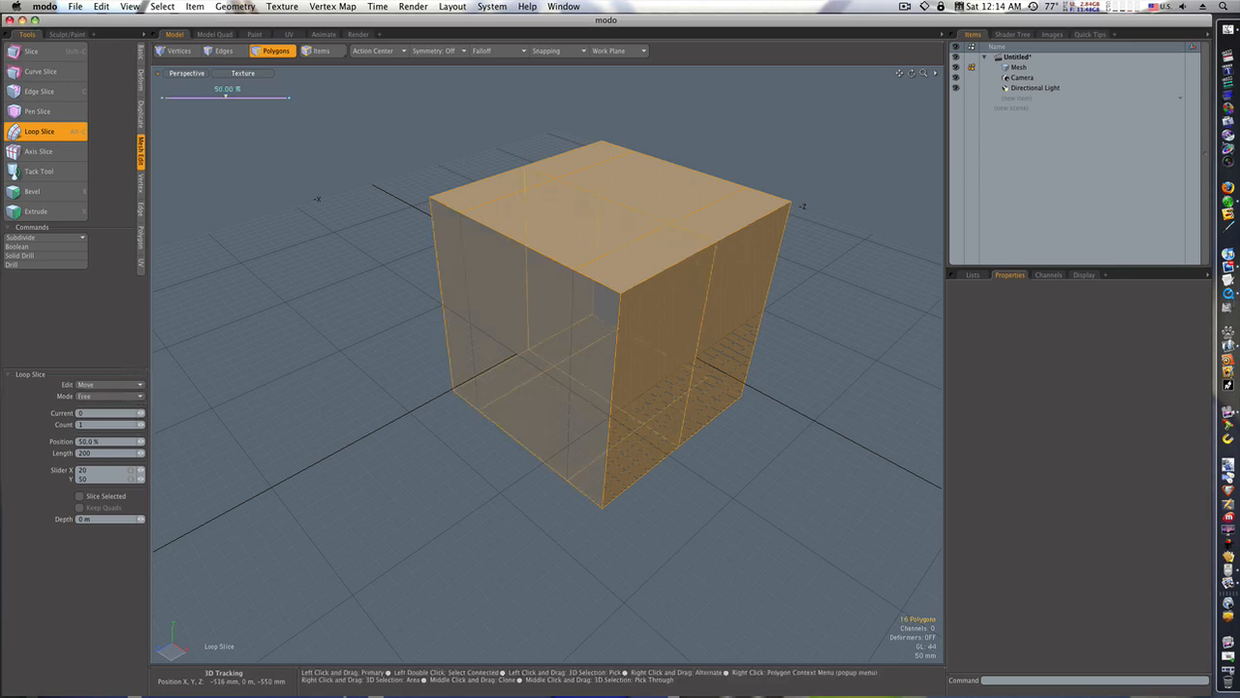
{"action": "left_click_drag", "start_coordinate": [225, 97], "coordinate": [202, 97]}
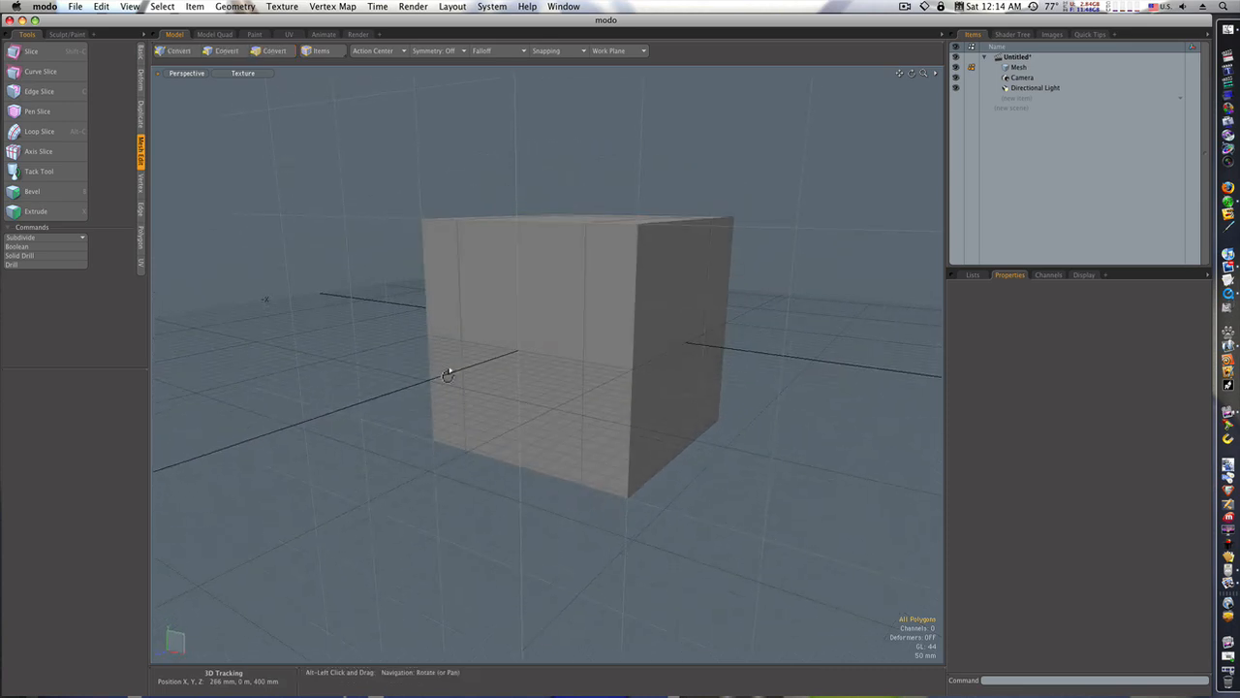
{"action": "left_click", "coordinate": [276, 50]}
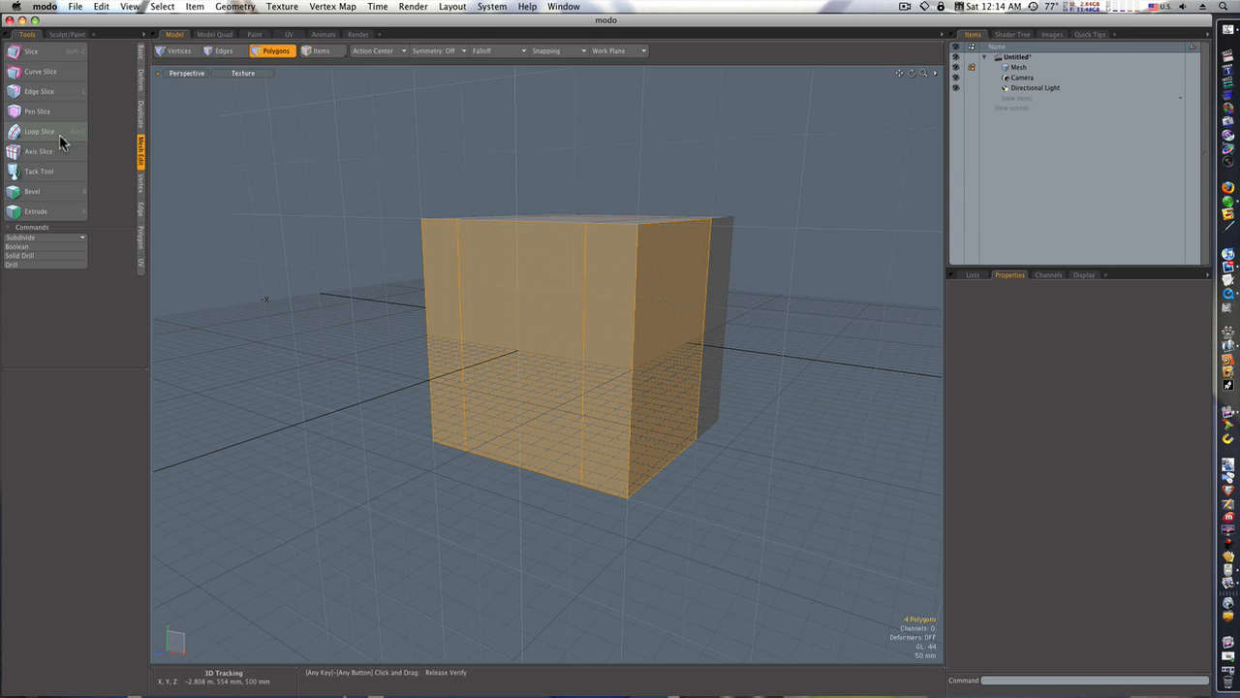
{"action": "left_click", "coordinate": [39, 132]}
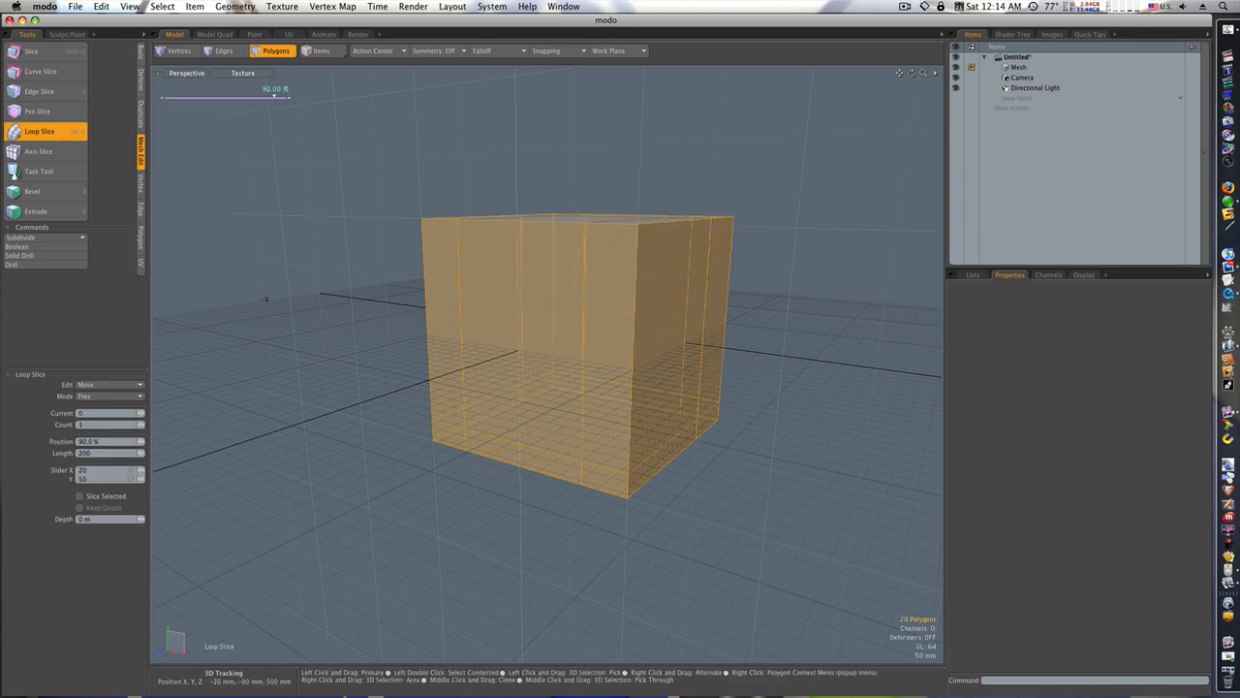
{"action": "left_click_drag", "start_coordinate": [275, 97], "coordinate": [263, 97]}
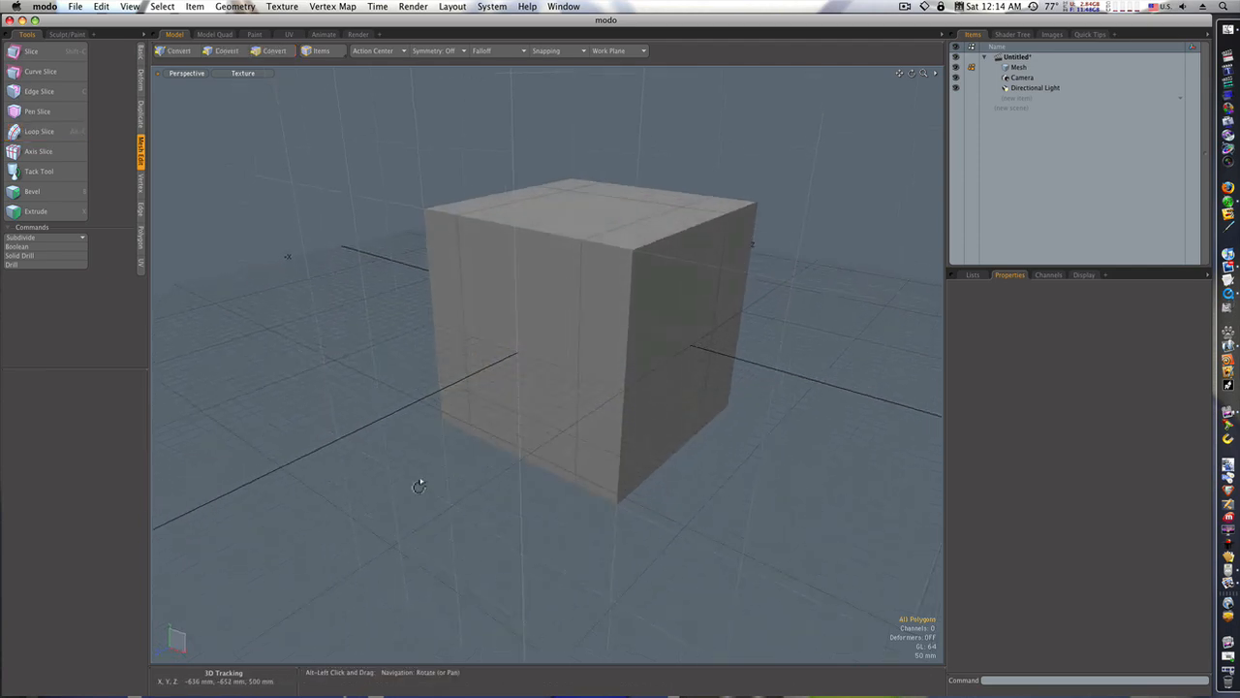
- Delete the front, back and top-centre faces, leaving a hollow U-shaped frame
{"action": "left_click", "coordinate": [277, 50]}
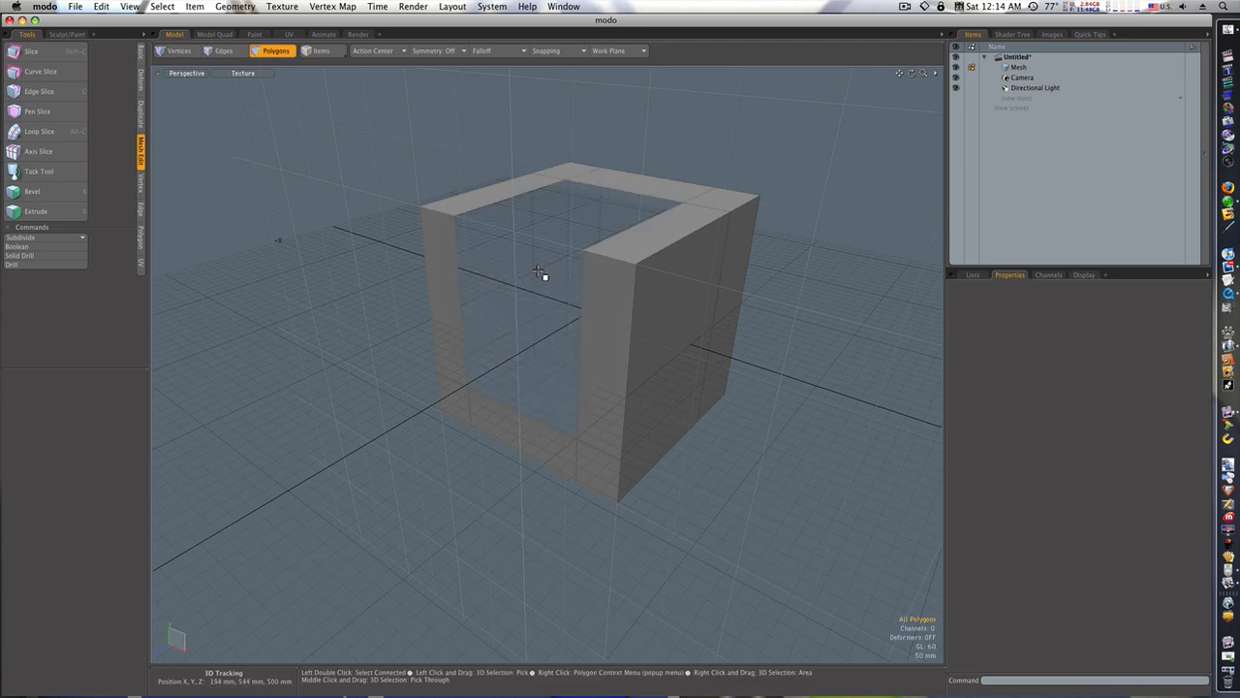
{"action": "left_click_drag", "start_coordinate": [539, 275], "coordinate": [601, 268]}
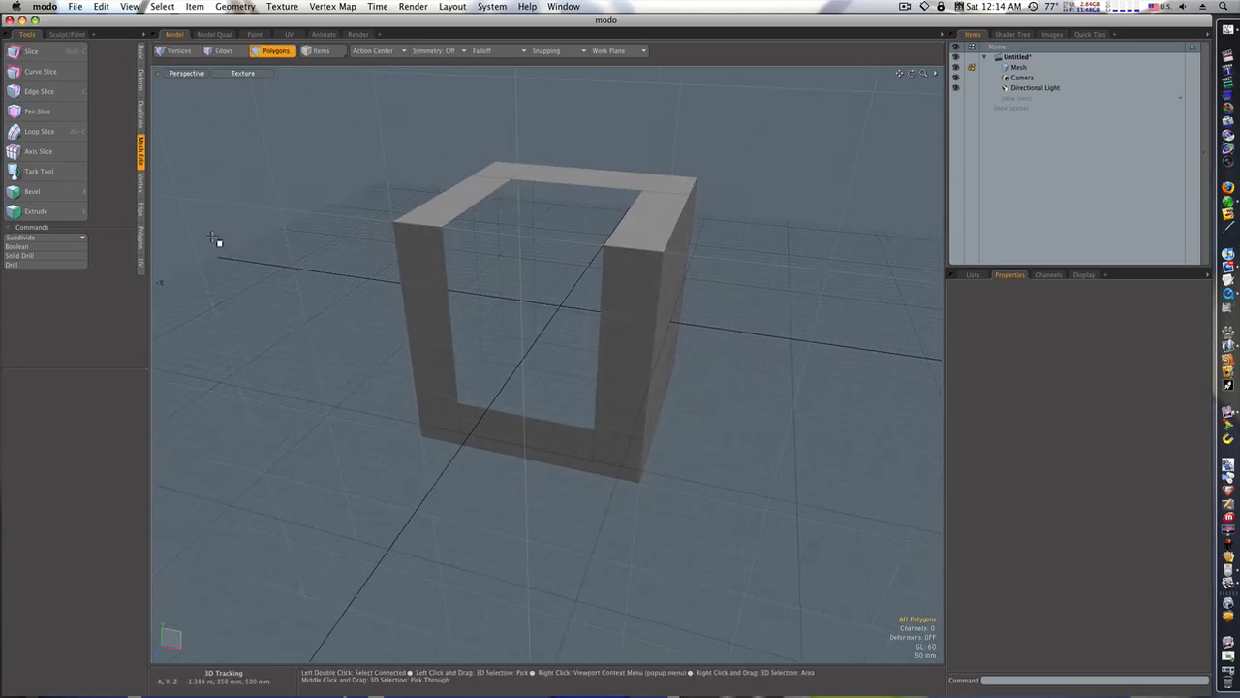
{"action": "left_click", "coordinate": [227, 50]}
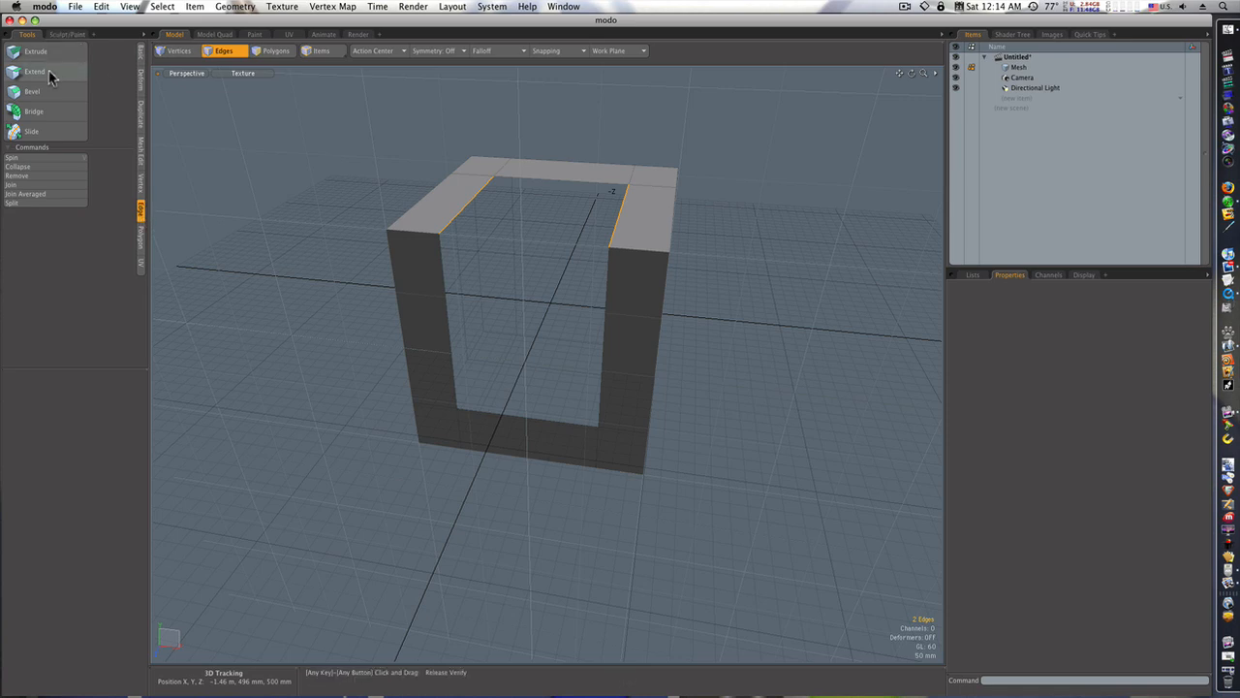
- Select the overlapping inner-corner vertices and weld them with Vertex Join
{"action": "left_click", "coordinate": [42, 72]}
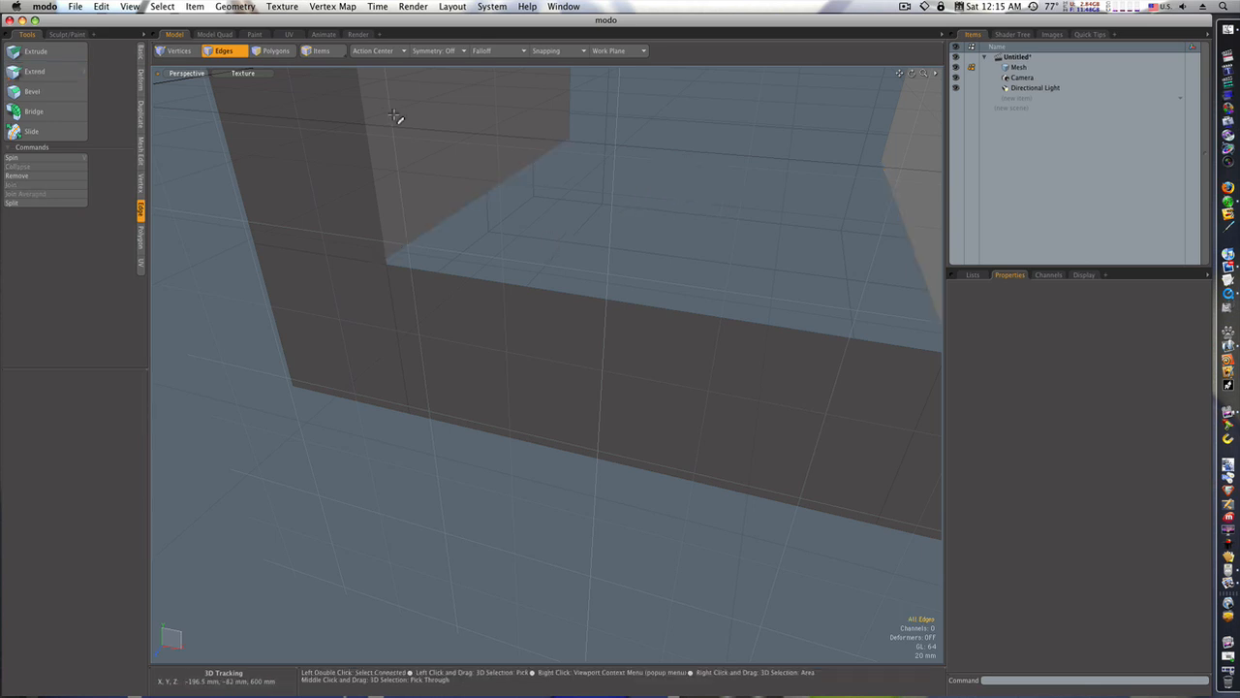
{"action": "left_click", "coordinate": [186, 50]}
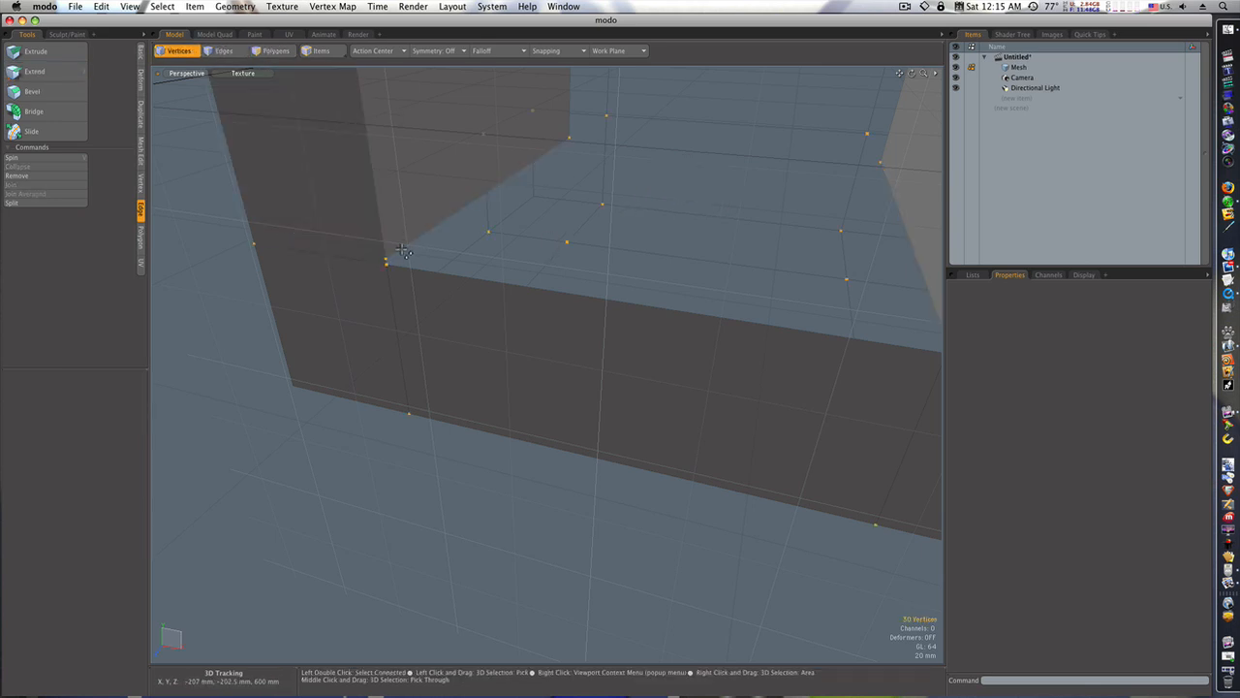
{"action": "left_click", "coordinate": [387, 267]}
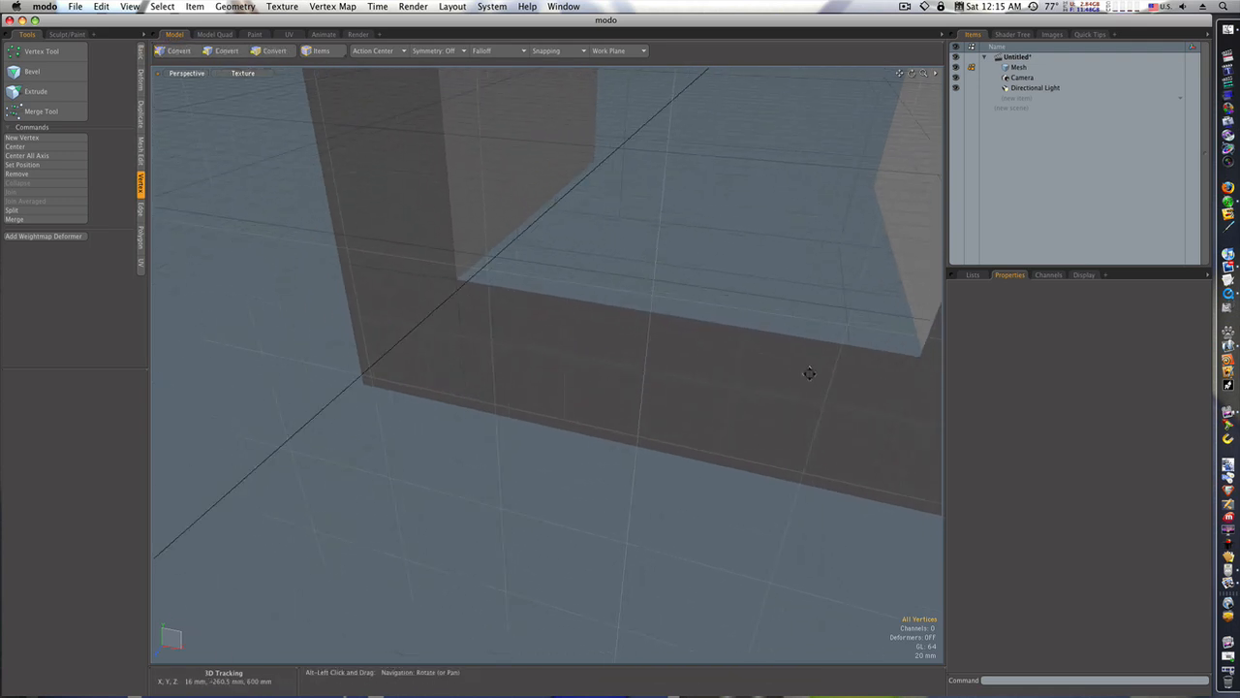
{"action": "left_click_drag", "start_coordinate": [810, 374], "coordinate": [798, 372]}
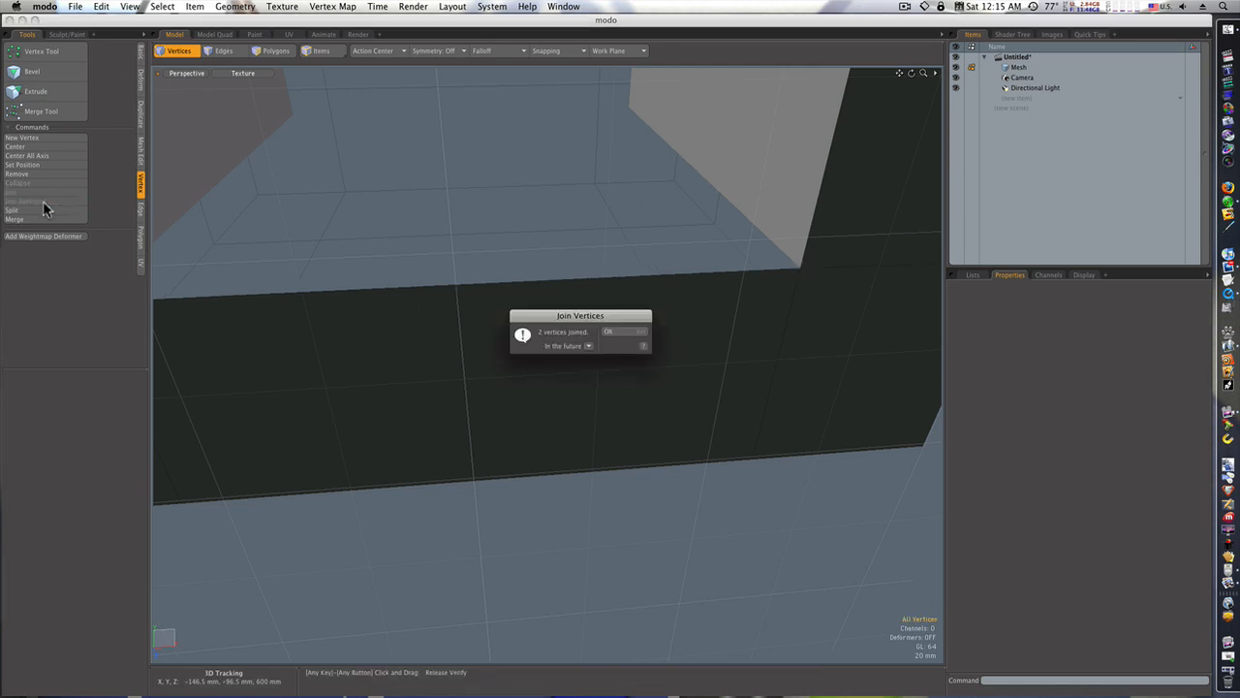
{"action": "left_click", "coordinate": [620, 332]}
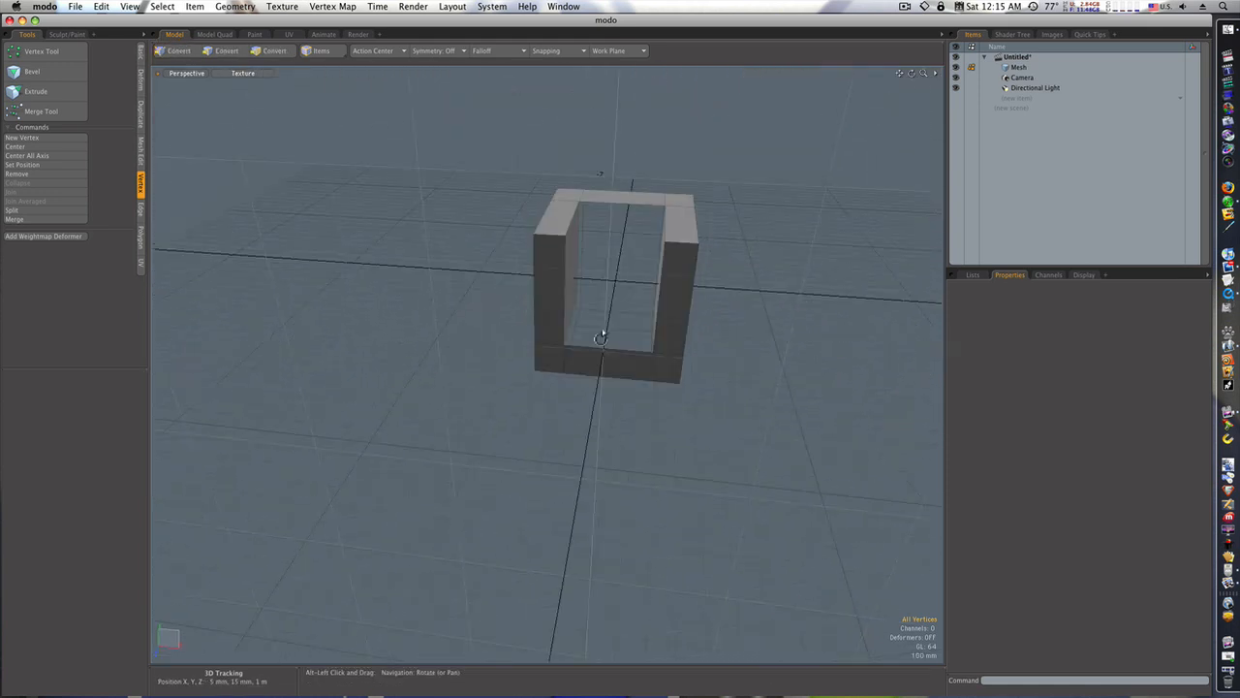
- Select both walls' inner edges and Bridge them, closing the frame into a solid armchair block
{"action": "left_click_drag", "start_coordinate": [600, 337], "coordinate": [577, 334]}
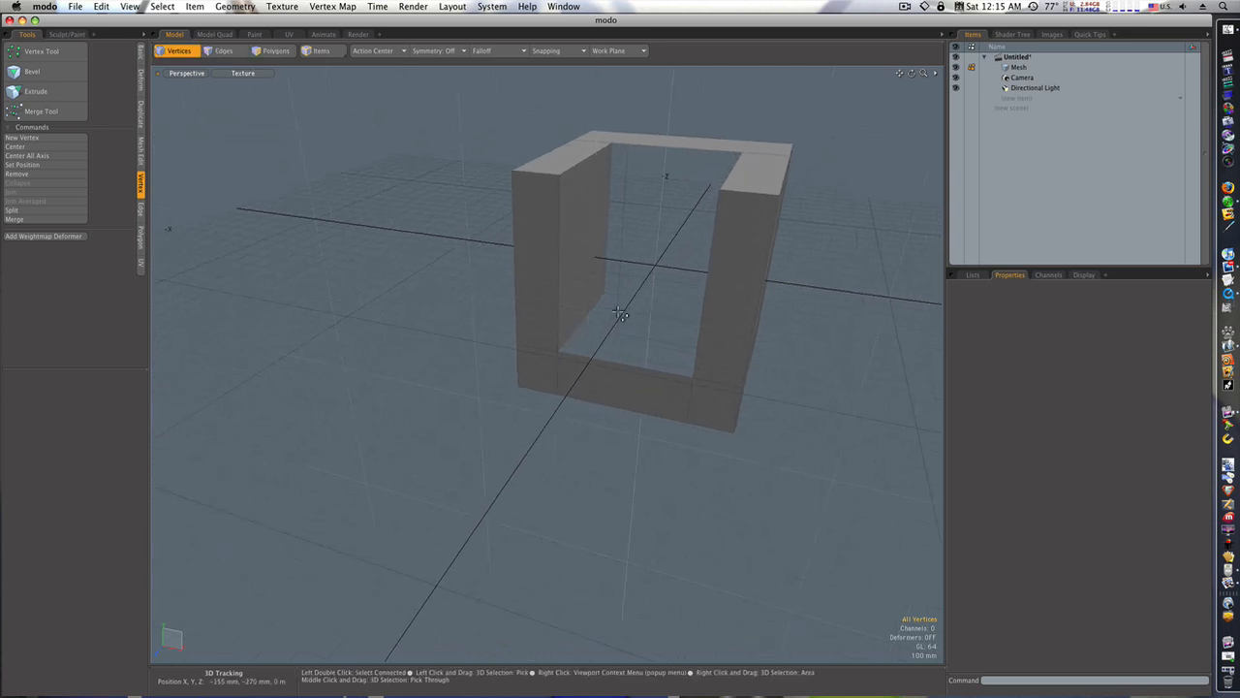
{"action": "left_click", "coordinate": [287, 51]}
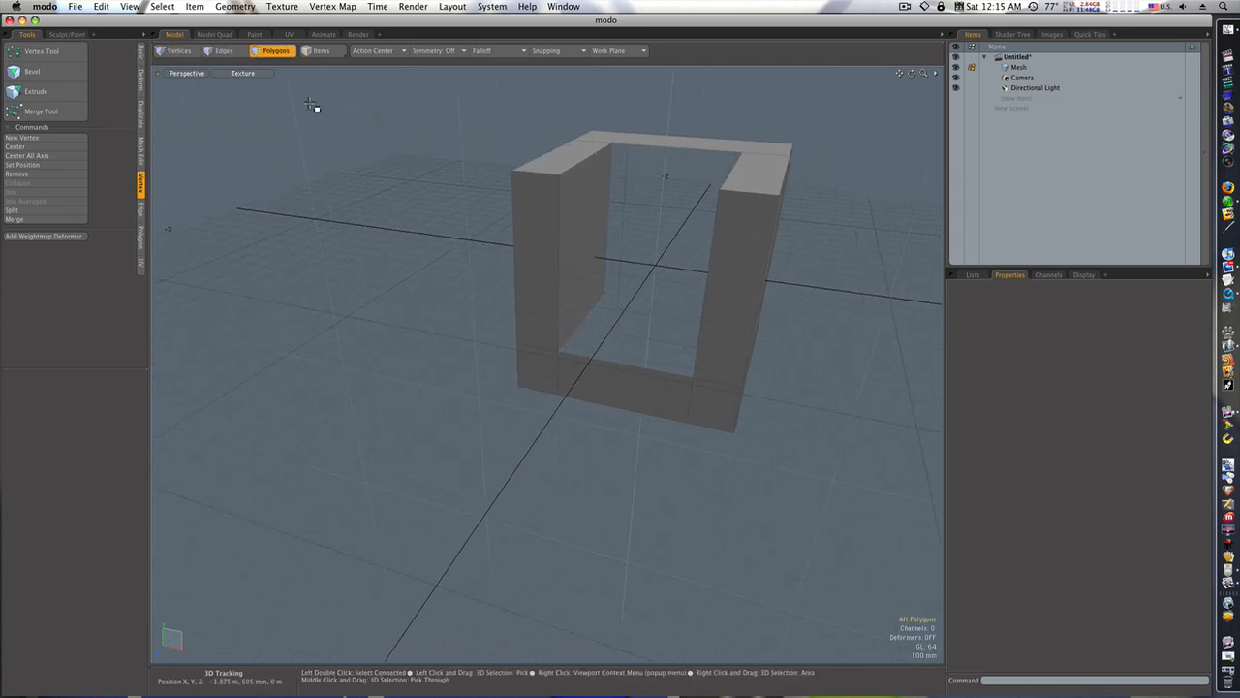
{"action": "left_click", "coordinate": [174, 50]}
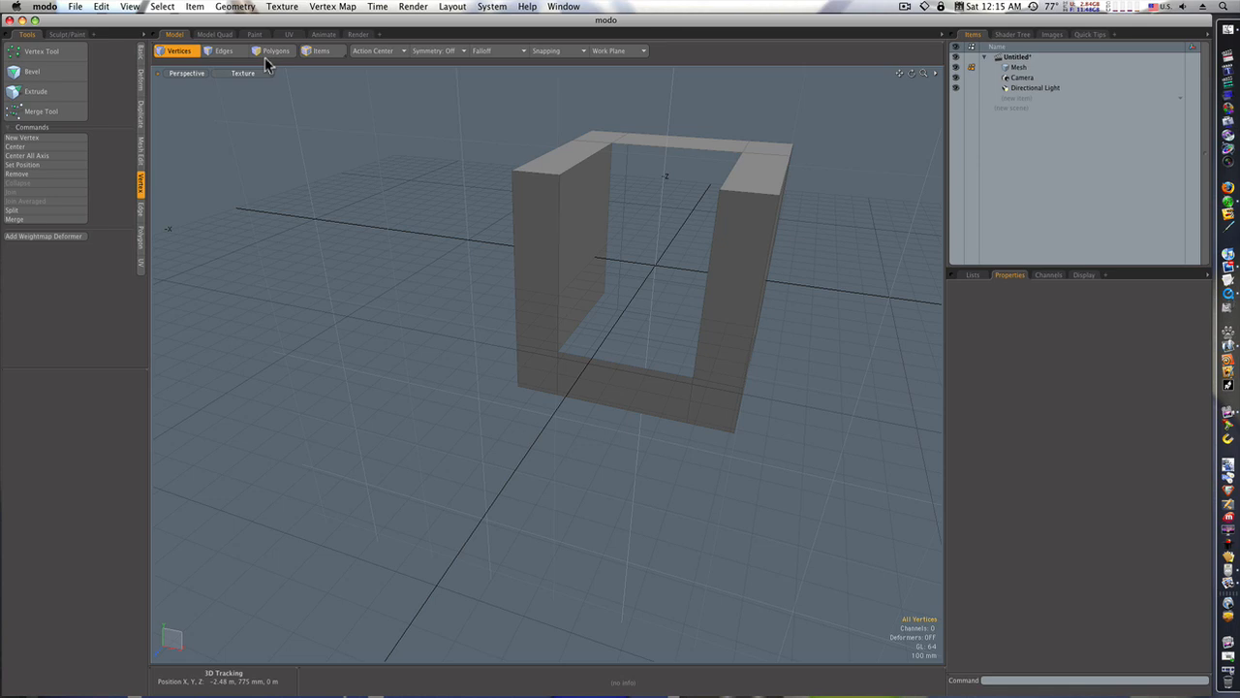
{"action": "left_click", "coordinate": [227, 51]}
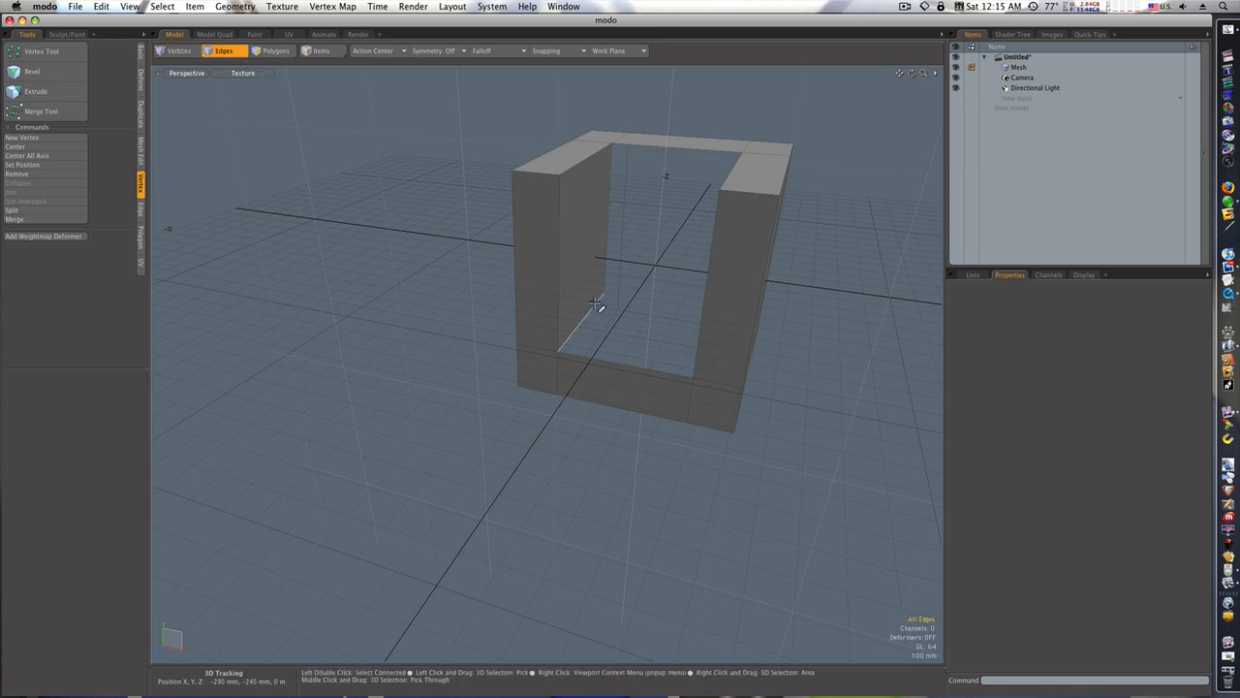
{"action": "left_click", "coordinate": [601, 310]}
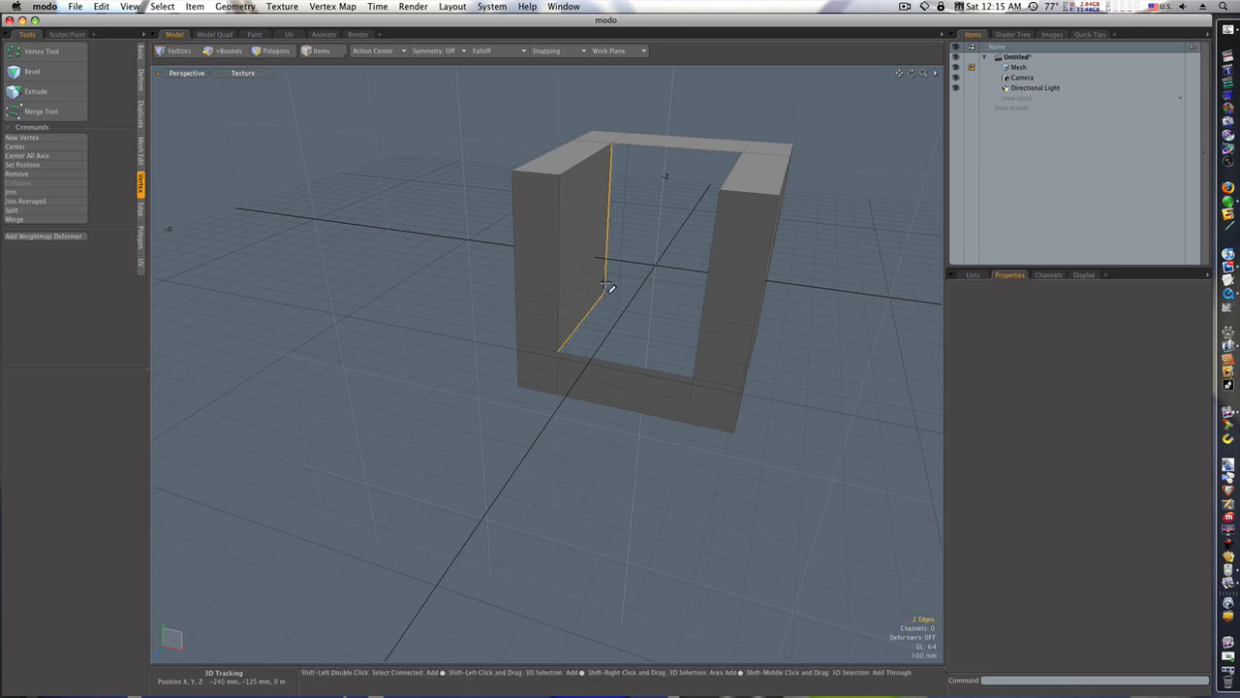
{"action": "left_click_drag", "start_coordinate": [608, 287], "coordinate": [675, 310]}
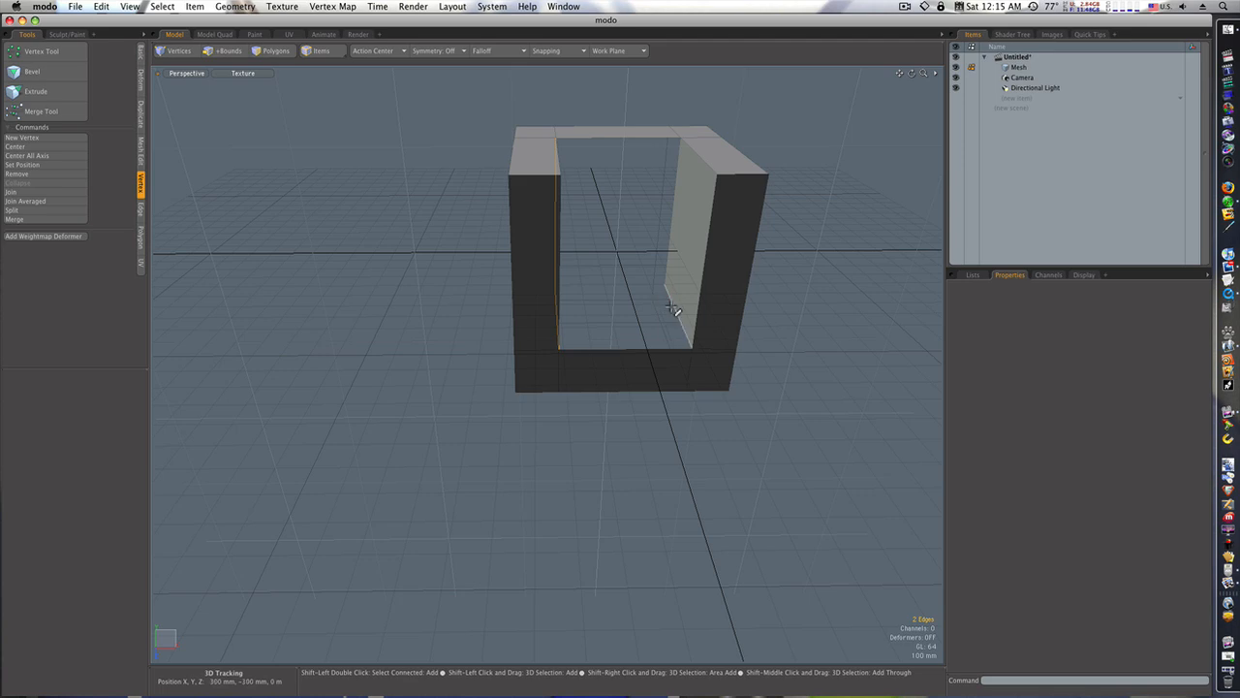
{"action": "left_click", "coordinate": [225, 52]}
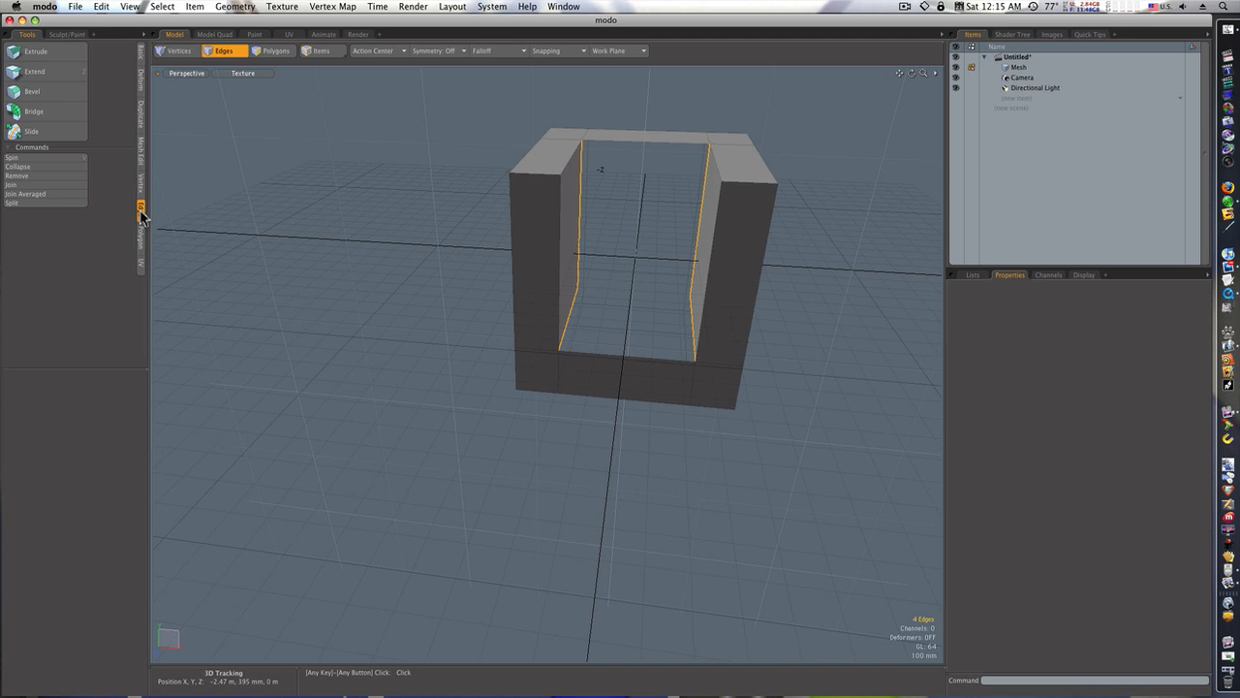
{"action": "left_click", "coordinate": [39, 108]}
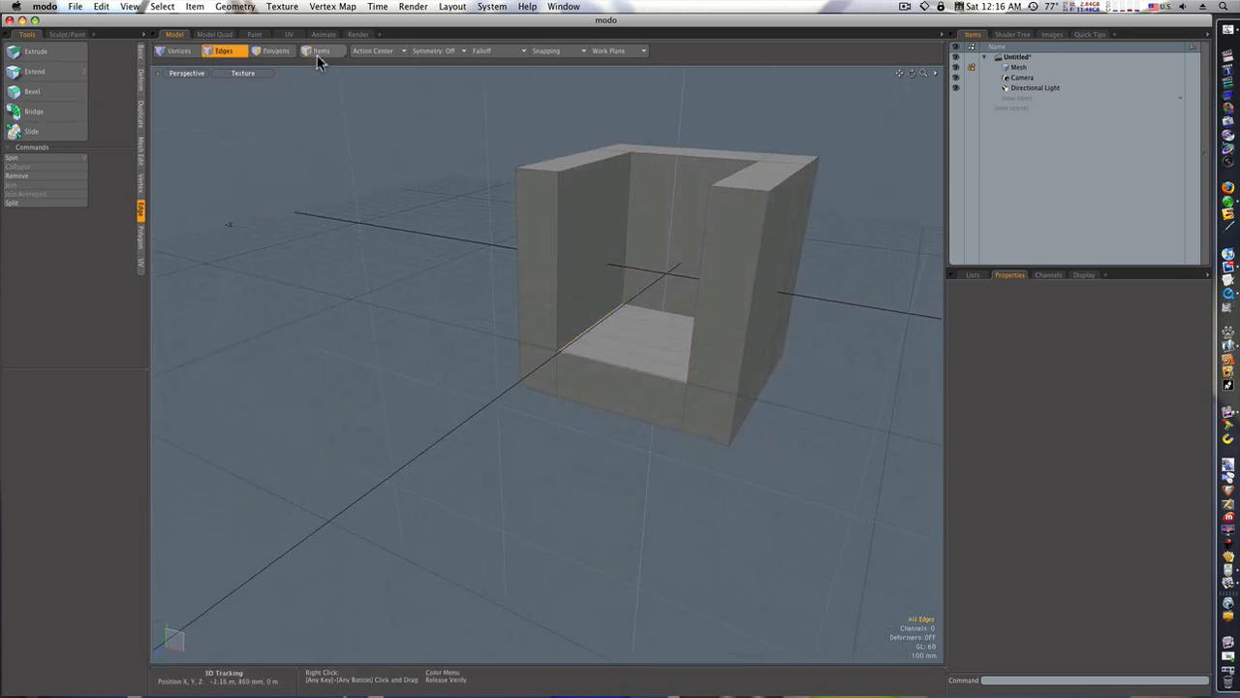
{"action": "left_click", "coordinate": [318, 51]}
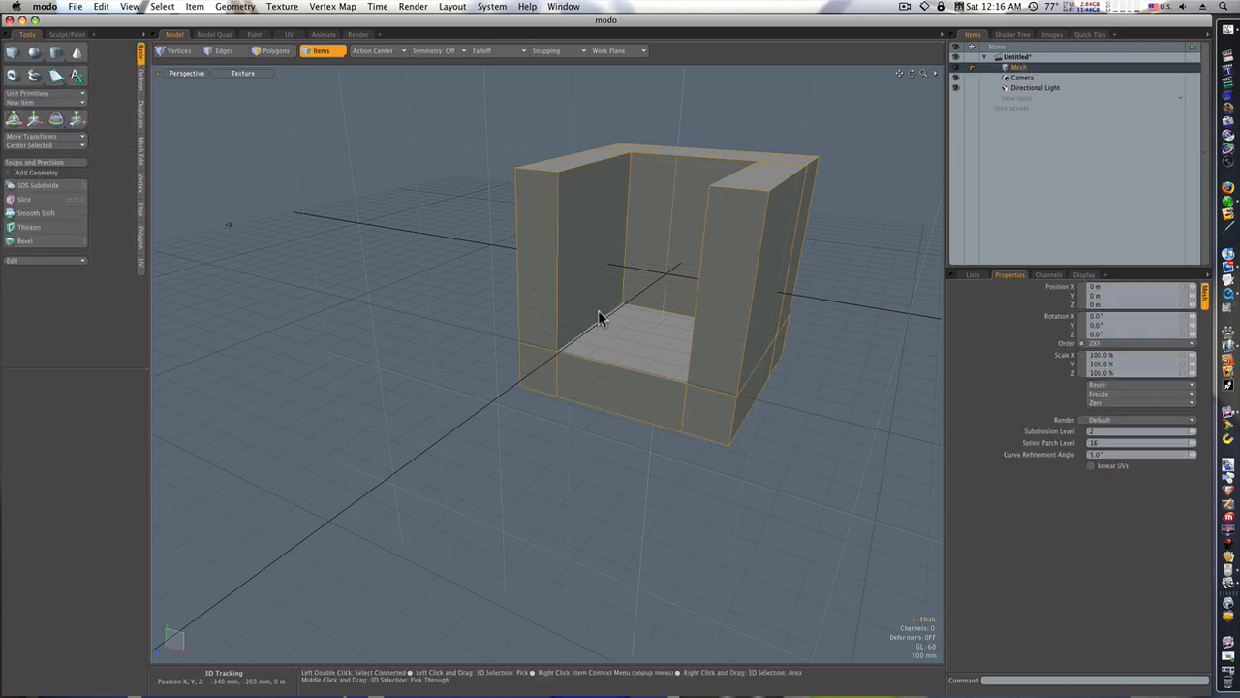
- Scale the chair mesh item down vertically into a lower, squatter shape
{"action": "left_click", "coordinate": [76, 118]}
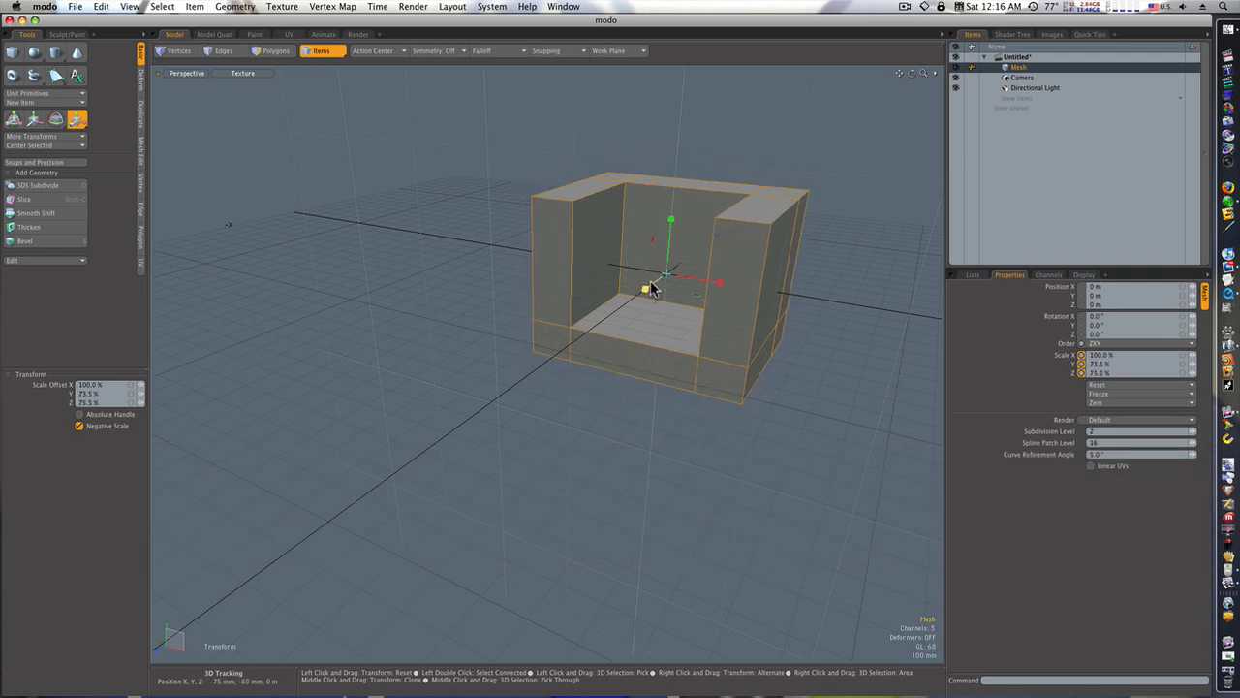
{"action": "left_click_drag", "start_coordinate": [659, 290], "coordinate": [527, 329]}
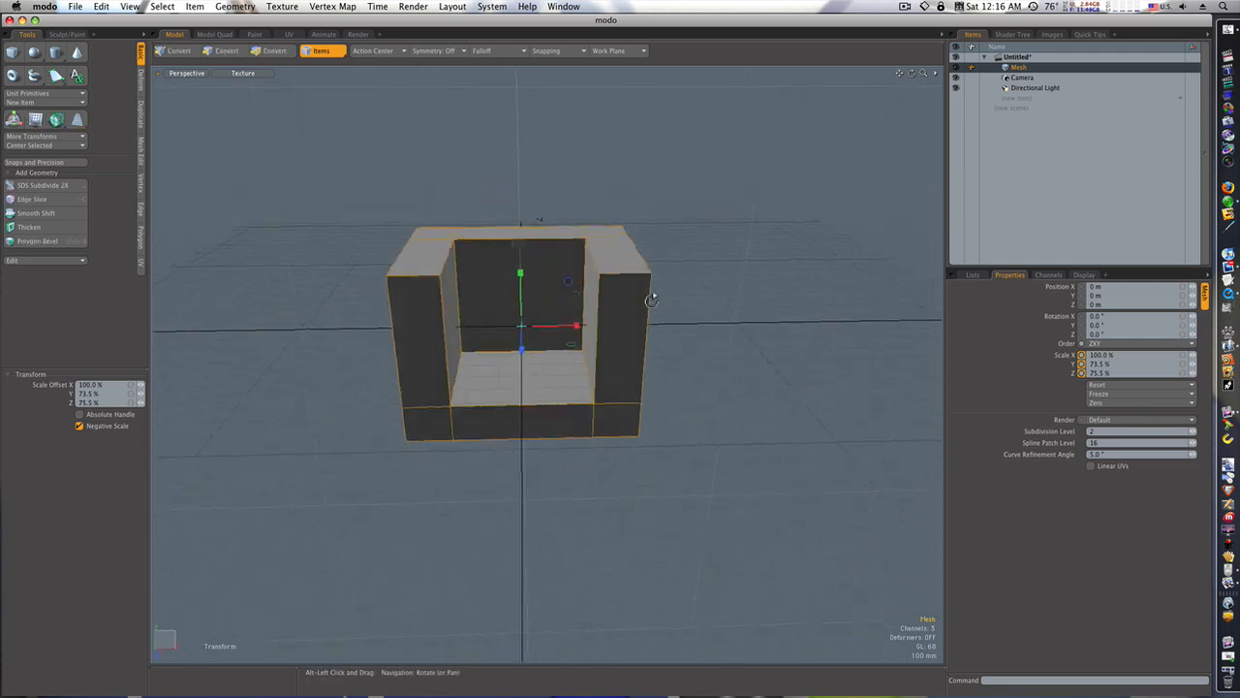
{"action": "left_click_drag", "start_coordinate": [649, 301], "coordinate": [571, 291]}
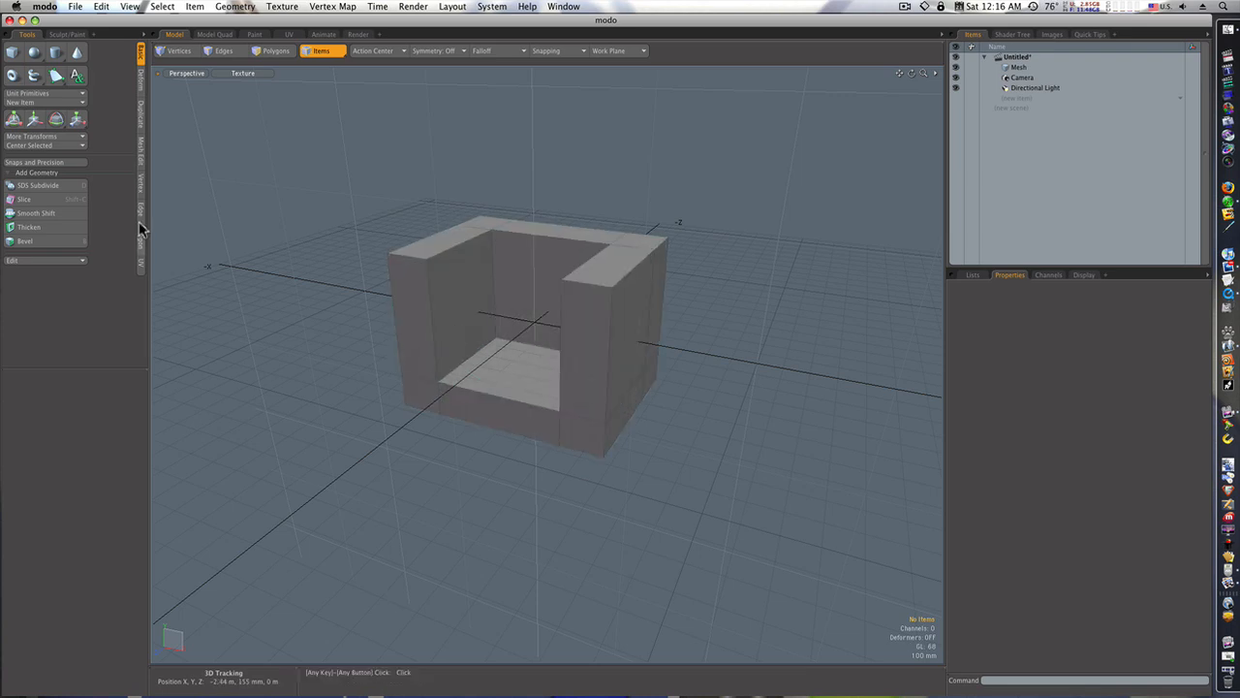
{"action": "mouse_move", "coordinate": [473, 287]}
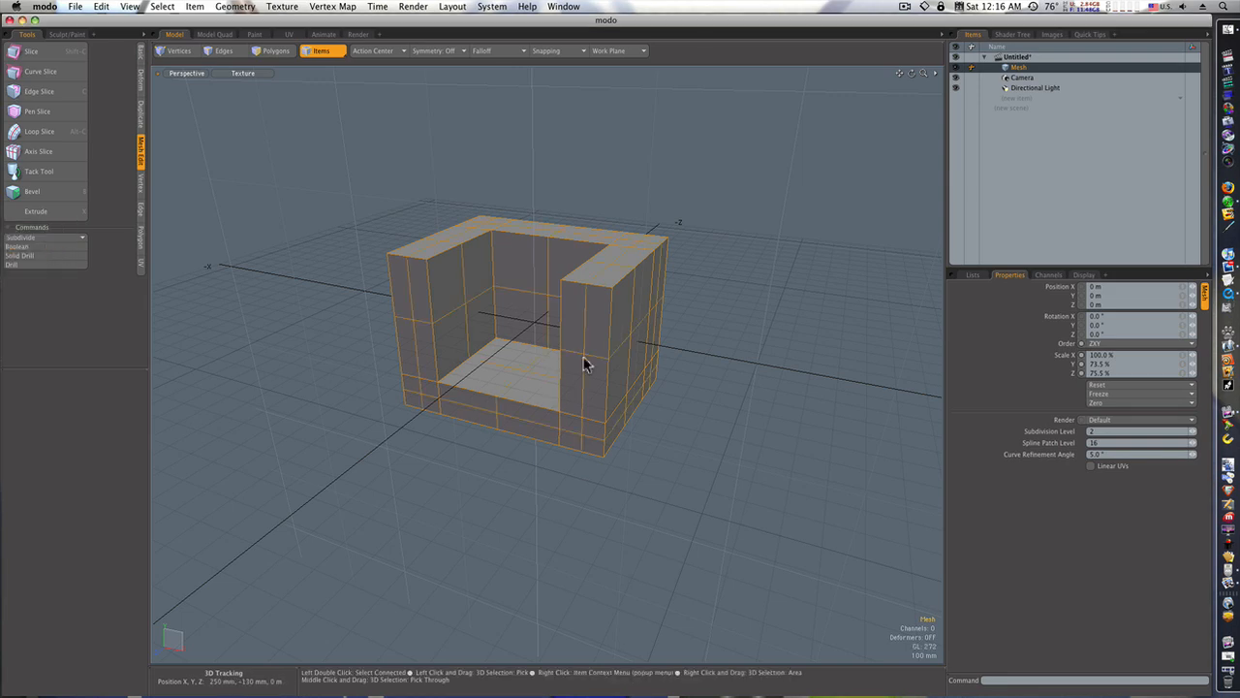
- Finish the extra loop slices and toggle subdivision surfaces on for a soft rounded armchair
{"action": "left_click", "coordinate": [430, 444]}
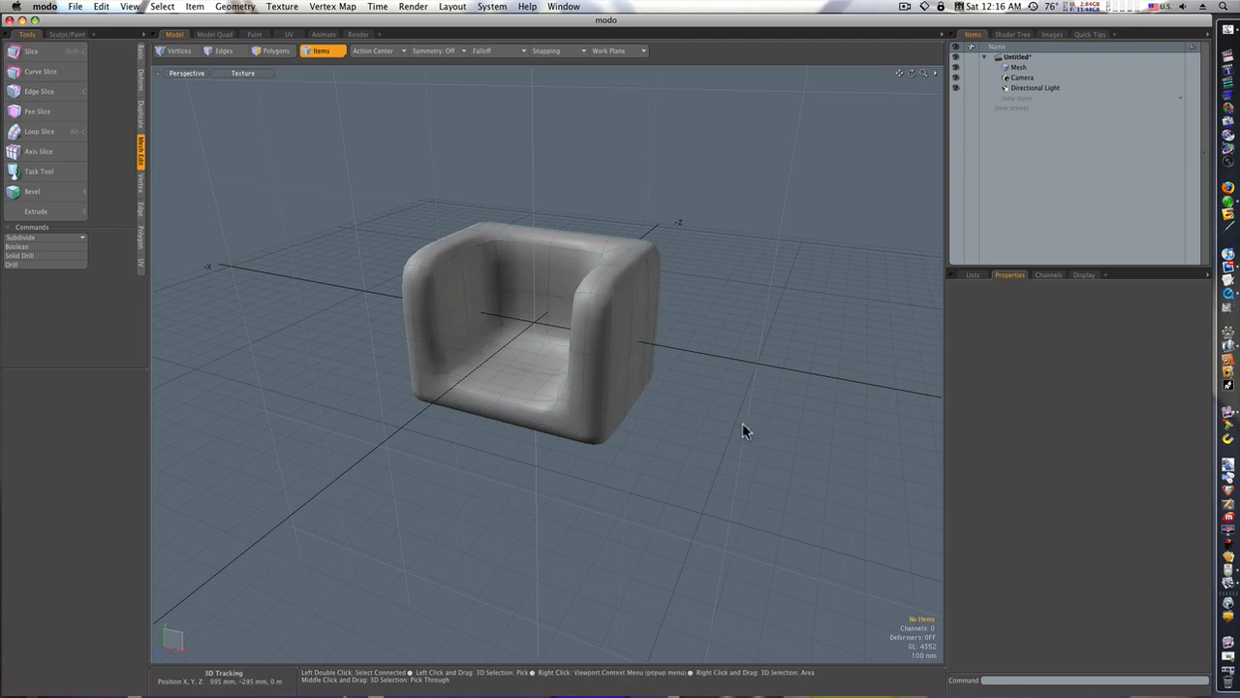
{"action": "left_click_drag", "start_coordinate": [747, 430], "coordinate": [543, 391]}
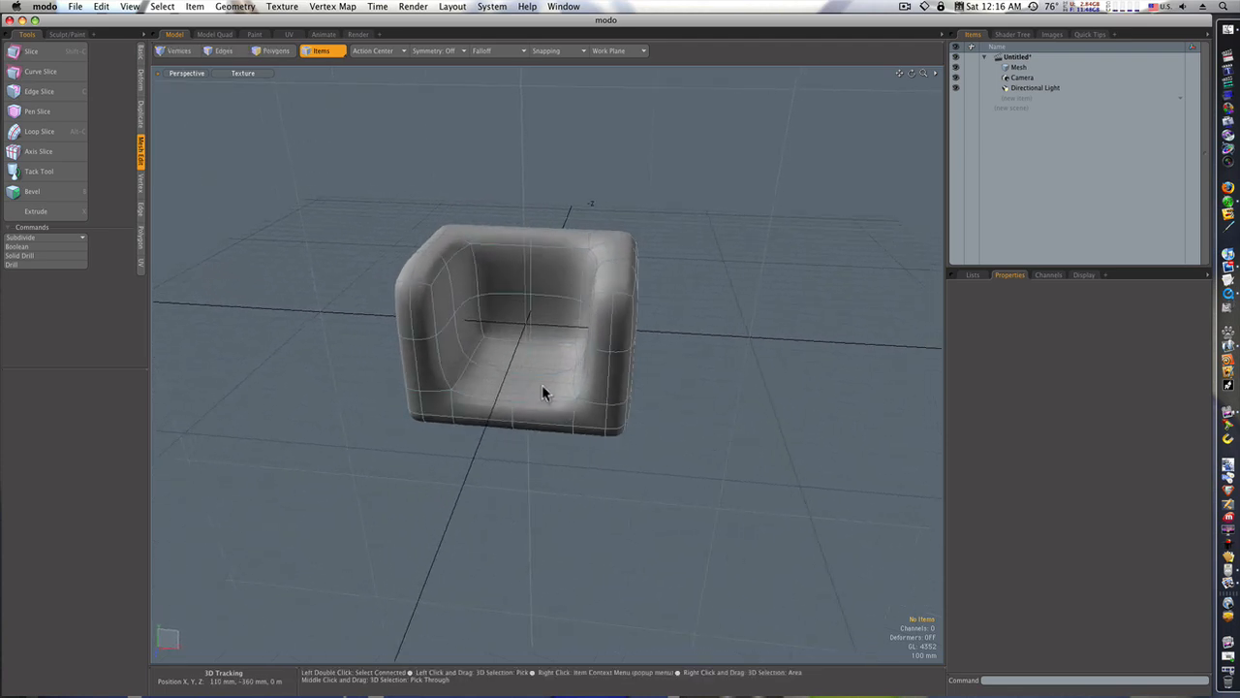
{"action": "left_click", "coordinate": [279, 50]}
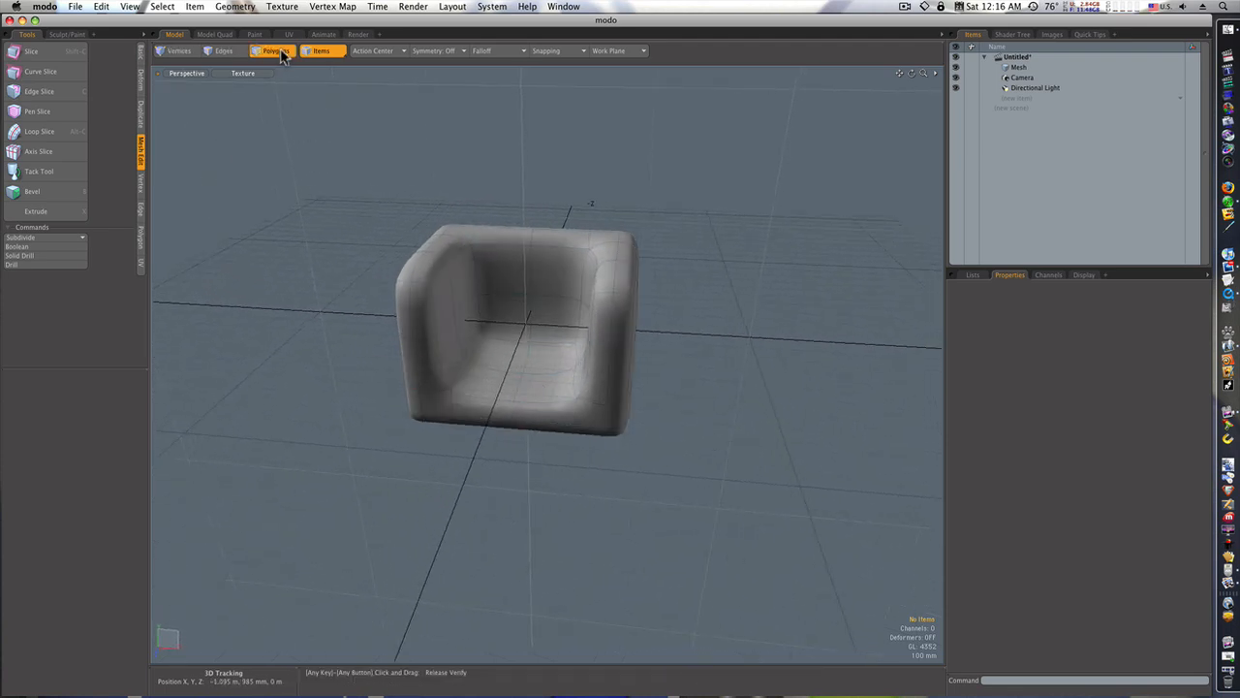
- Bevel the centre strip of seat and backrest faces with a small inset and shift
{"action": "left_click", "coordinate": [283, 50]}
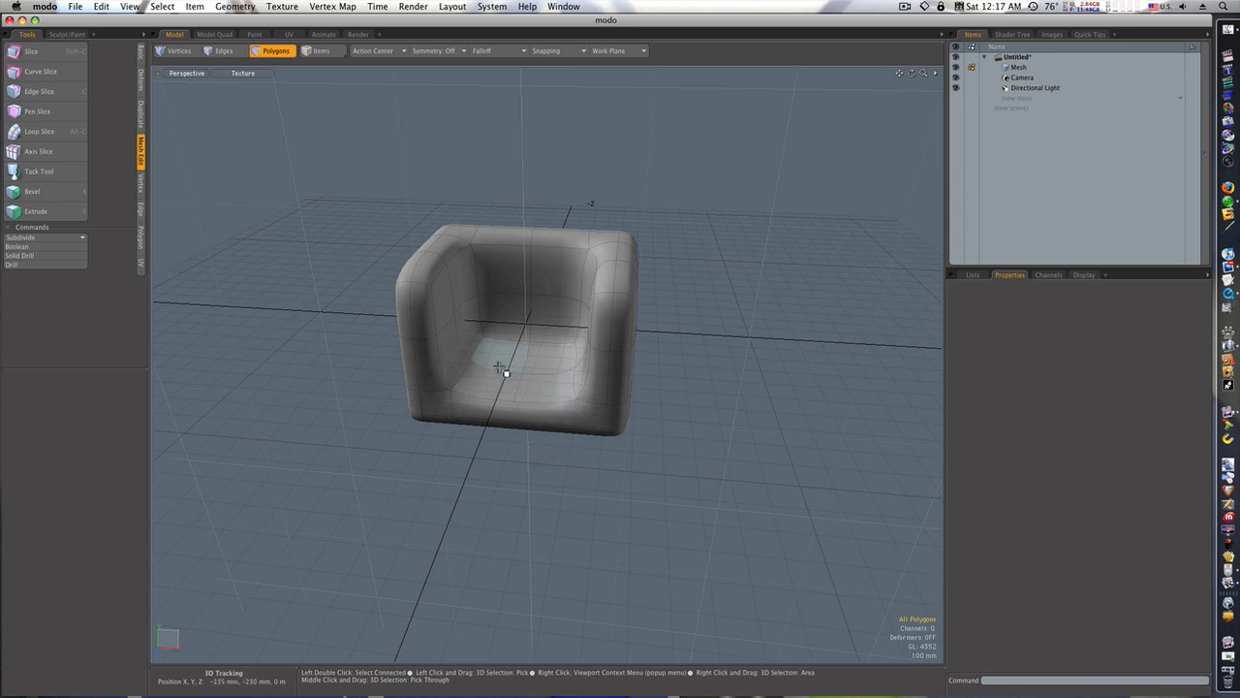
{"action": "left_click", "coordinate": [508, 372]}
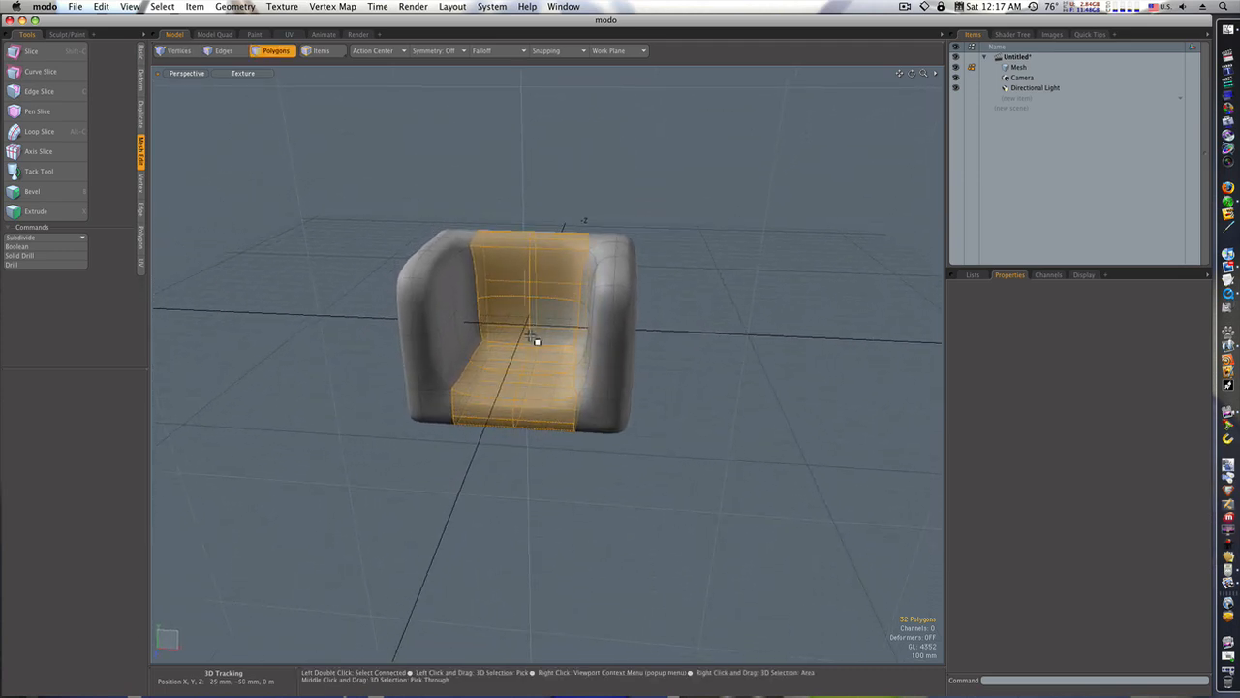
{"action": "left_click", "coordinate": [38, 192]}
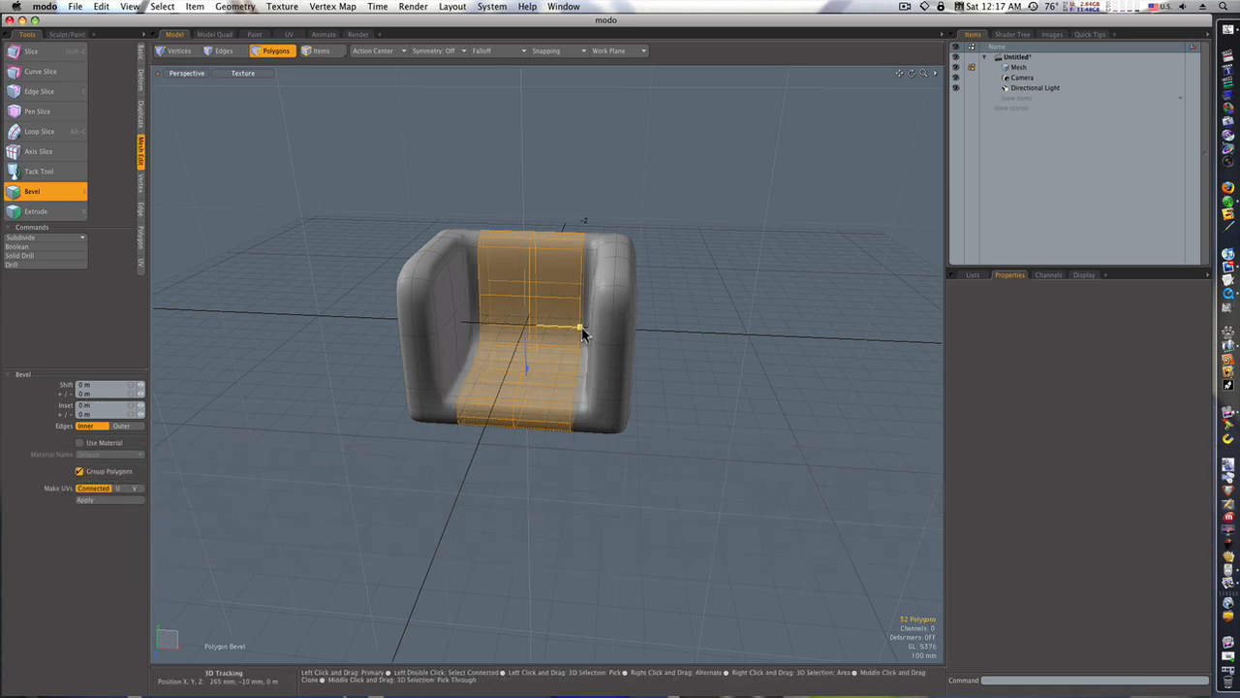
{"action": "left_click_drag", "start_coordinate": [581, 329], "coordinate": [598, 329]}
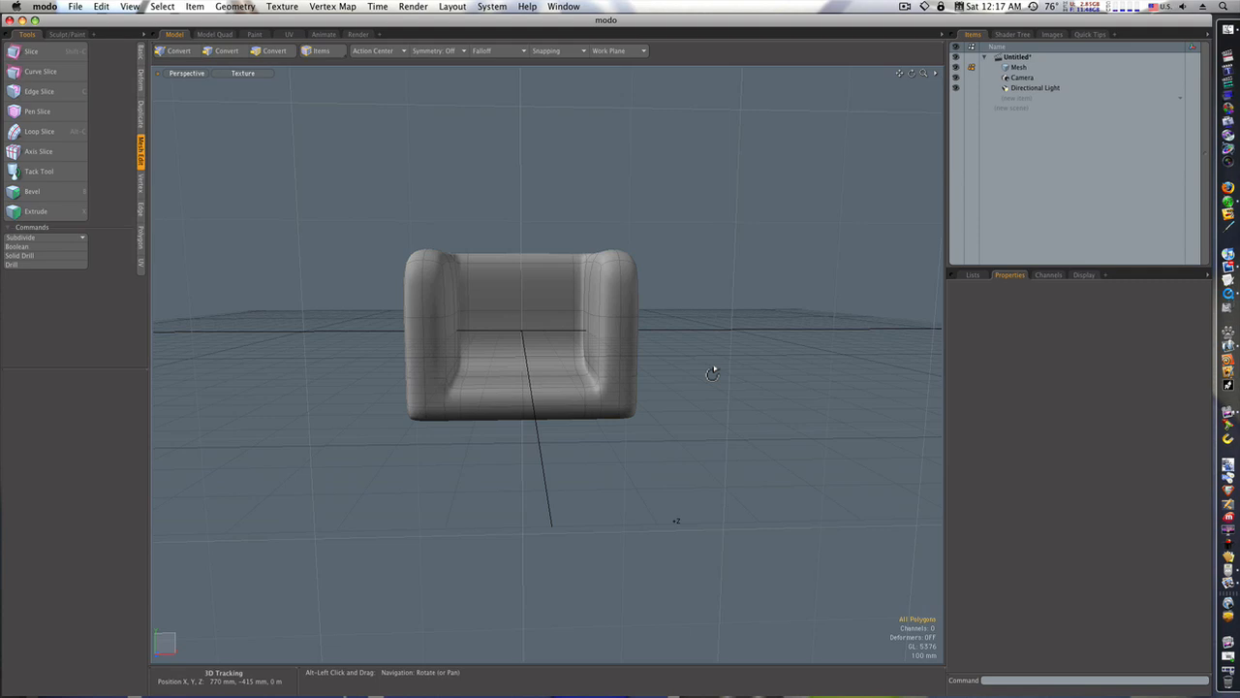
- Orbit to the chair's underside and select the two central bottom polygons
{"action": "left_click_drag", "start_coordinate": [713, 372], "coordinate": [657, 405]}
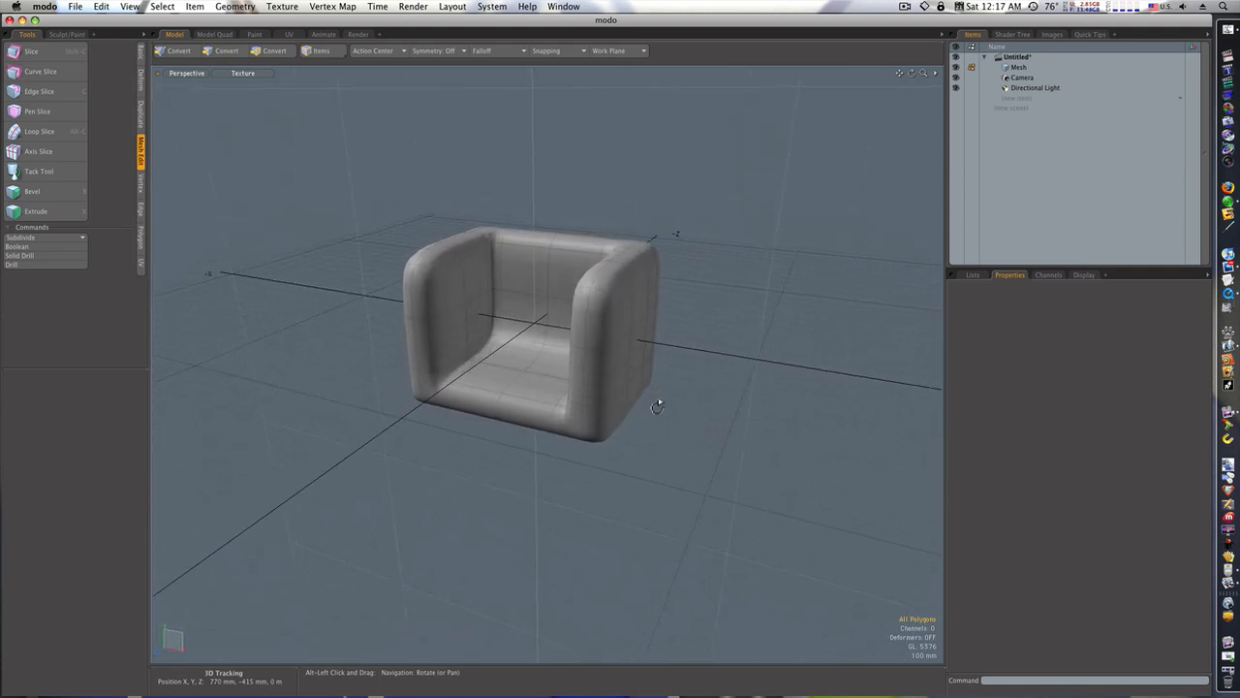
{"action": "left_click_drag", "start_coordinate": [657, 405], "coordinate": [591, 239]}
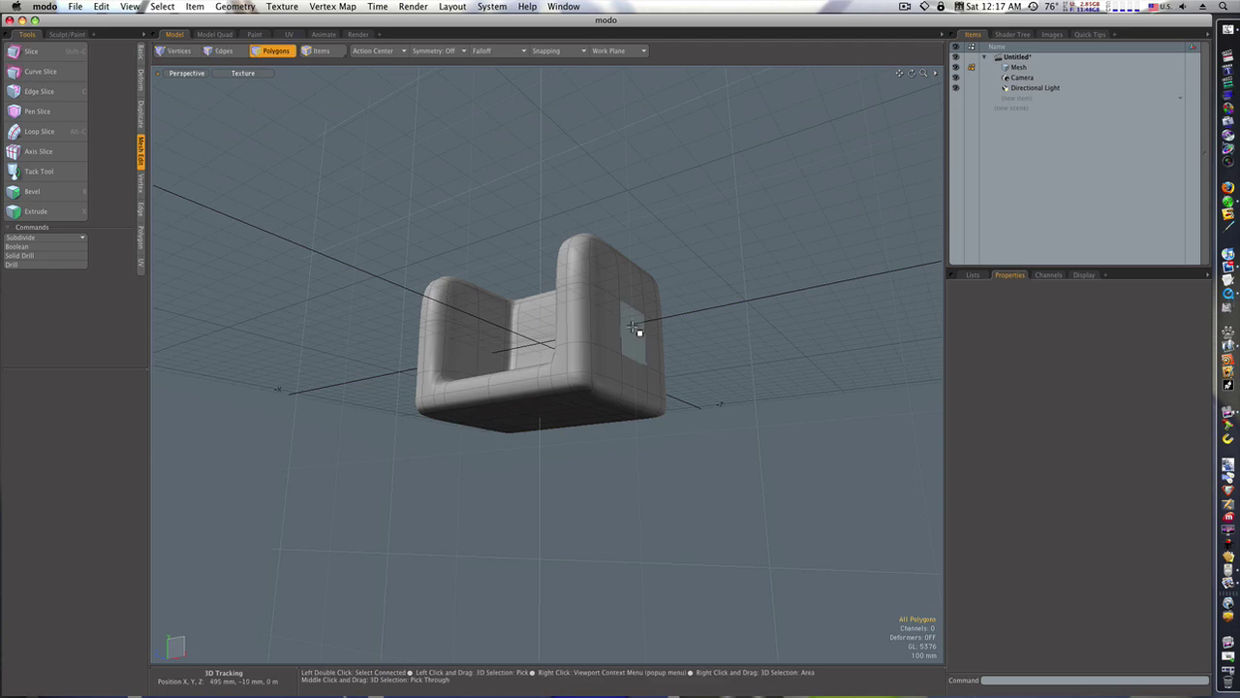
{"action": "left_click_drag", "start_coordinate": [635, 329], "coordinate": [624, 348]}
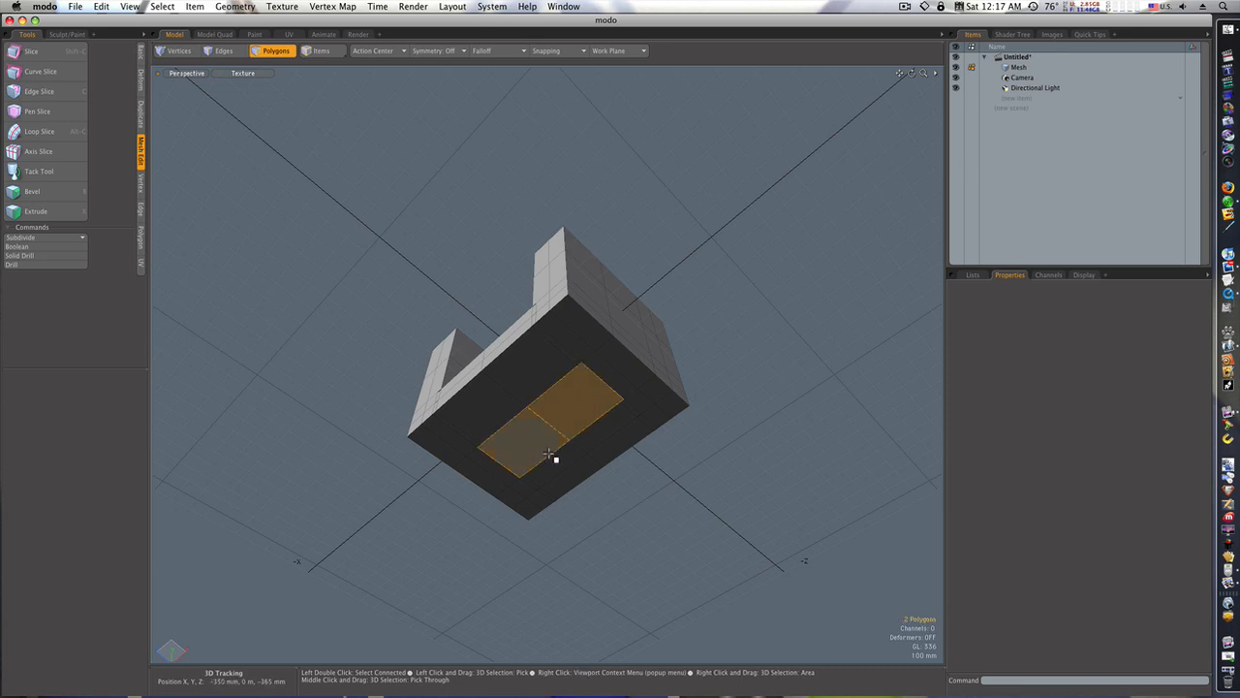
- Bevel the two underside faces, insetting them then shifting them downward into a pedestal
{"action": "left_click", "coordinate": [39, 191]}
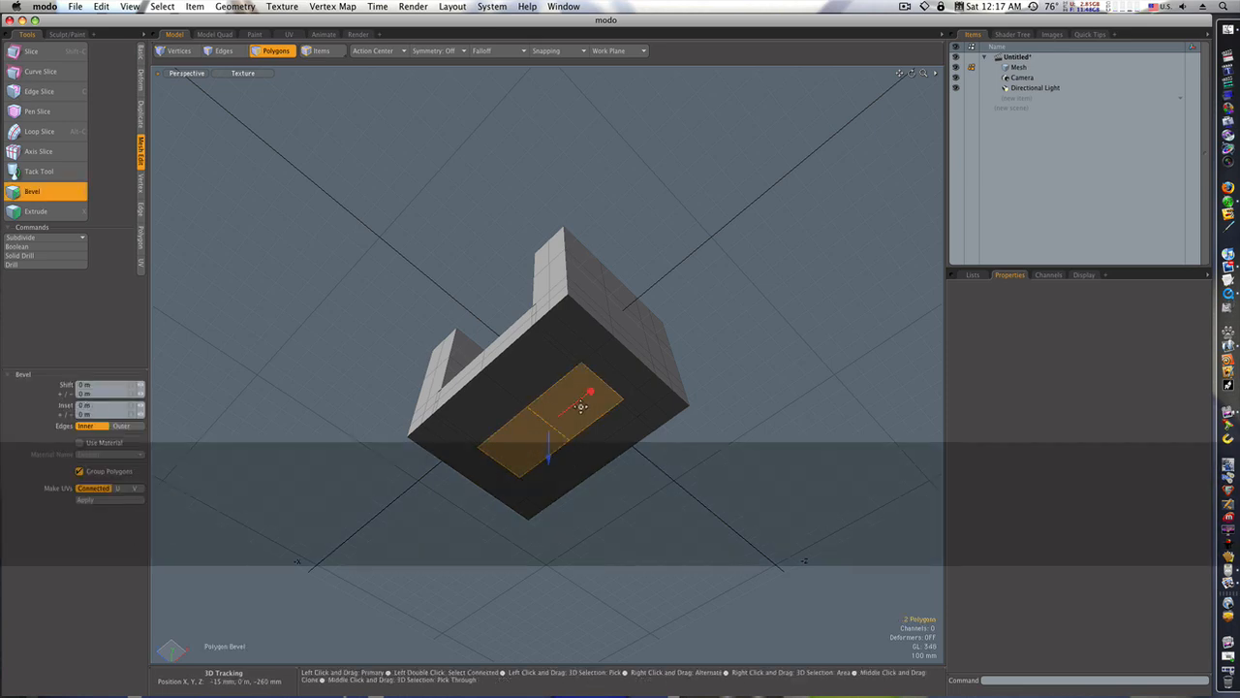
{"action": "left_click_drag", "start_coordinate": [581, 407], "coordinate": [589, 391]}
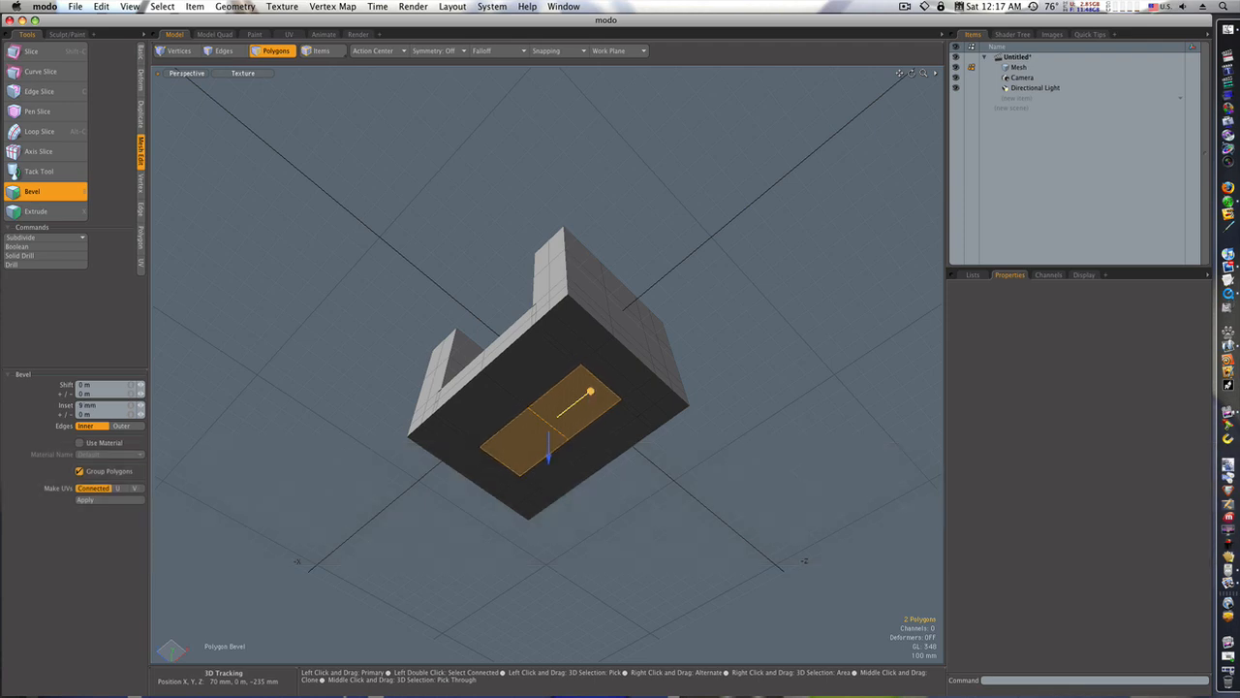
{"action": "left_click_drag", "start_coordinate": [589, 392], "coordinate": [548, 475]}
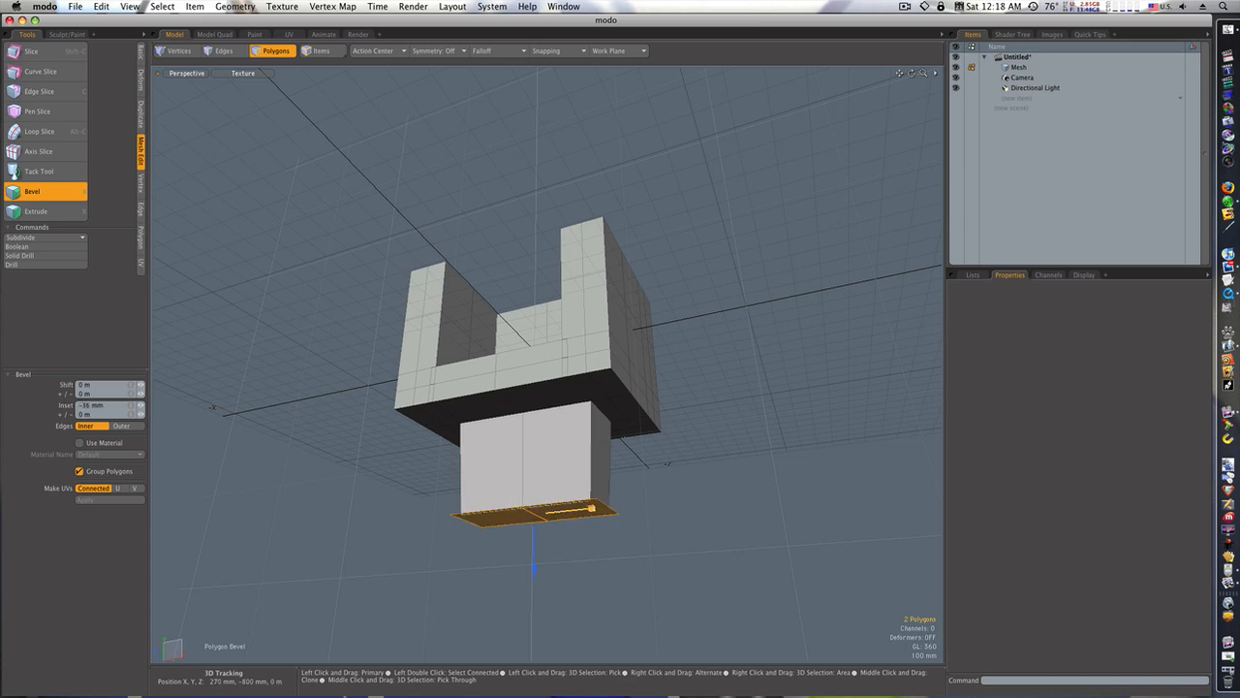
{"action": "left_click_drag", "start_coordinate": [589, 508], "coordinate": [702, 531]}
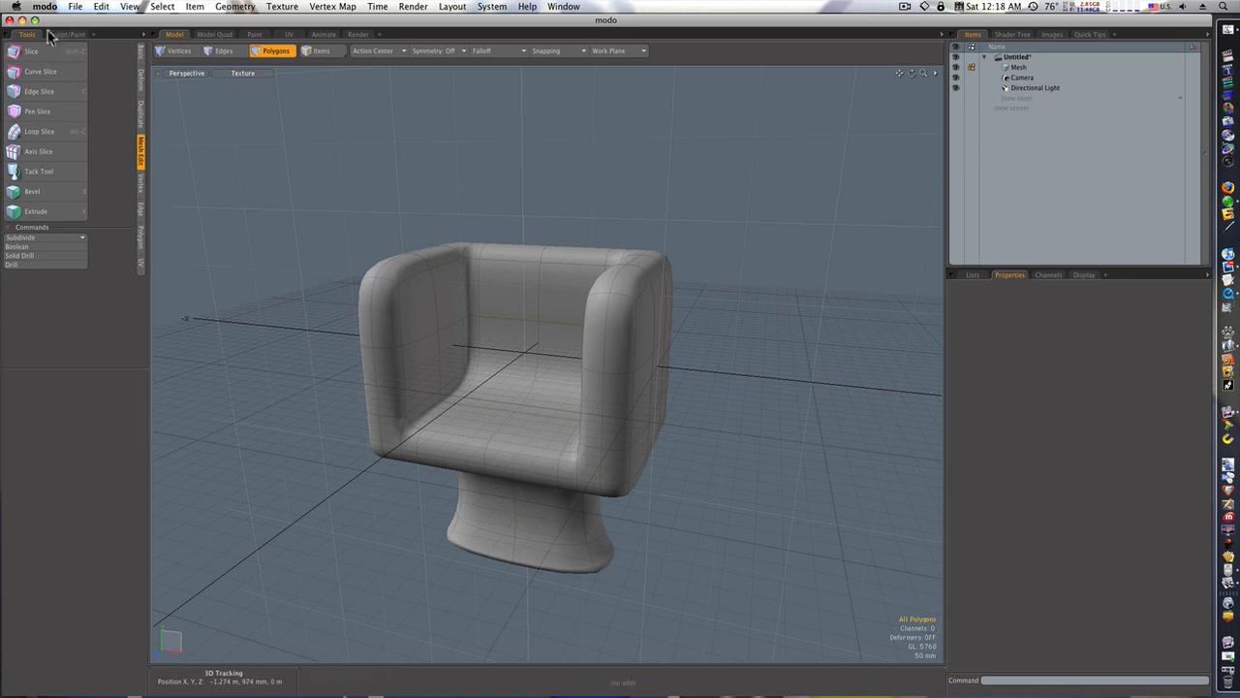
- Smooth the backrest, arms and seat with the Smooth Brush, checking the shape from several angles
{"action": "left_click", "coordinate": [66, 35]}
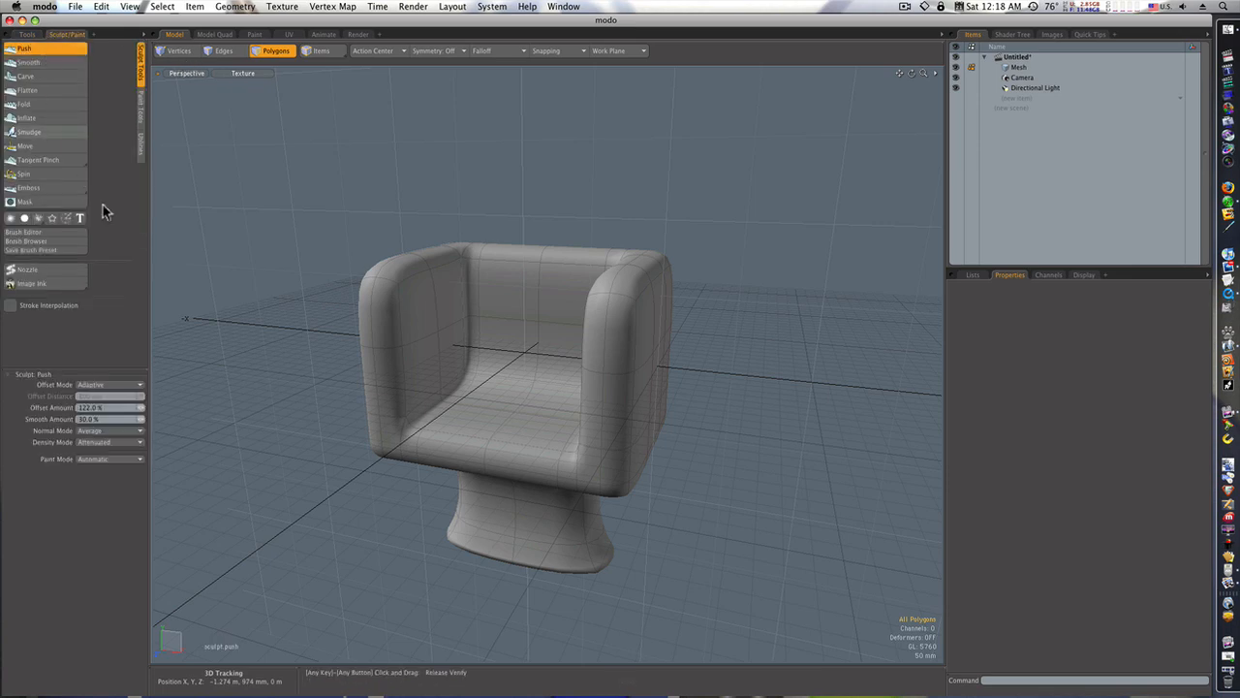
{"action": "left_click", "coordinate": [12, 218]}
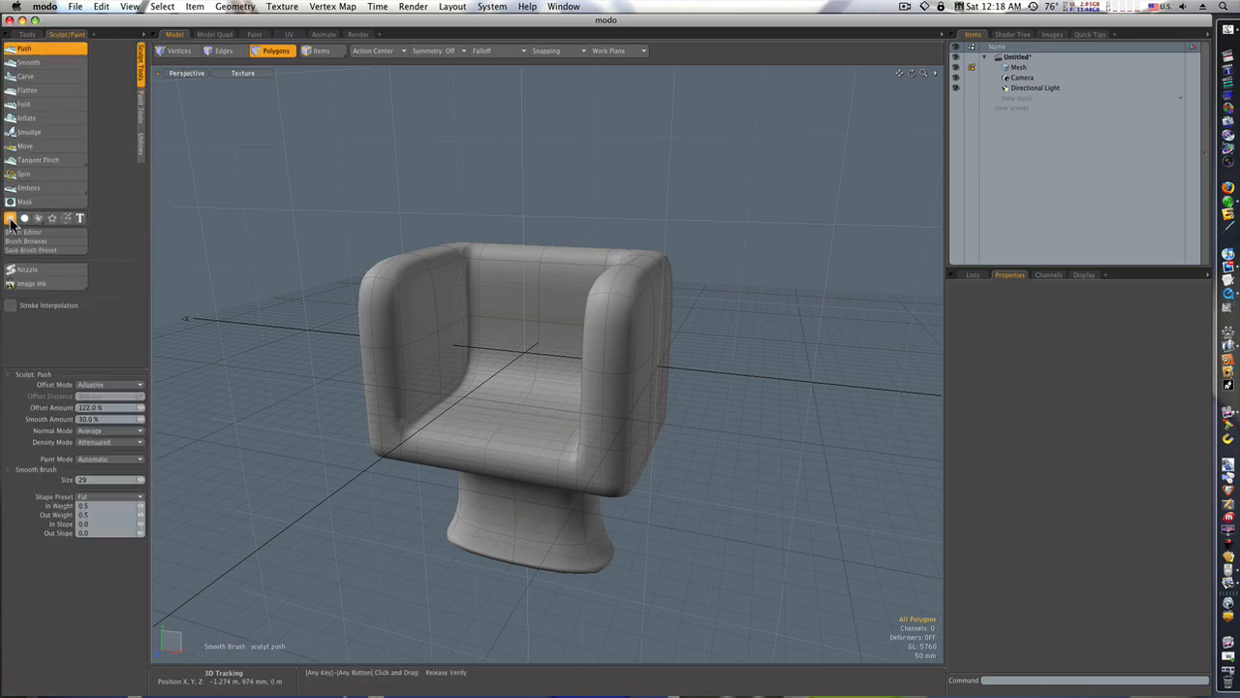
{"action": "mouse_move", "coordinate": [519, 274]}
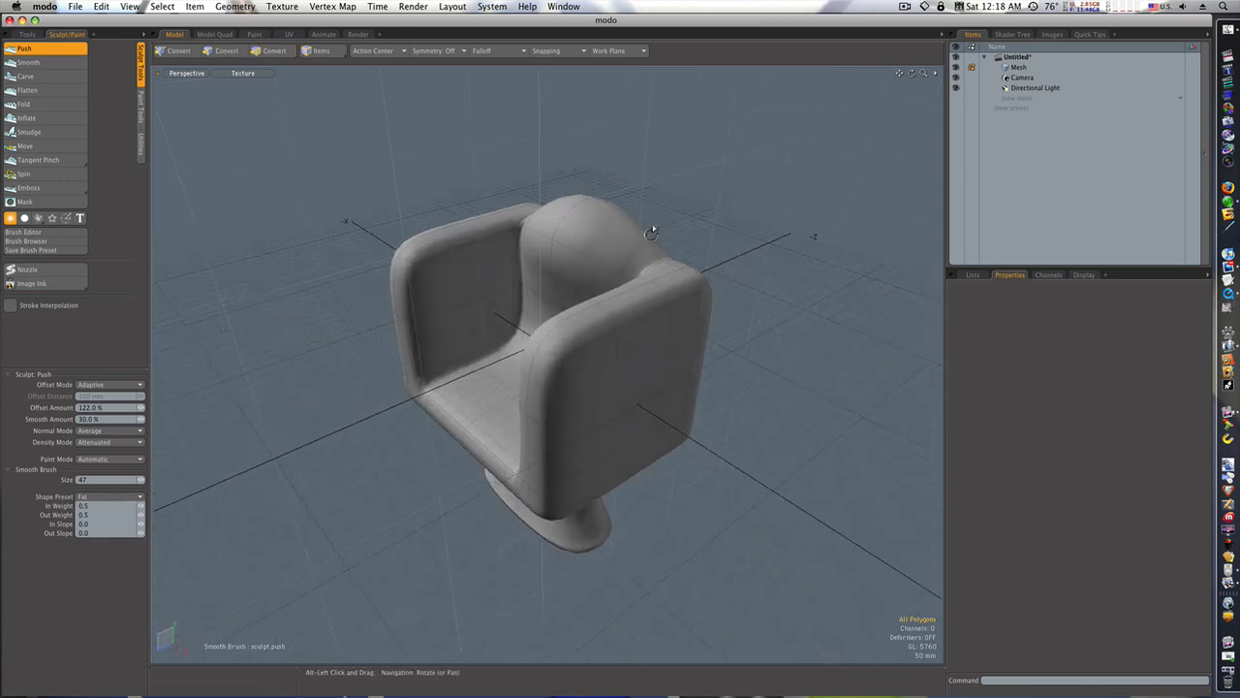
{"action": "left_click_drag", "start_coordinate": [651, 233], "coordinate": [717, 228]}
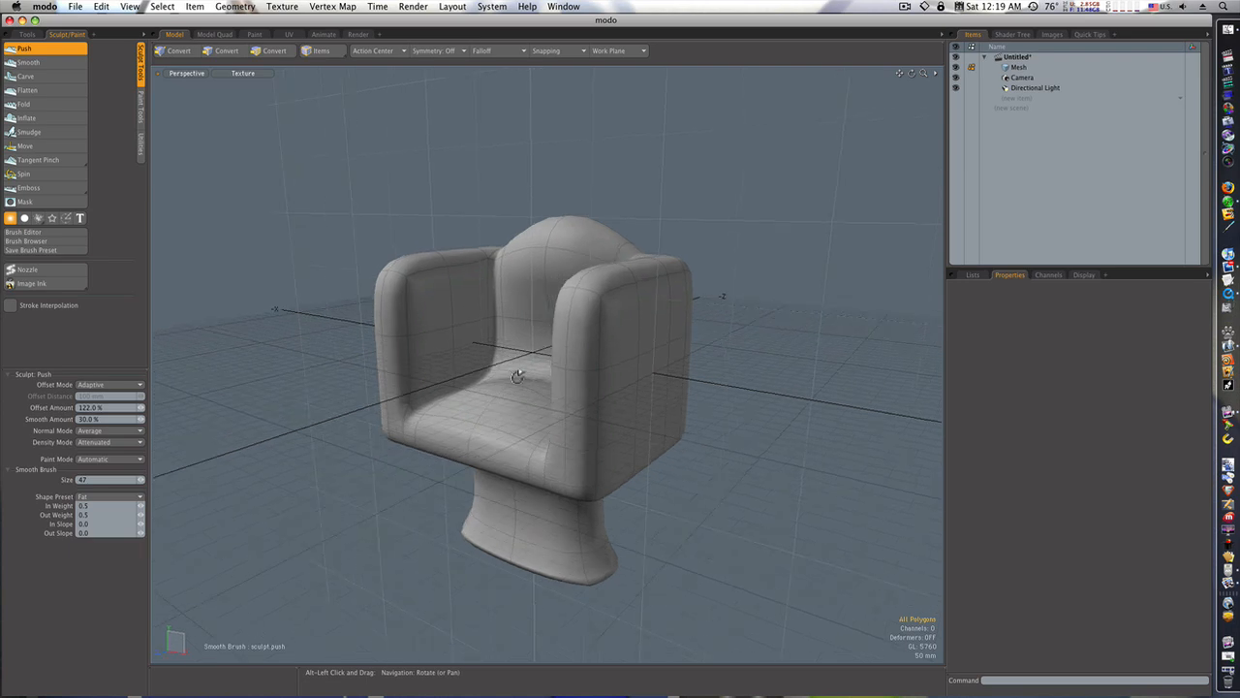
{"action": "left_click_drag", "start_coordinate": [520, 376], "coordinate": [543, 399]}
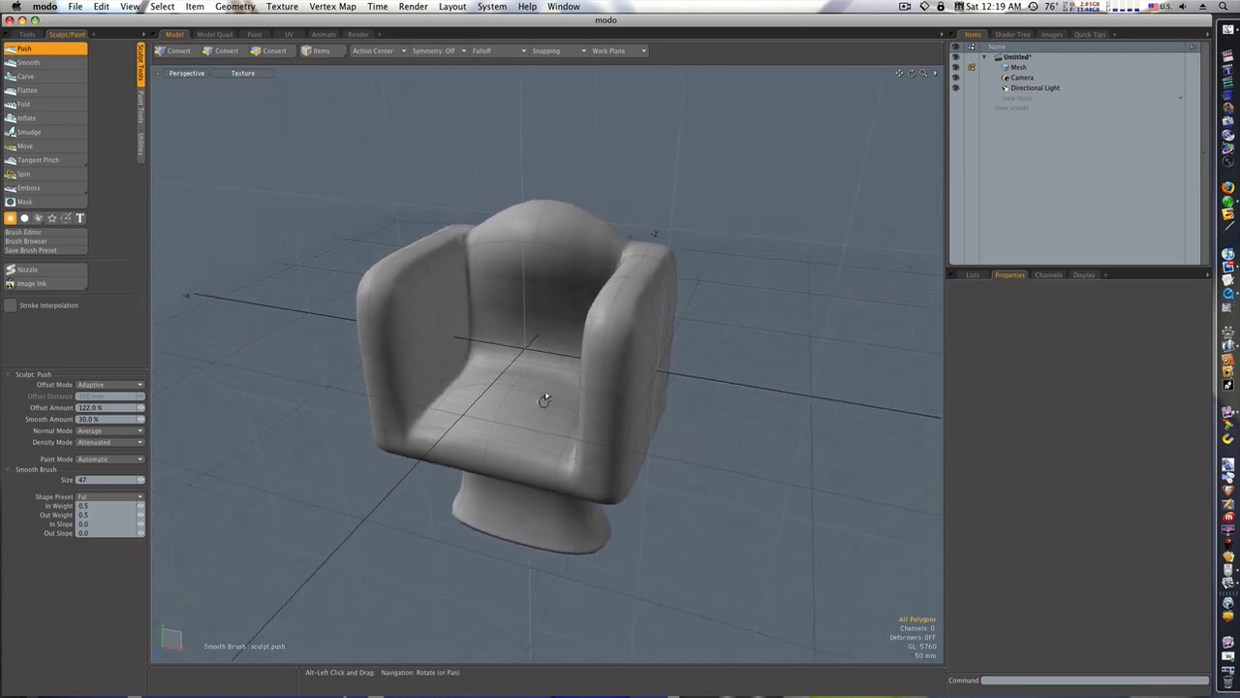
{"action": "left_click_drag", "start_coordinate": [543, 399], "coordinate": [630, 400]}
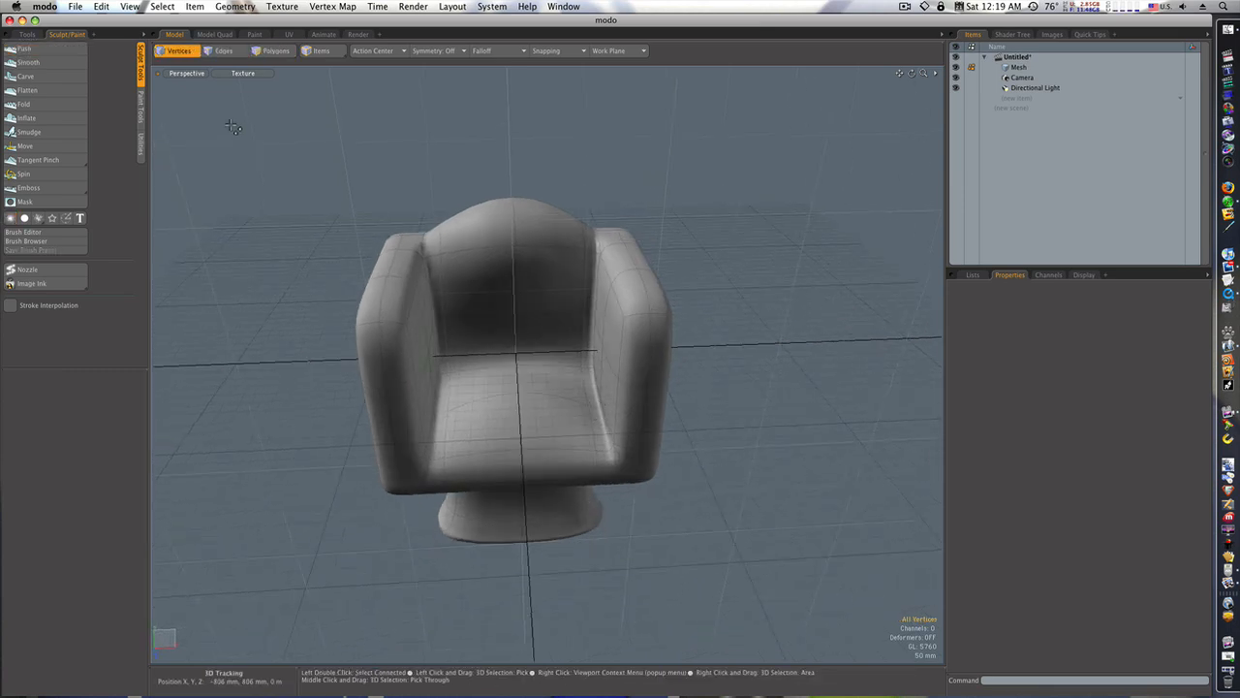
- Select a seat edge loop in Edges mode and smooth it to soften the seat contour
{"action": "left_click", "coordinate": [225, 52]}
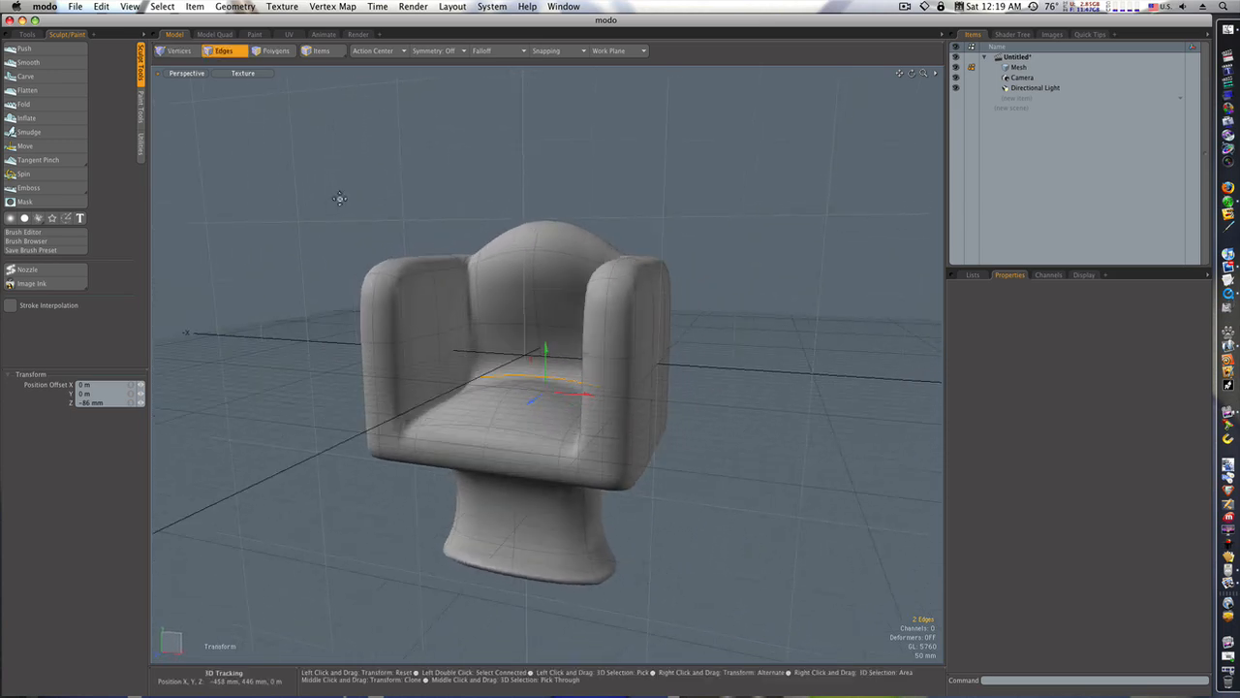
{"action": "left_click", "coordinate": [29, 52]}
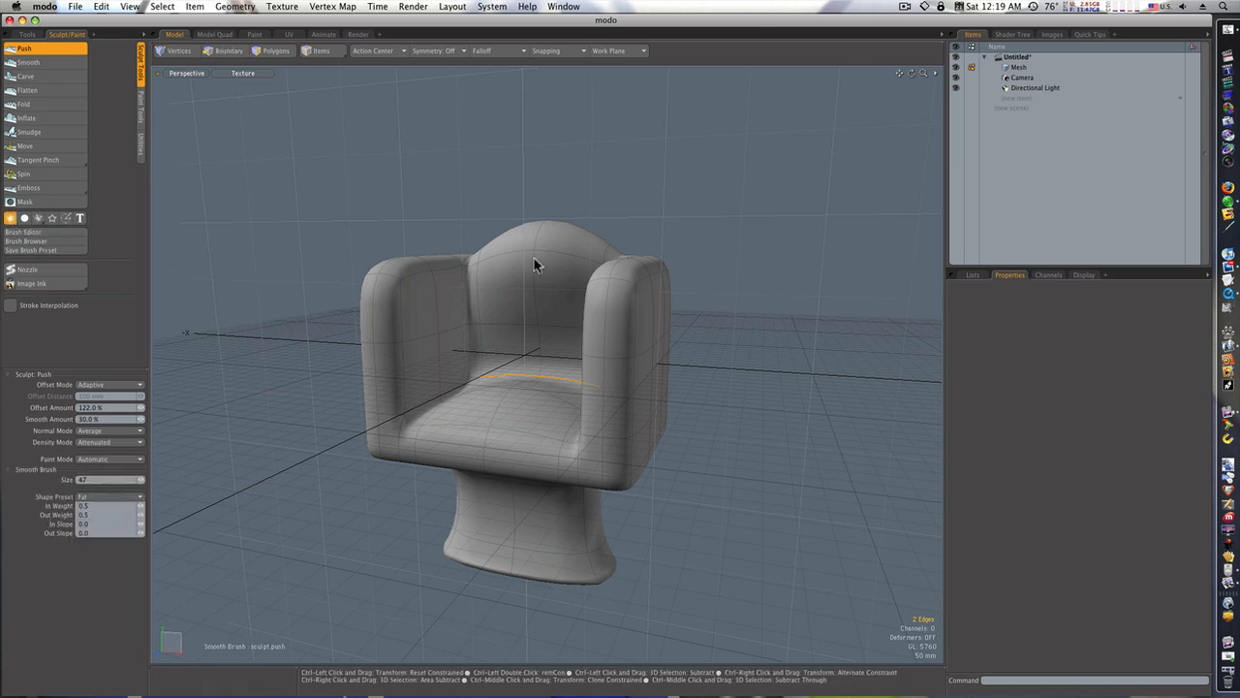
{"action": "mouse_move", "coordinate": [539, 259]}
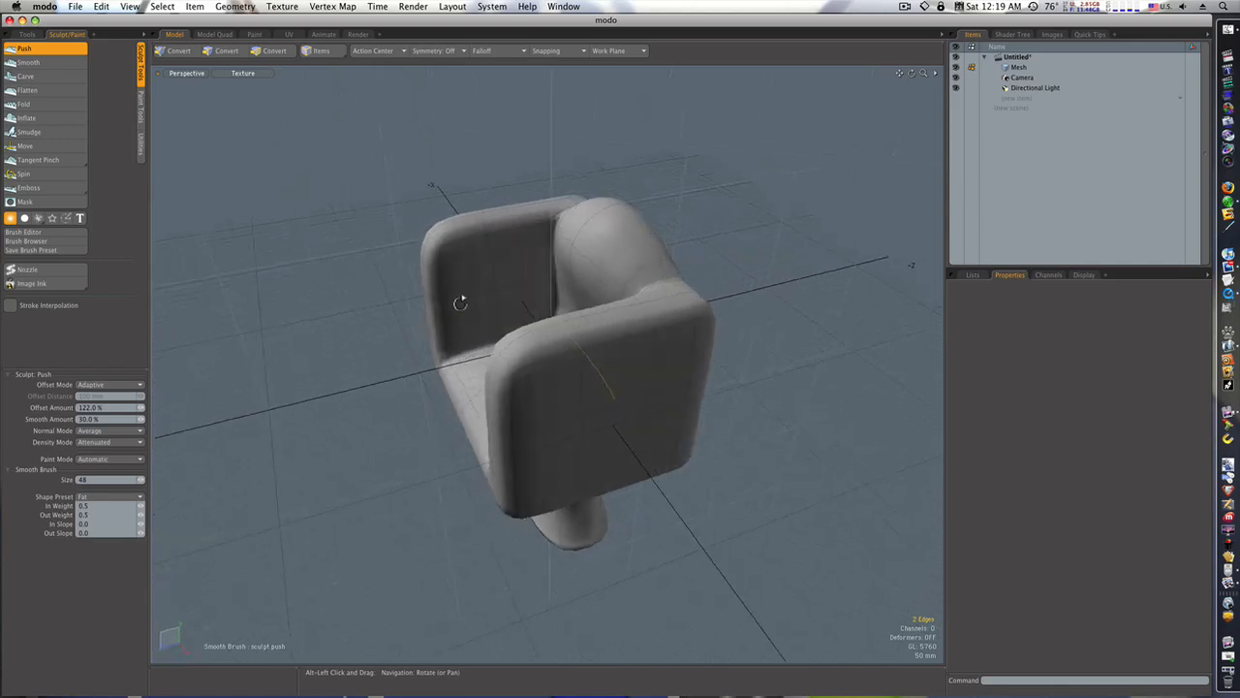
{"action": "left_click", "coordinate": [215, 54]}
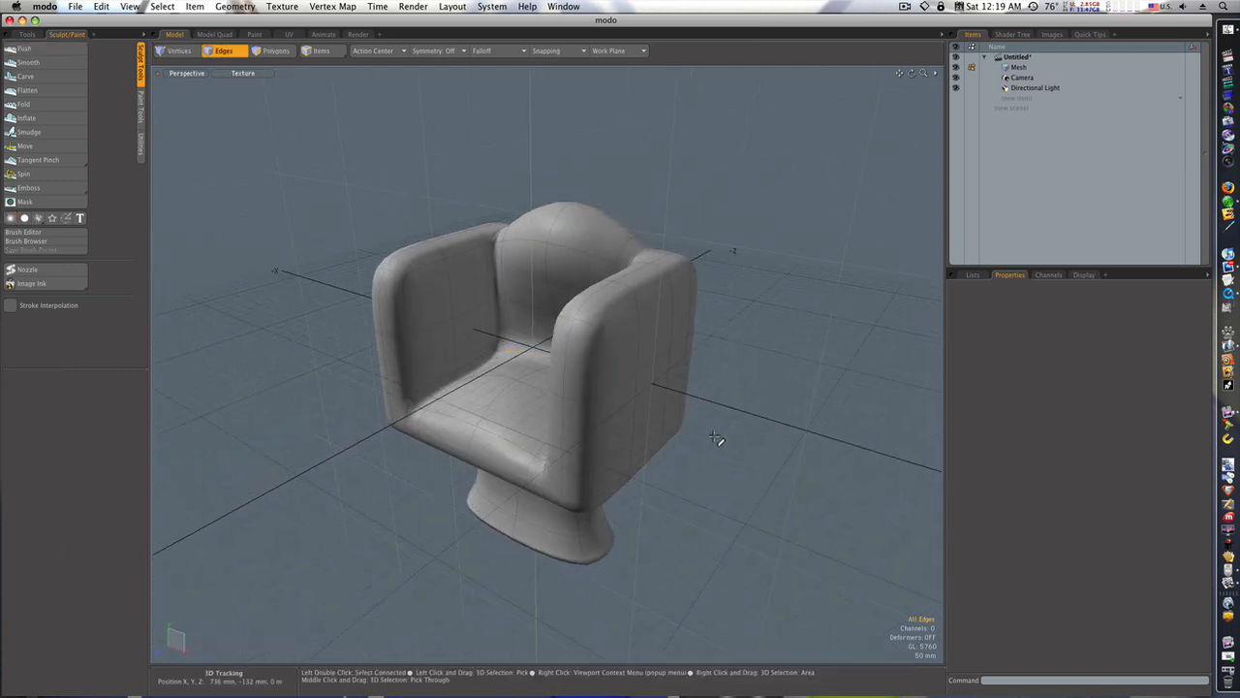
- Smooth the curved top of the backrest with the Smooth Brush using Nozzle control
{"action": "left_click", "coordinate": [23, 50]}
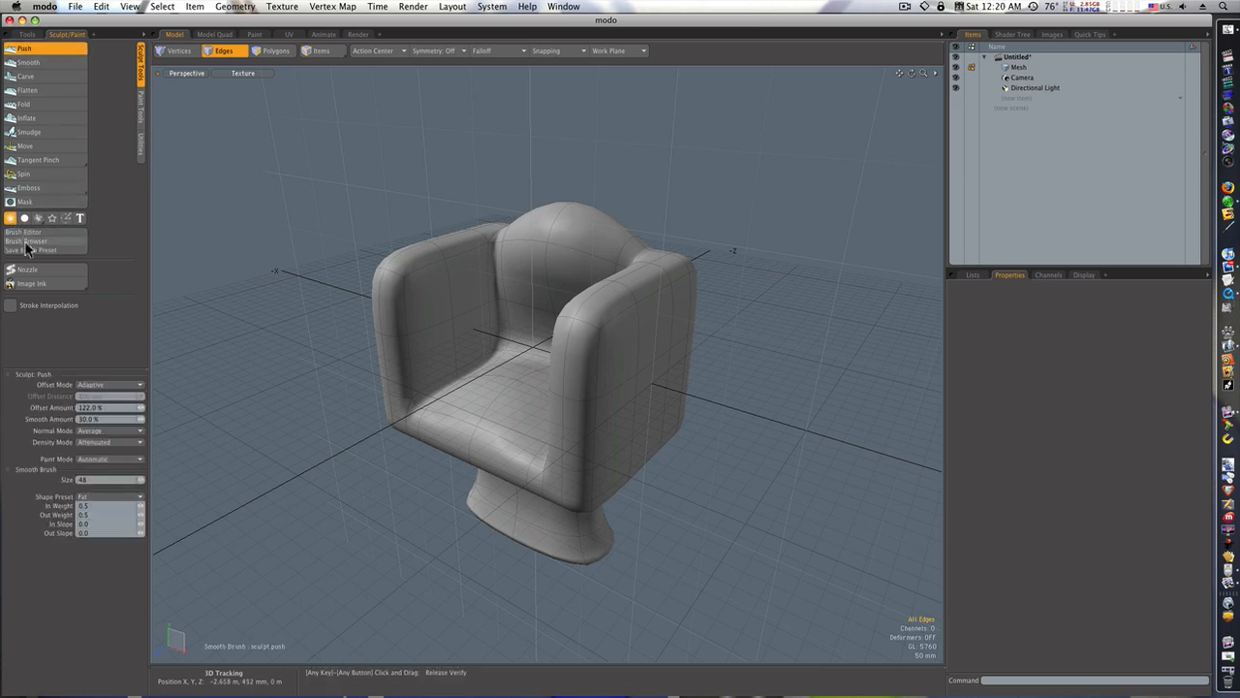
{"action": "left_click", "coordinate": [27, 269]}
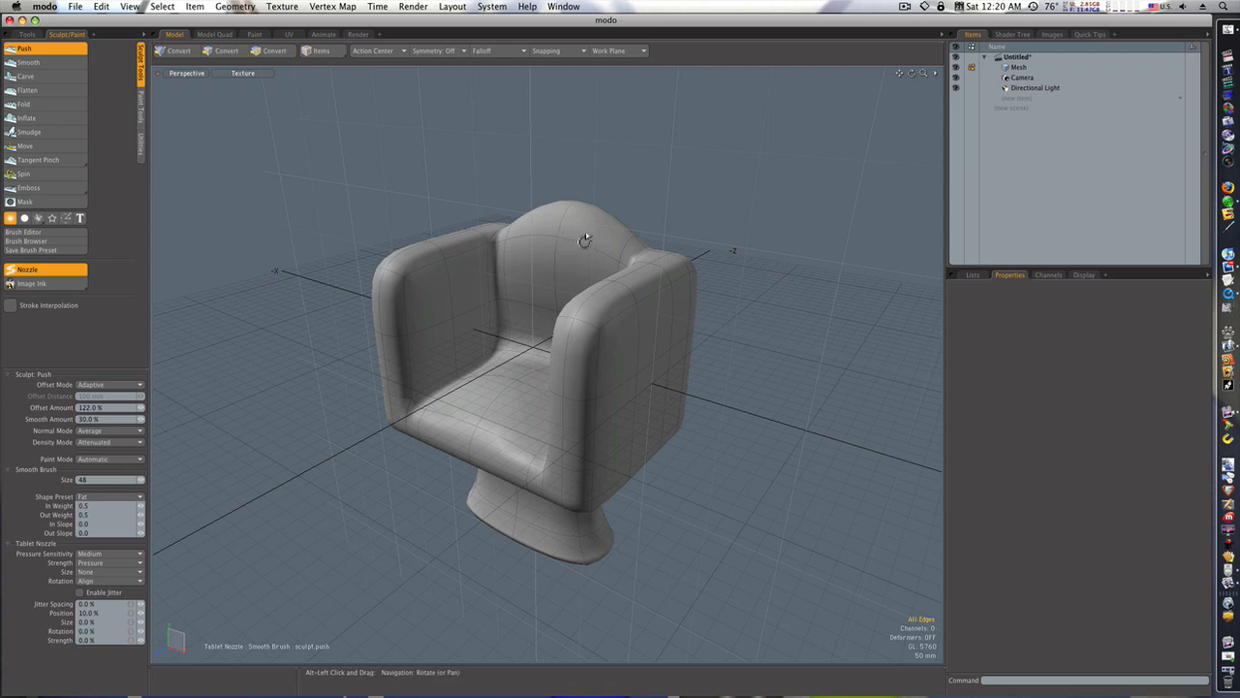
{"action": "left_click_drag", "start_coordinate": [586, 241], "coordinate": [528, 252]}
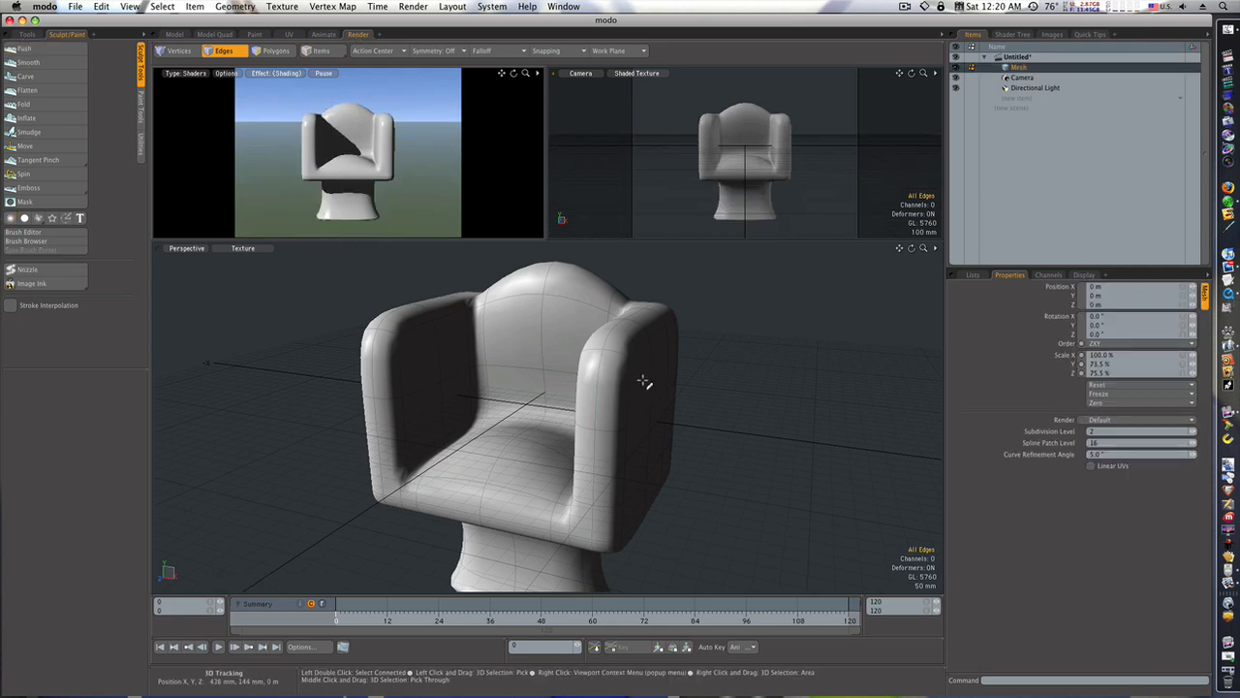
- Render the current view of the chair via Render Current View, then close the render frame
{"action": "left_click_drag", "start_coordinate": [644, 384], "coordinate": [663, 357]}
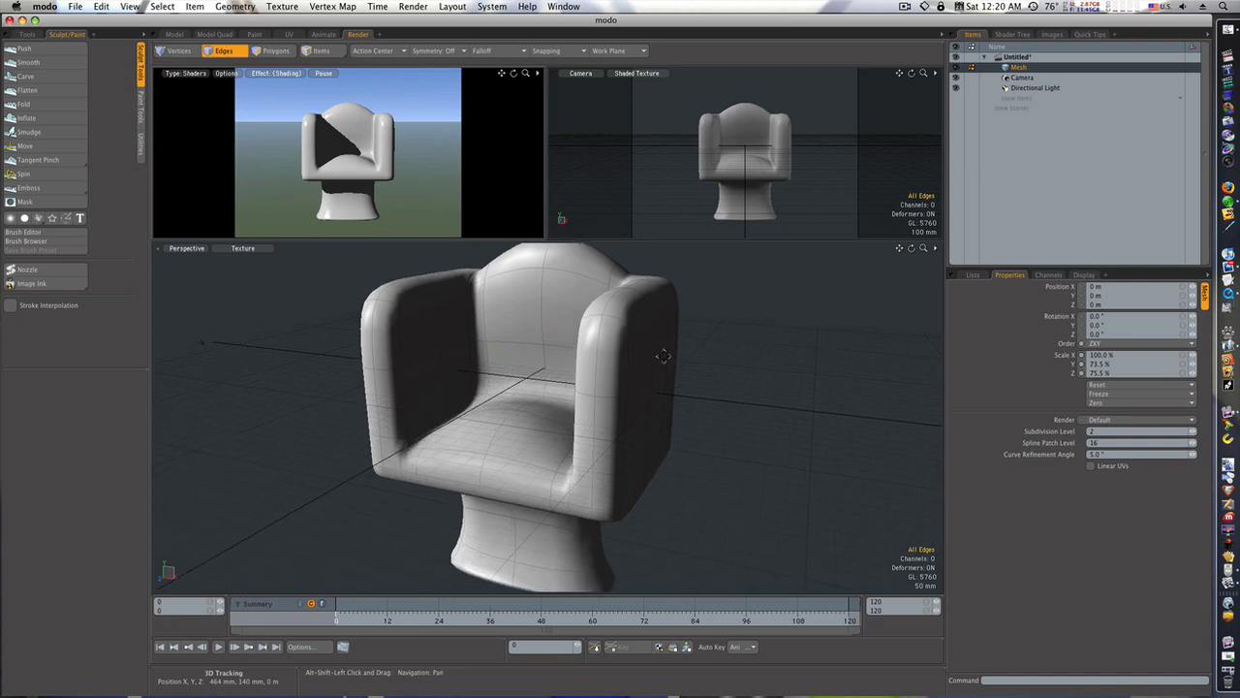
{"action": "left_click_drag", "start_coordinate": [663, 357], "coordinate": [678, 369]}
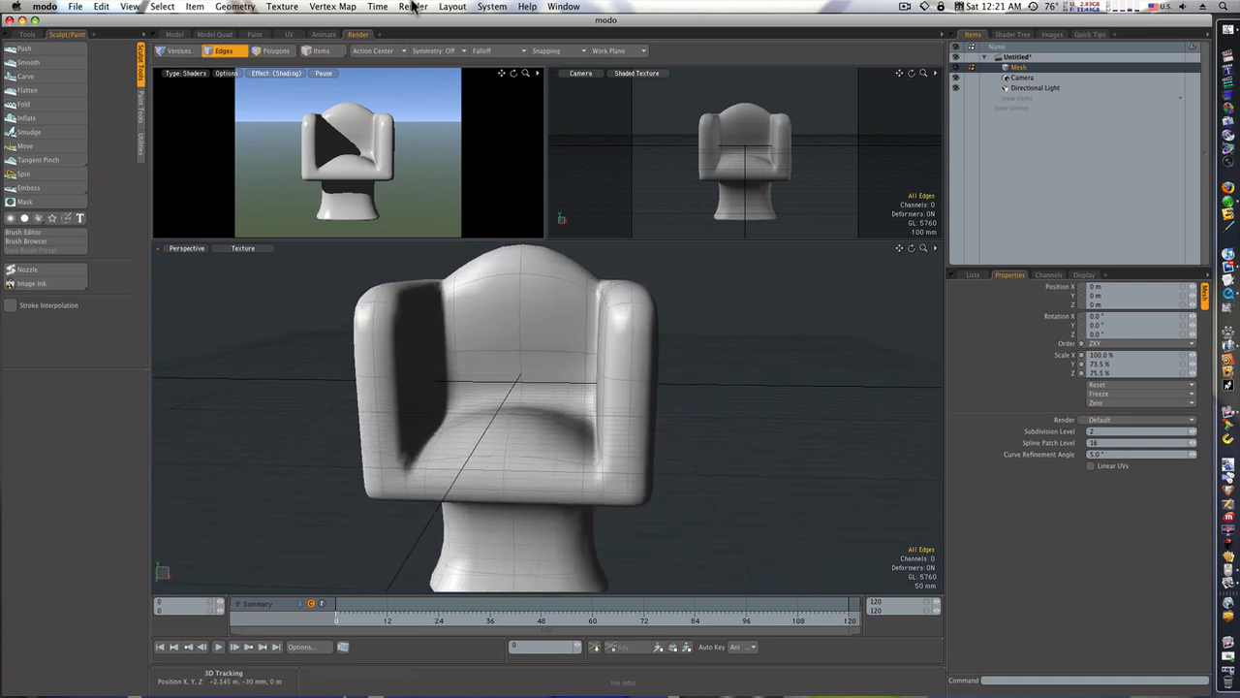
{"action": "left_click", "coordinate": [411, 8]}
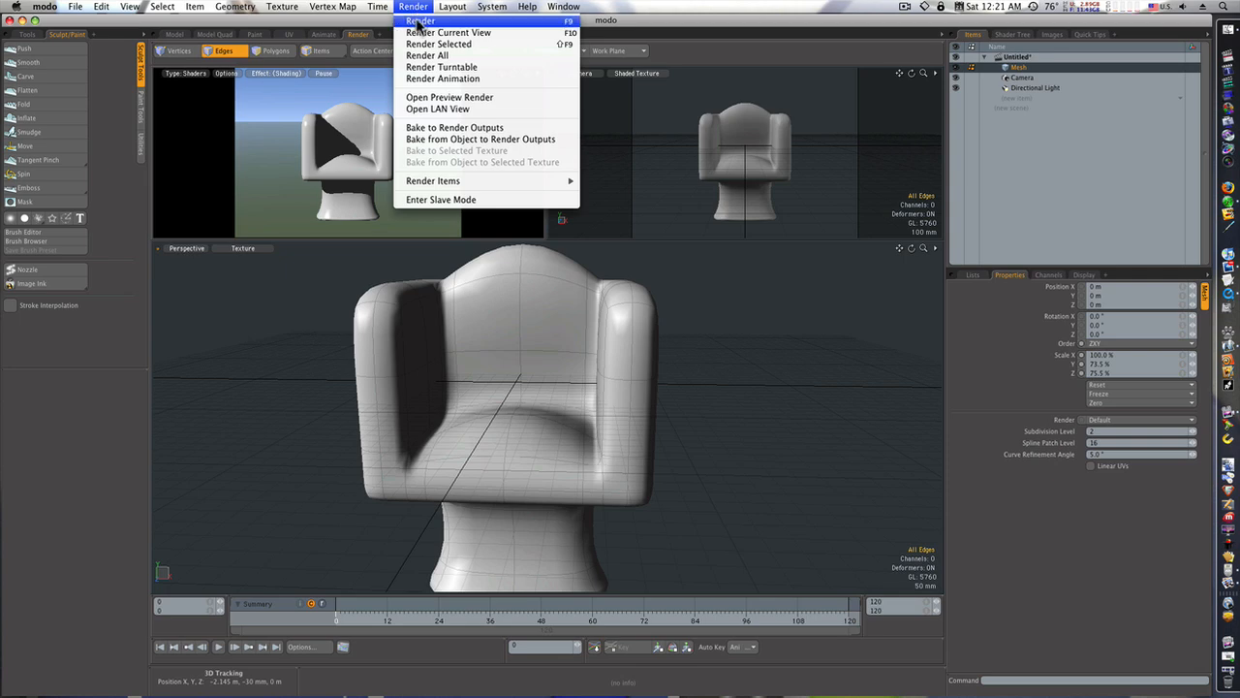
{"action": "left_click", "coordinate": [431, 17]}
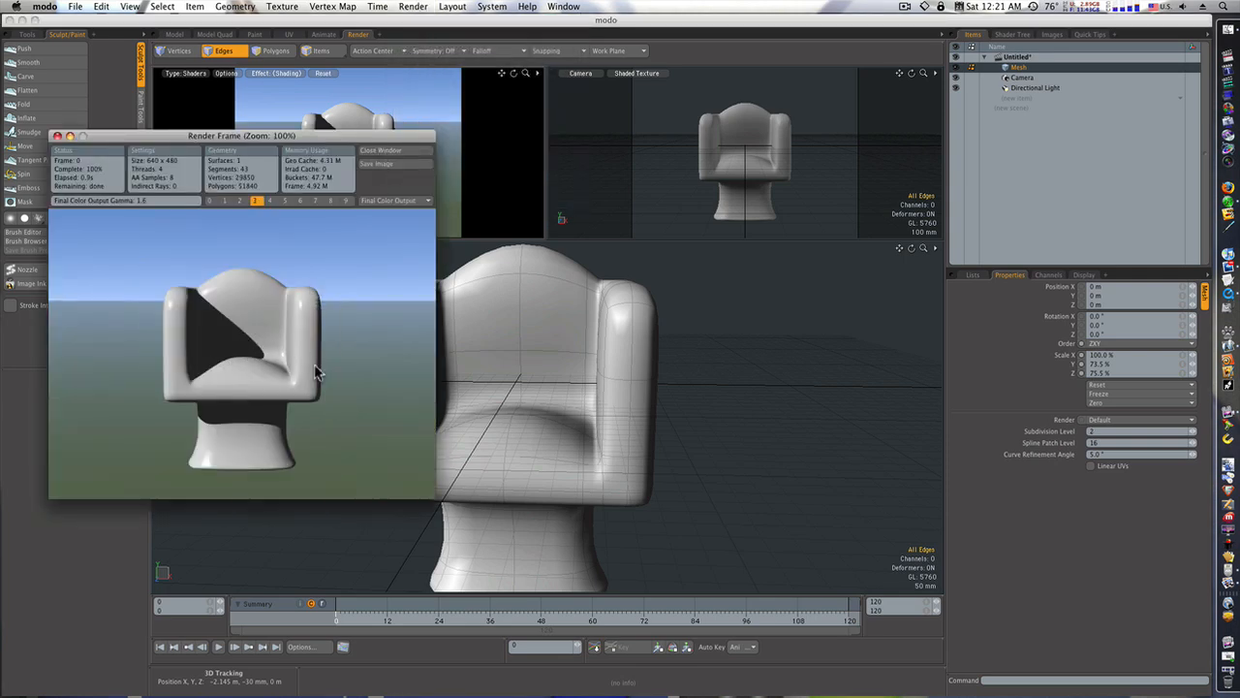
{"action": "left_click", "coordinate": [395, 149]}
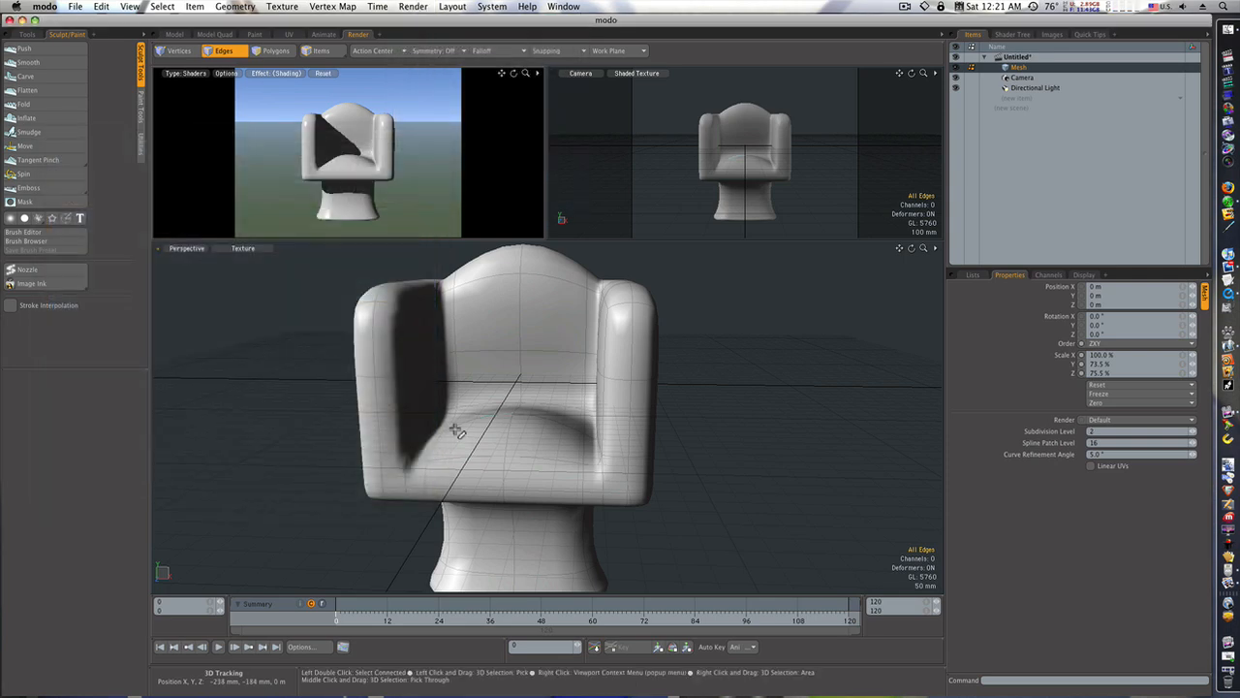
{"action": "left_click_drag", "start_coordinate": [455, 430], "coordinate": [535, 391]}
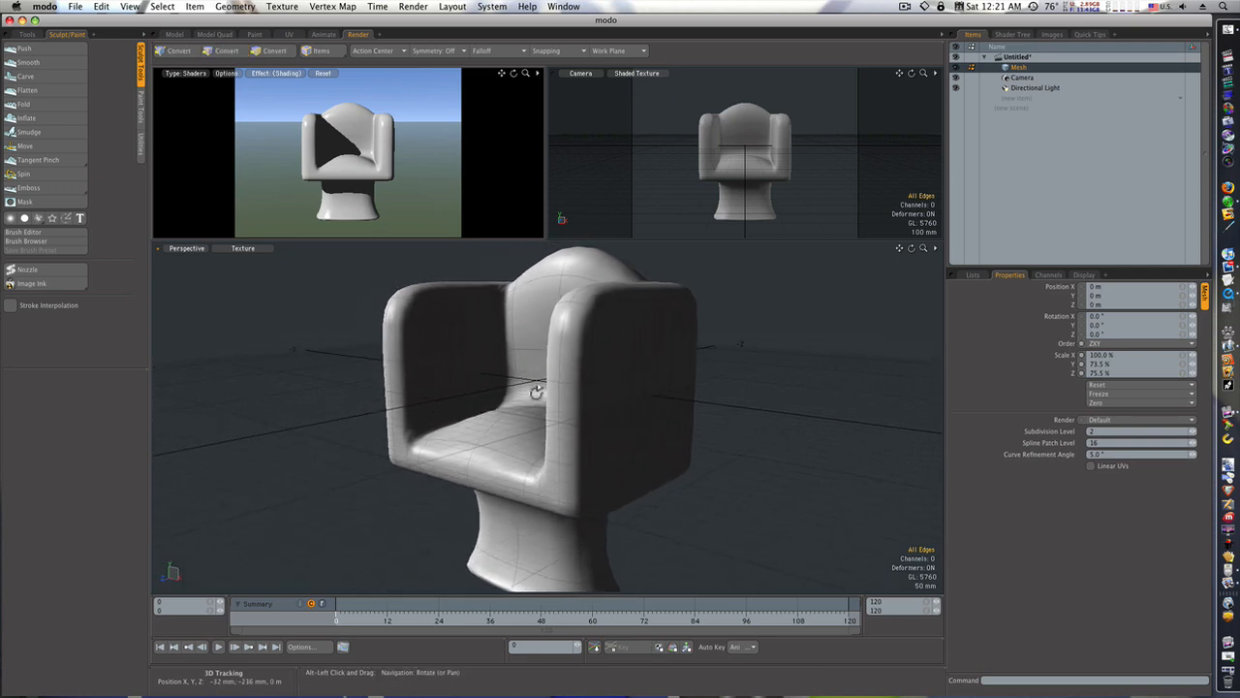
{"action": "left_click_drag", "start_coordinate": [534, 392], "coordinate": [605, 409]}
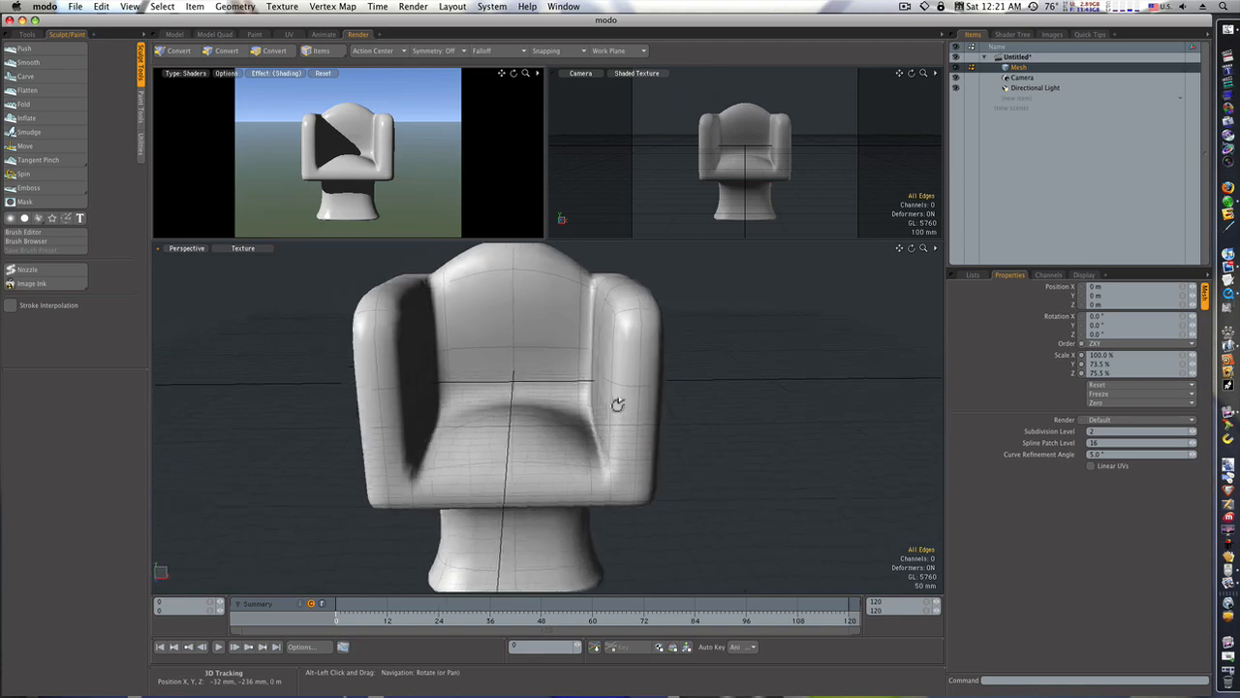
{"action": "left_click_drag", "start_coordinate": [616, 405], "coordinate": [597, 401]}
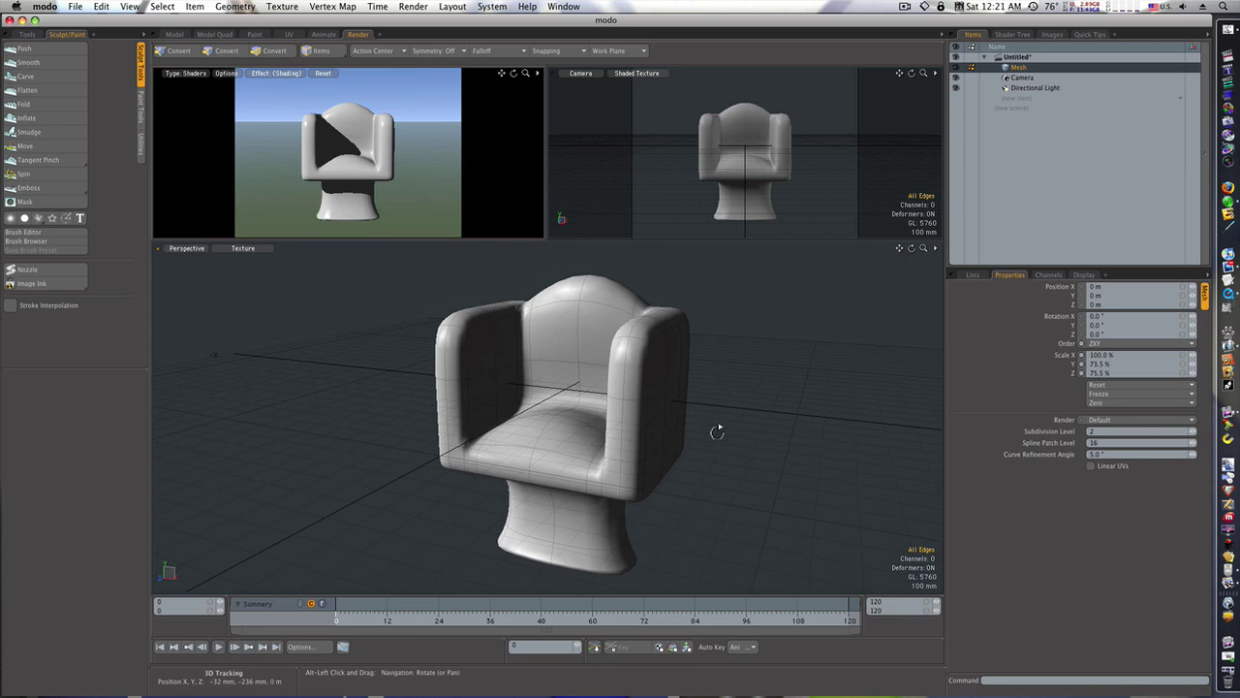
{"action": "left_click_drag", "start_coordinate": [717, 431], "coordinate": [729, 426]}
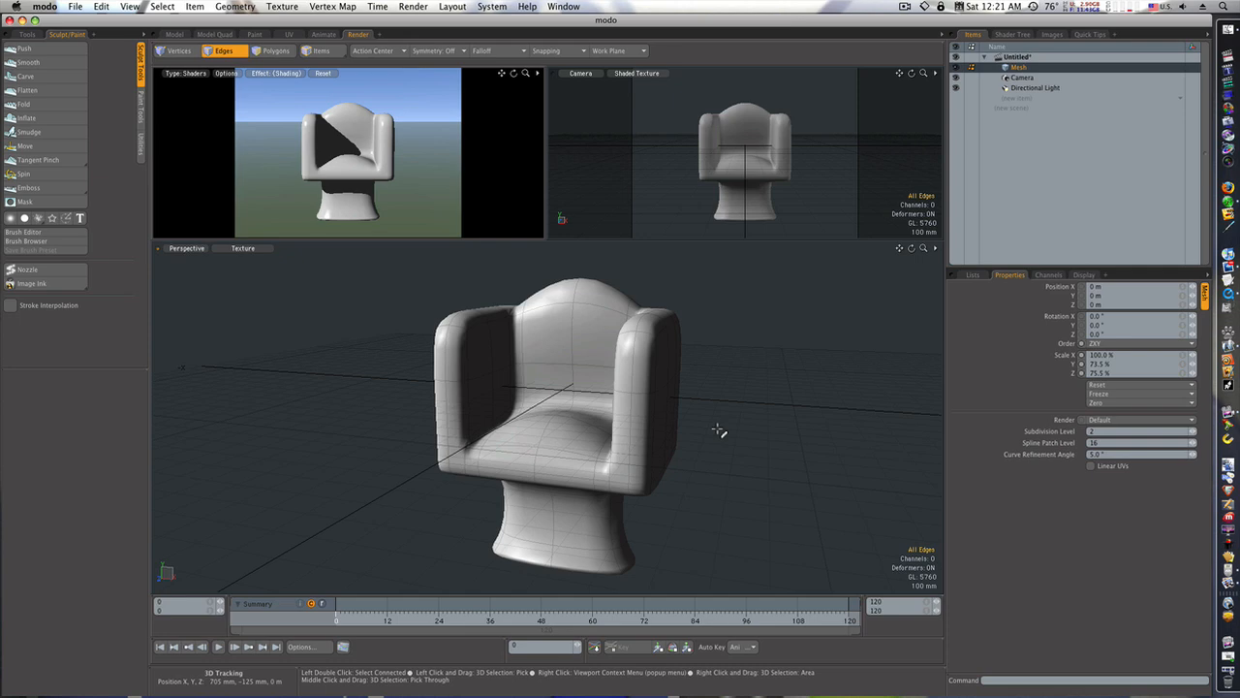
{"action": "mouse_move", "coordinate": [709, 434]}
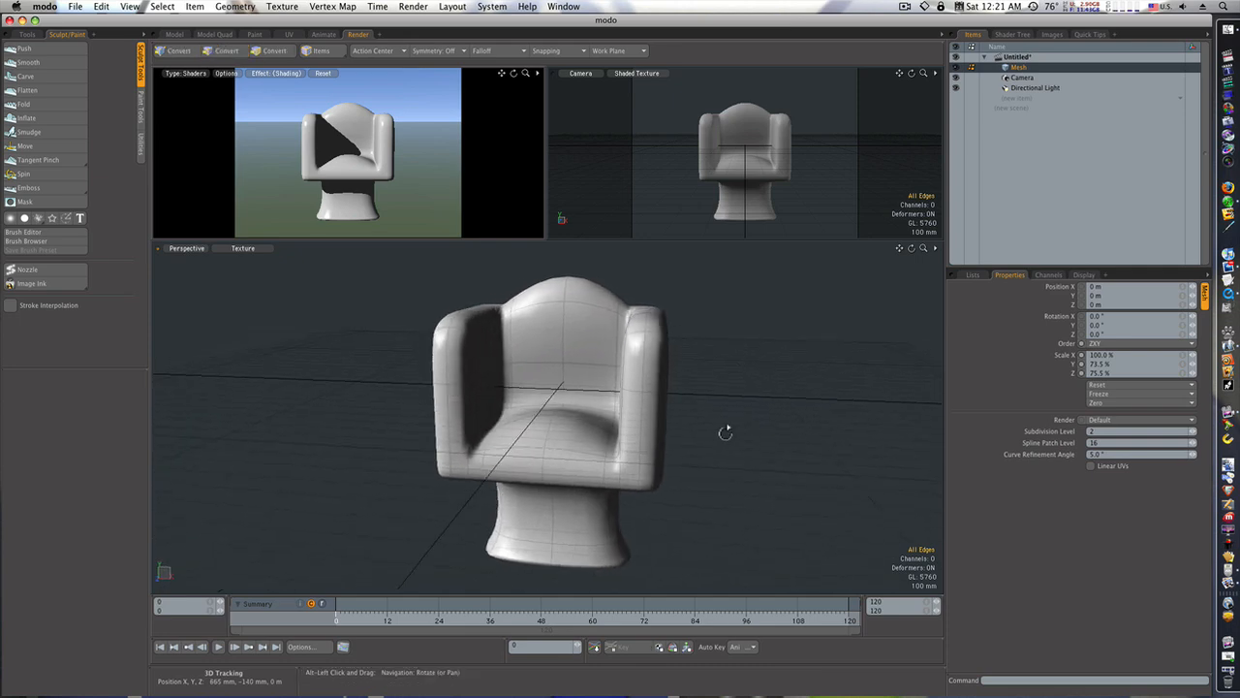
{"action": "left_click_drag", "start_coordinate": [717, 426], "coordinate": [620, 432]}
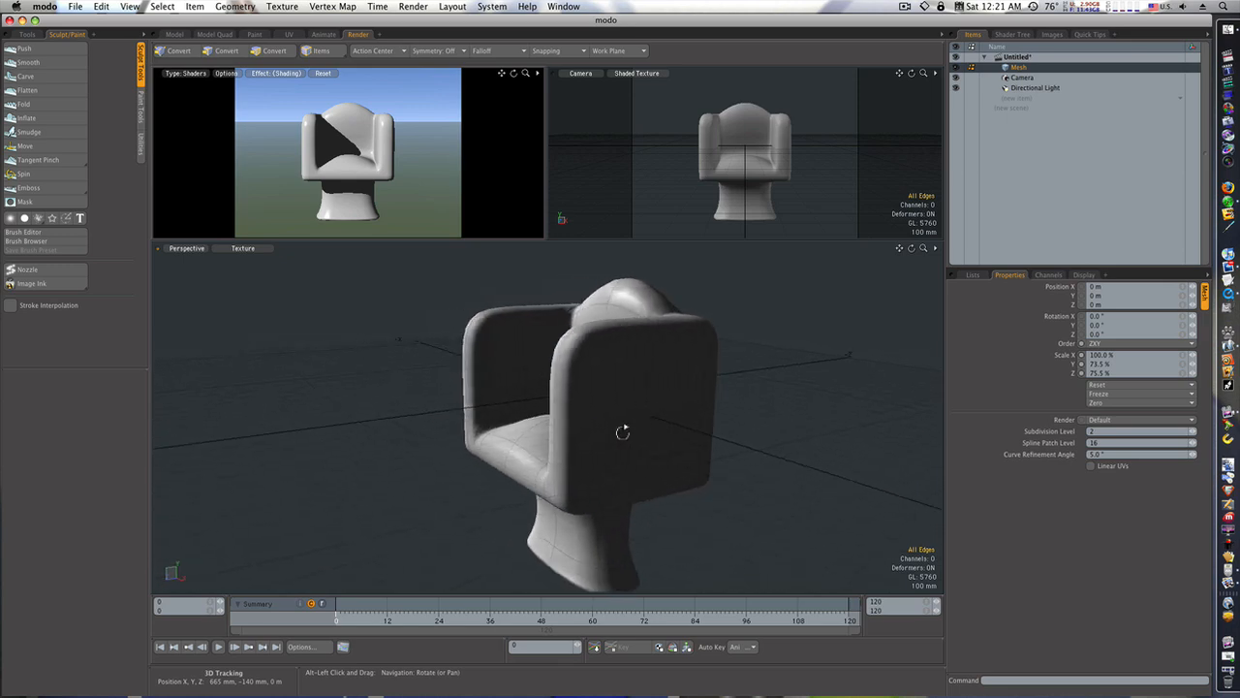
{"action": "left_click_drag", "start_coordinate": [624, 432], "coordinate": [663, 432]}
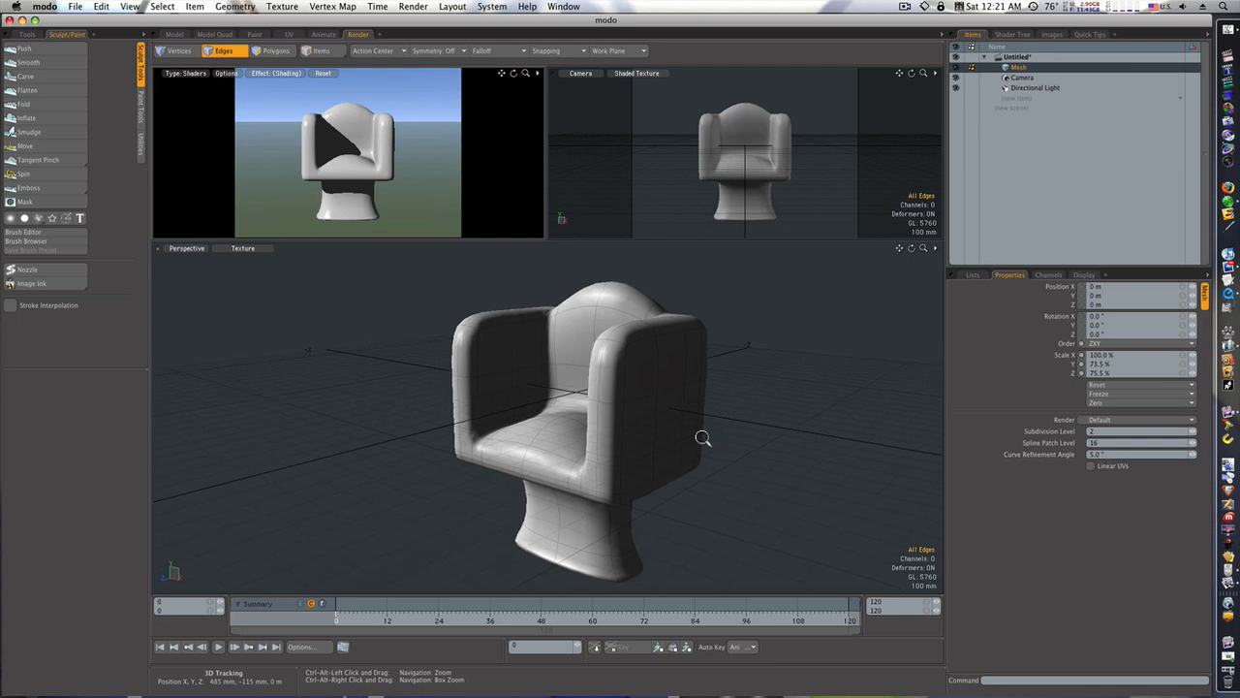
{"action": "left_click_drag", "start_coordinate": [702, 438], "coordinate": [688, 438]}
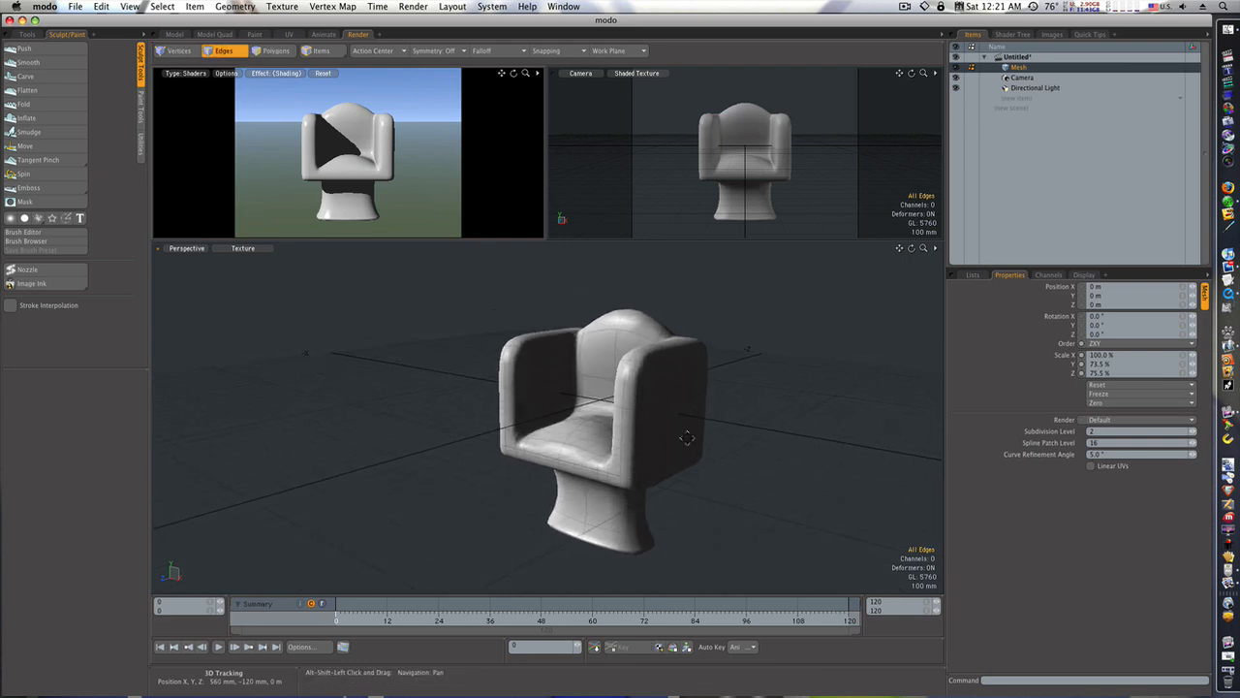
{"action": "left_click_drag", "start_coordinate": [688, 438], "coordinate": [724, 438]}
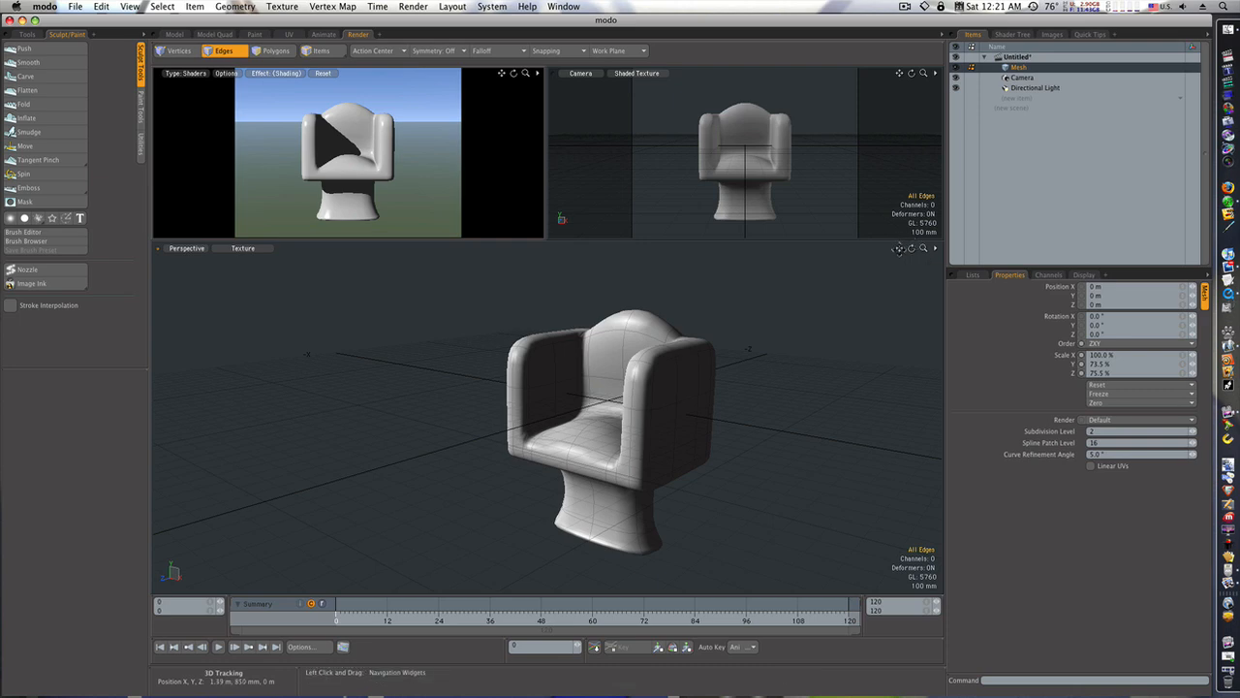
{"action": "left_click_drag", "start_coordinate": [601, 426], "coordinate": [581, 455]}
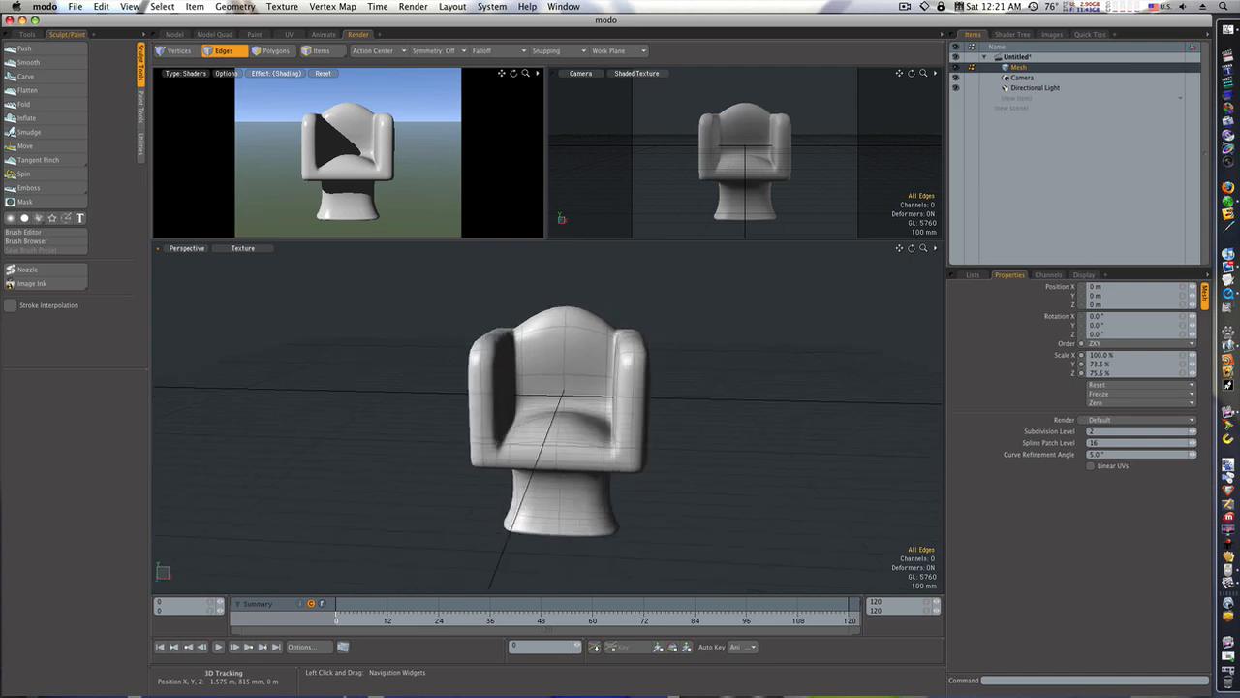
{"action": "left_click_drag", "start_coordinate": [558, 426], "coordinate": [581, 387]}
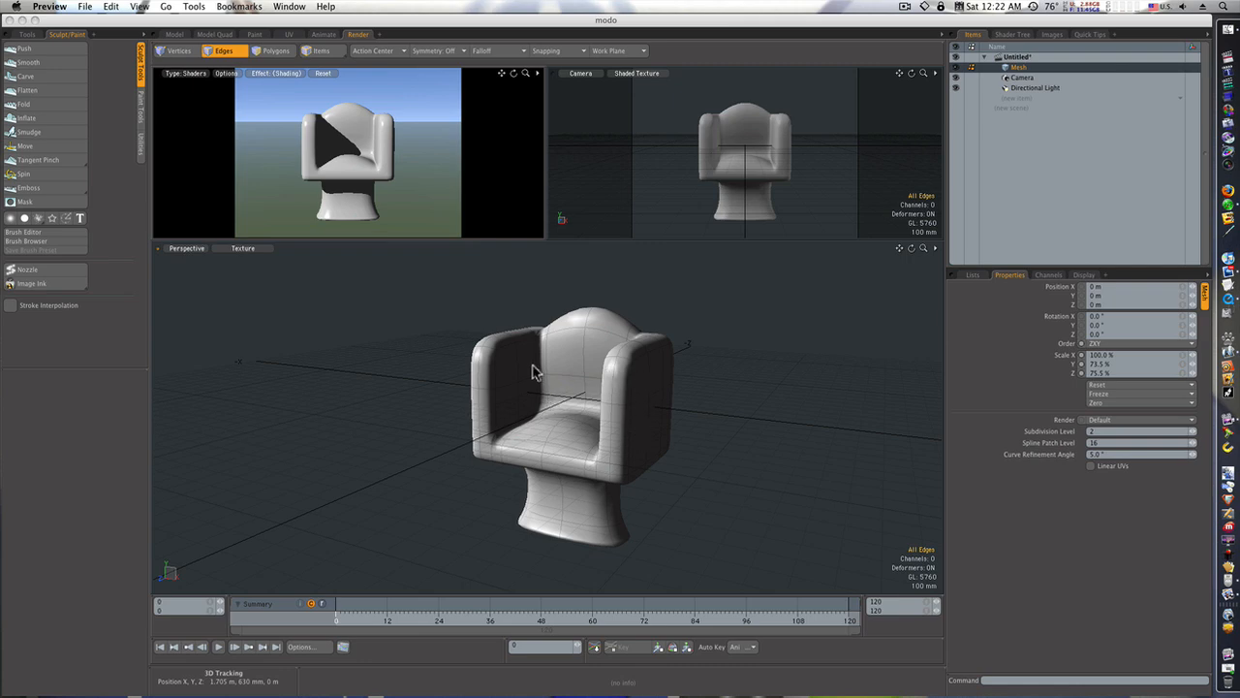
{"action": "mouse_move", "coordinate": [589, 438]}
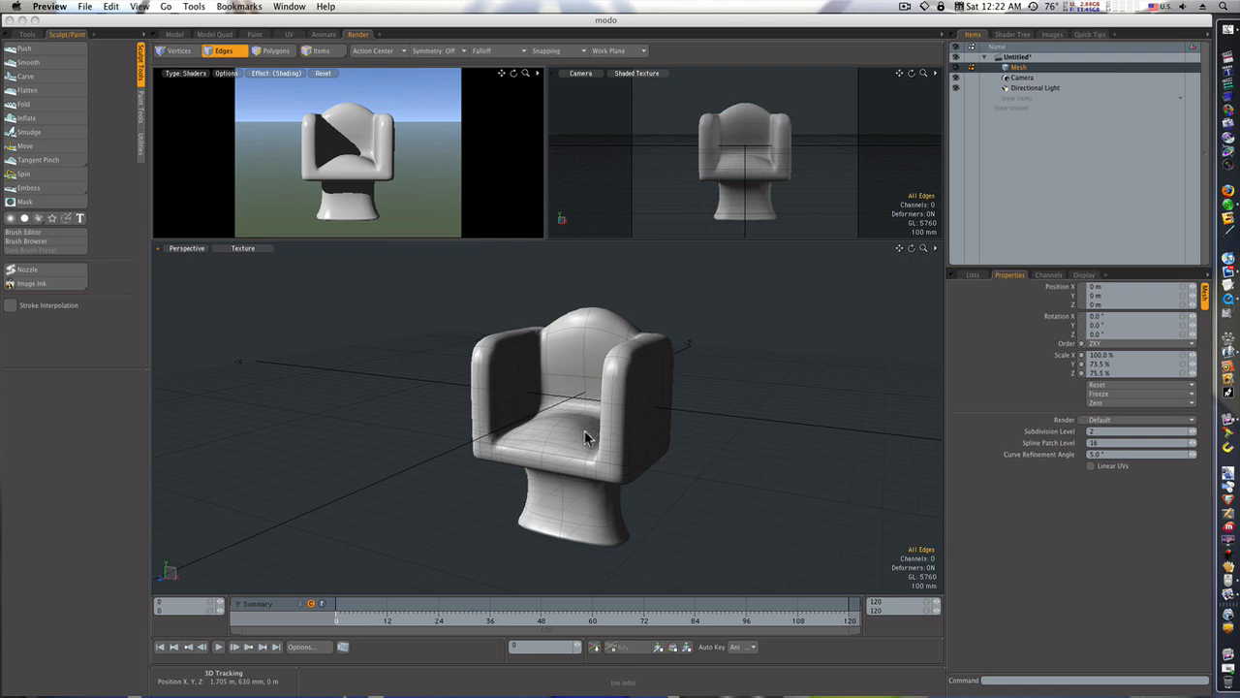